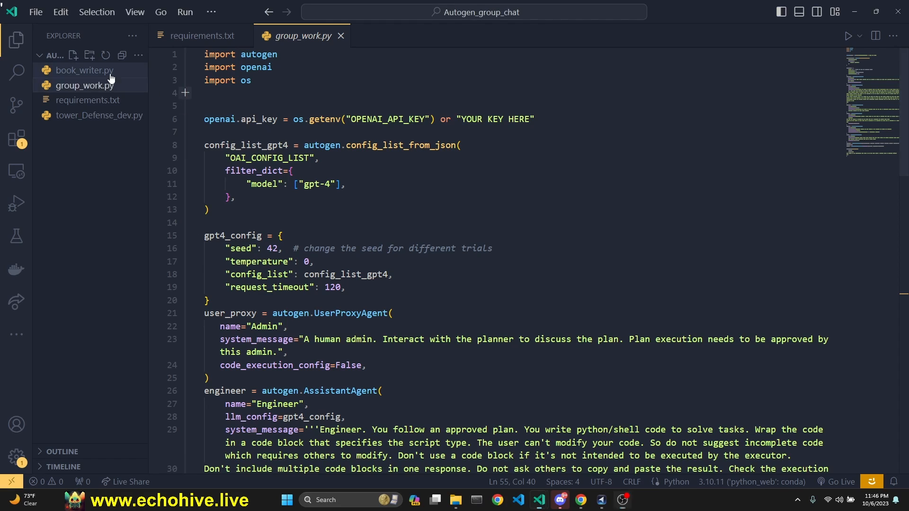
Glance at tower_Defense_dev.py, then return to group_work.py and skim through it
left_click(100, 115)
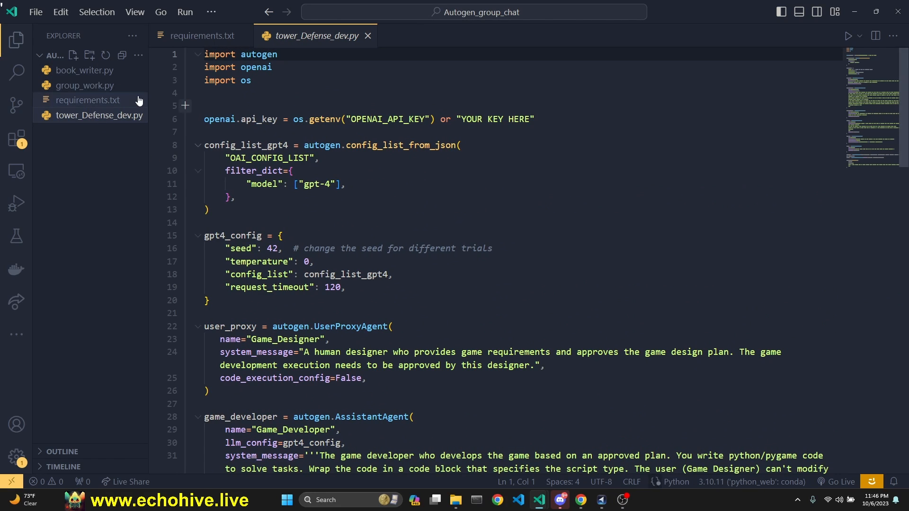
mouse_move(105, 126)
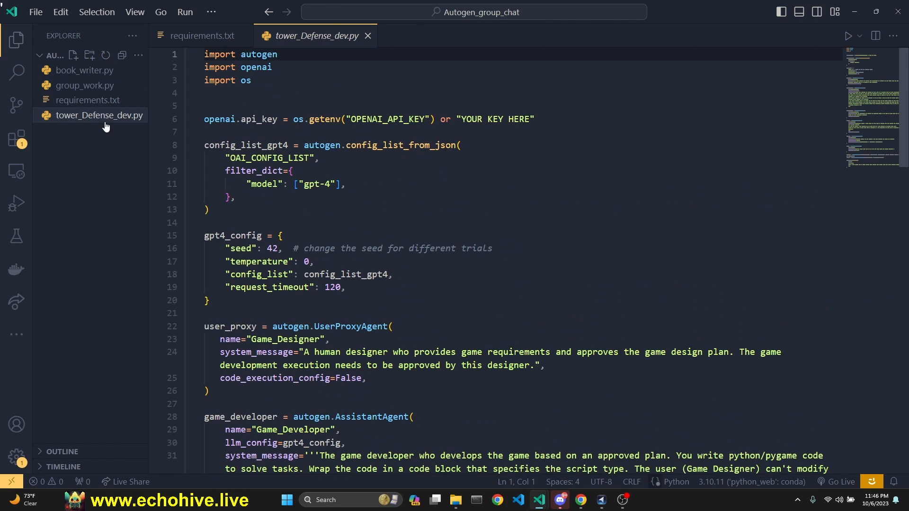
left_click(84, 85)
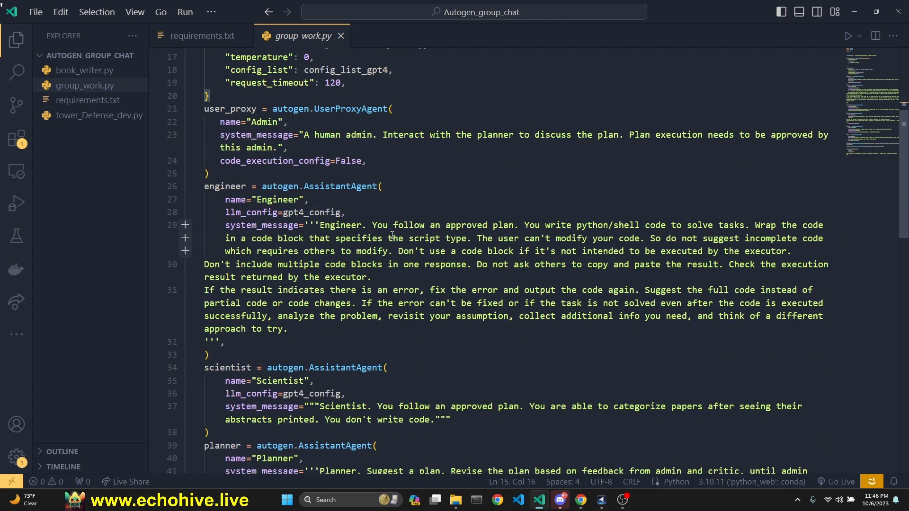
scroll("down", 3)
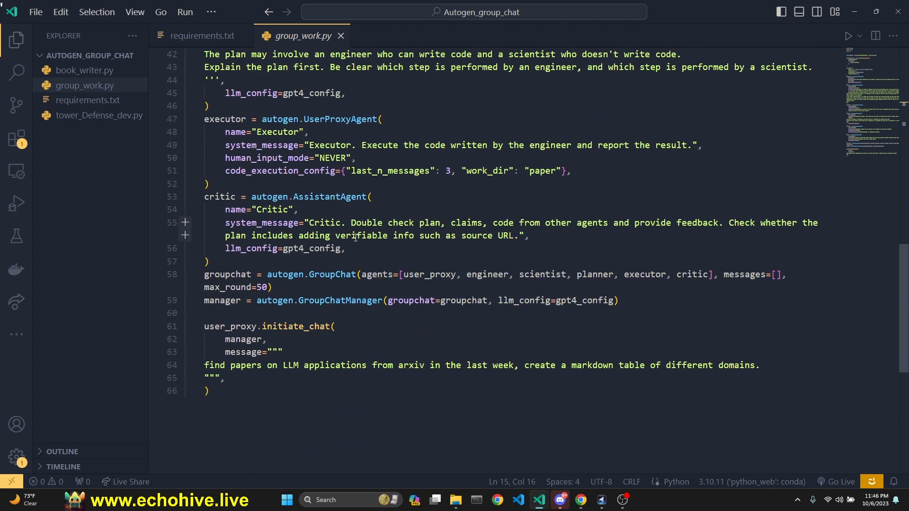
scroll("up", 3)
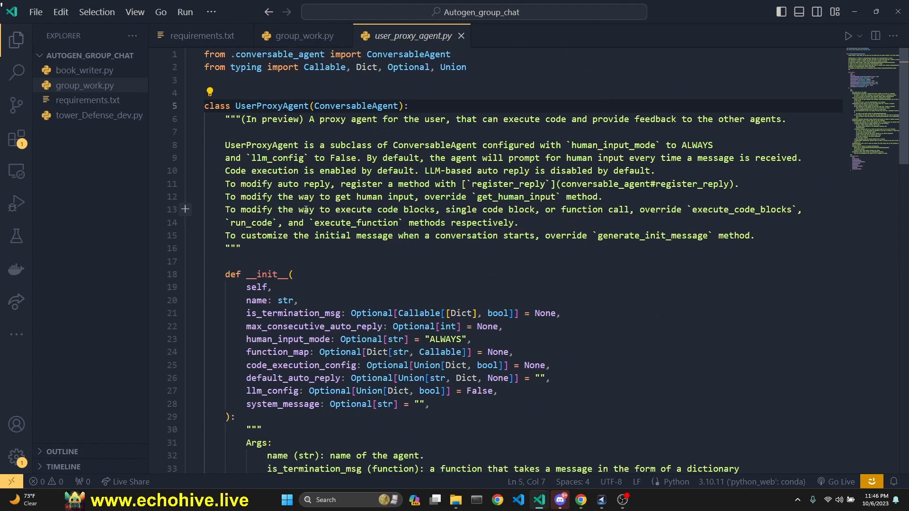
mouse_move(133, 88)
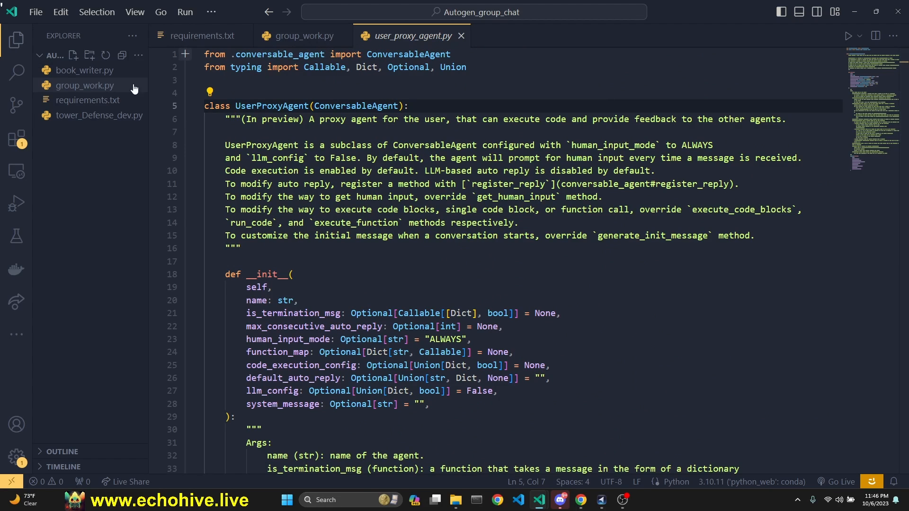
Review book_writer.py down to its GroupChat and GroupChatManager setup
left_click(84, 70)
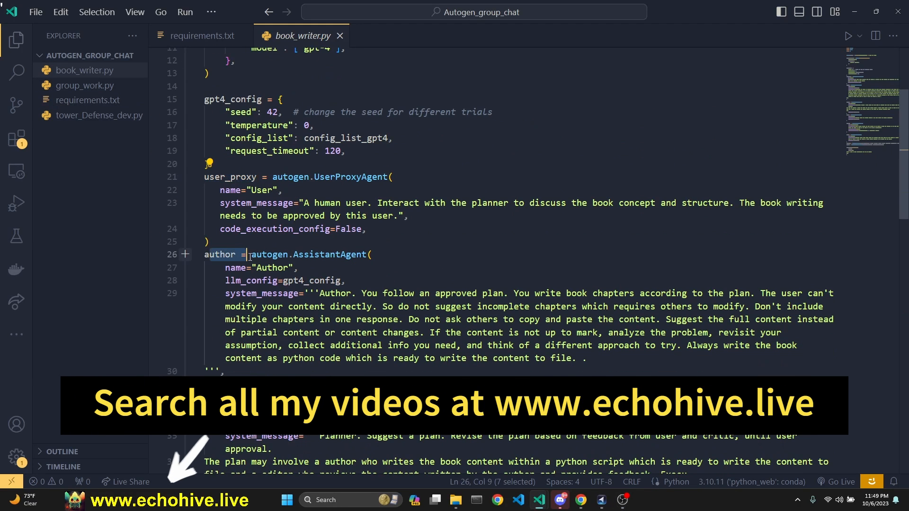
scroll("down", 3)
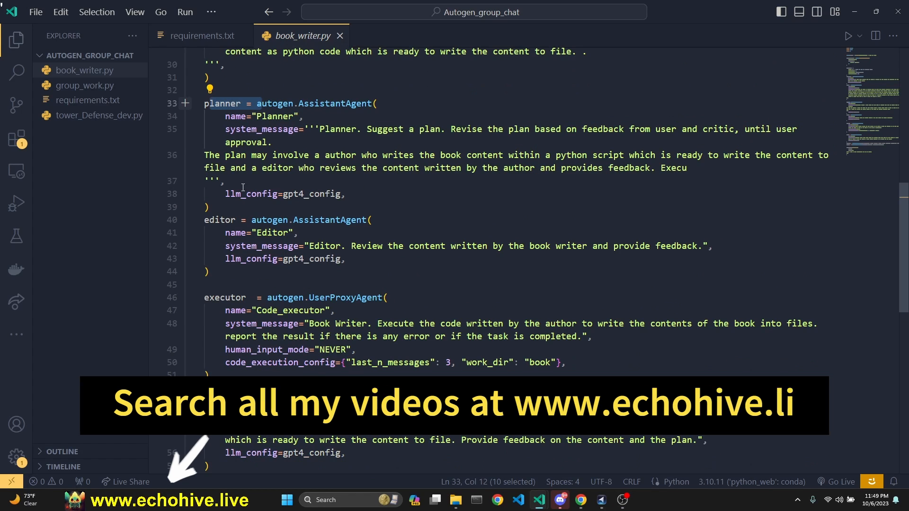
scroll("down", 3)
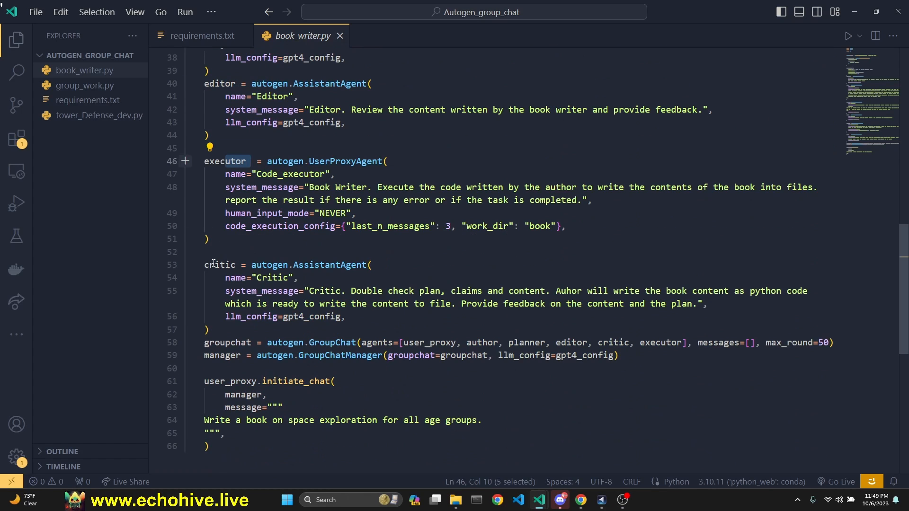
left_click(234, 342)
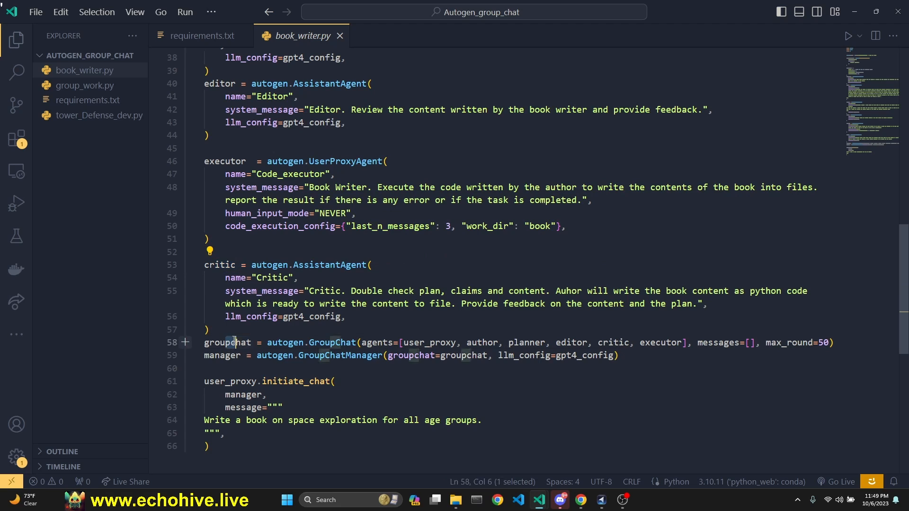
double_click(339, 355)
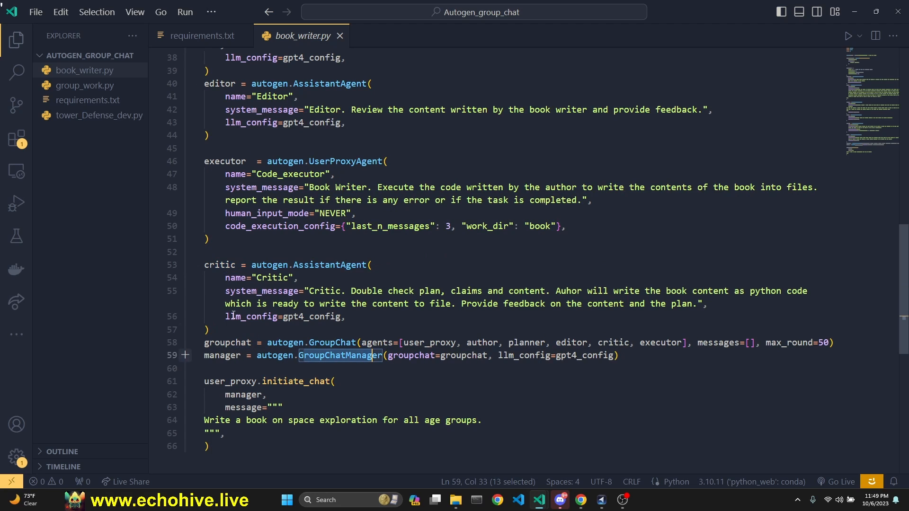
mouse_move(404, 358)
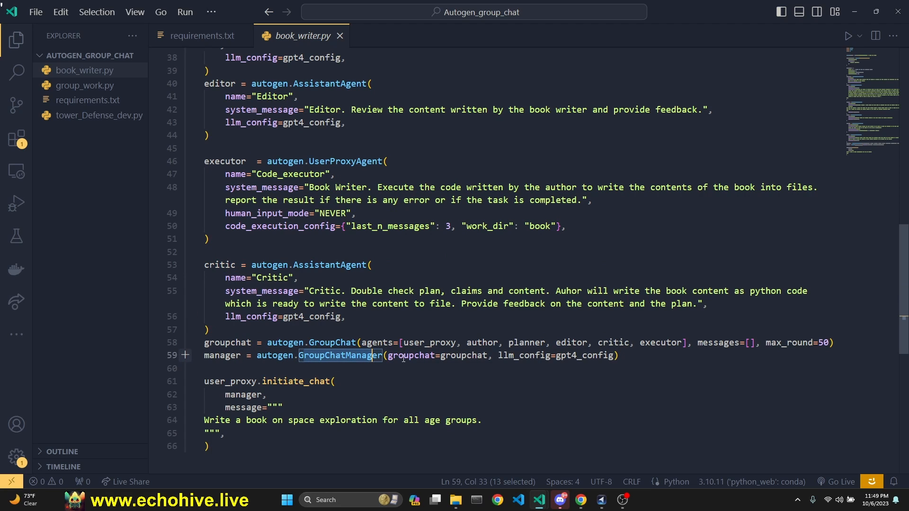
mouse_move(268, 286)
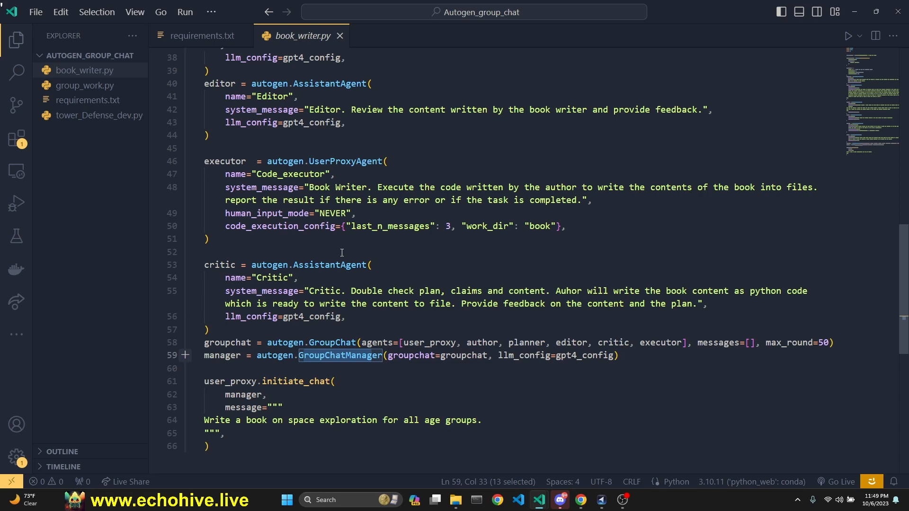
Scroll back up to the script's imports and GPT-4 configuration
scroll("up", 3)
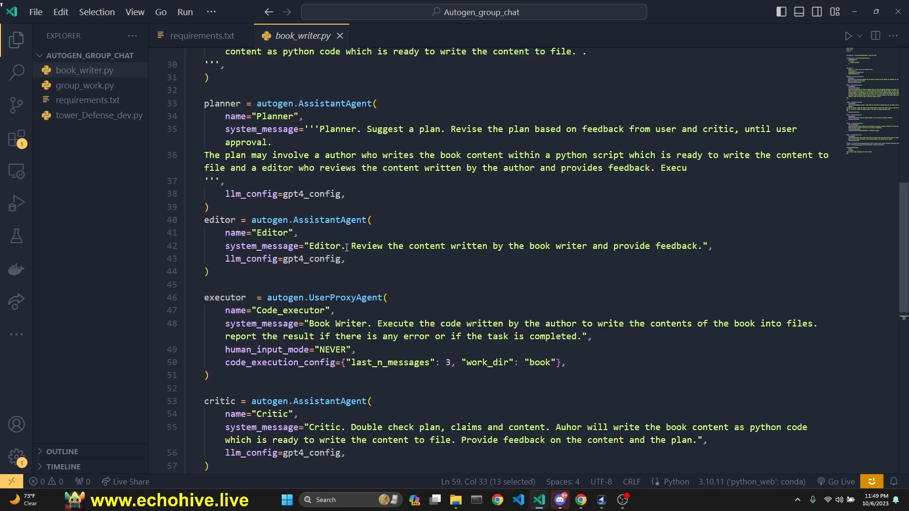
scroll("up", 3)
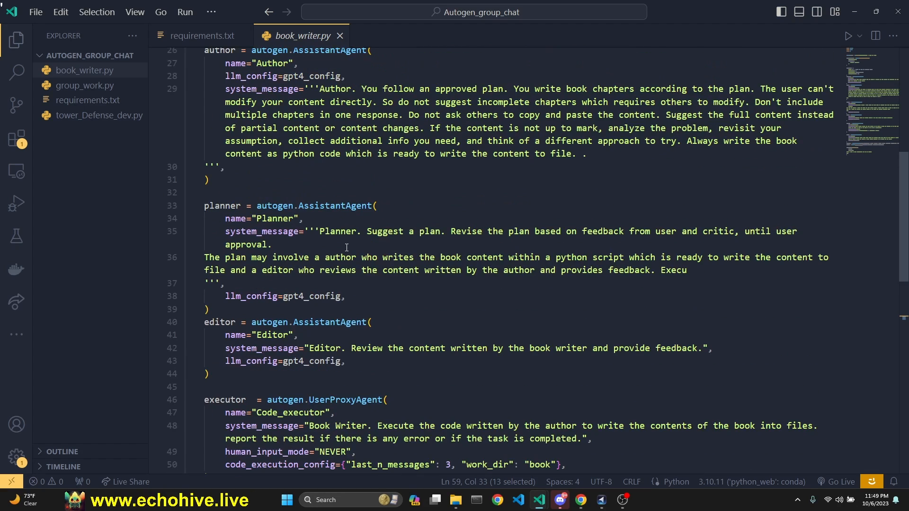
scroll("up", 3)
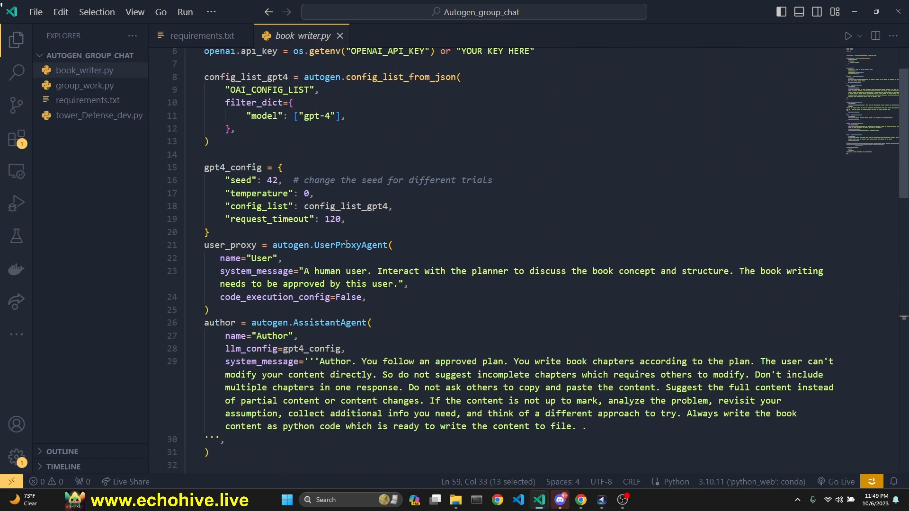
mouse_move(461, 210)
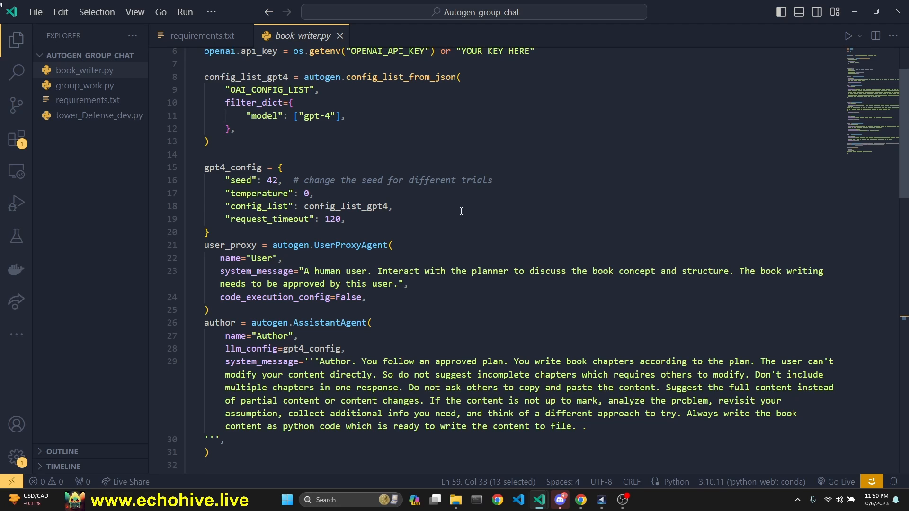
scroll("up", 3)
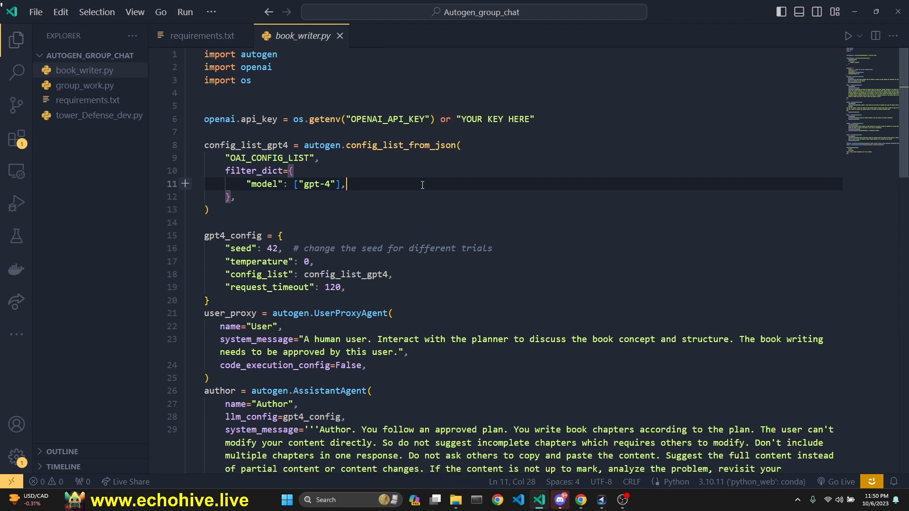
mouse_move(245, 152)
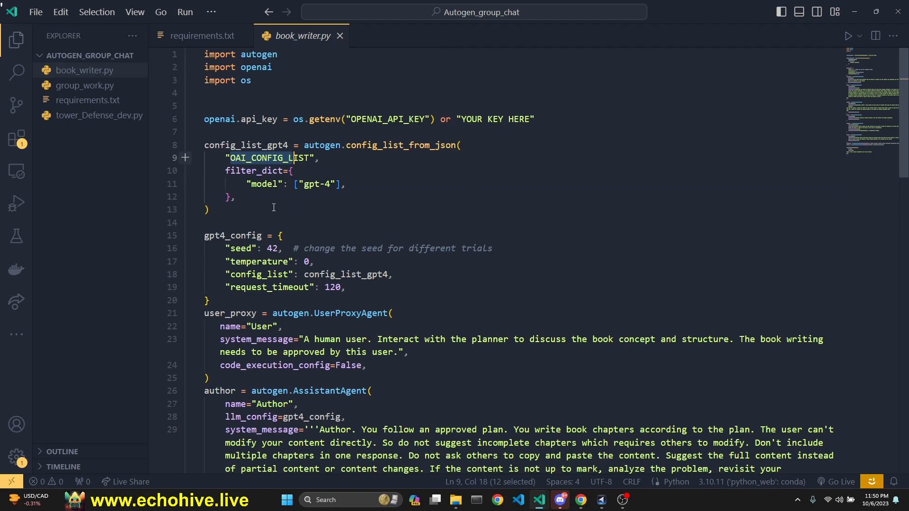
mouse_move(299, 196)
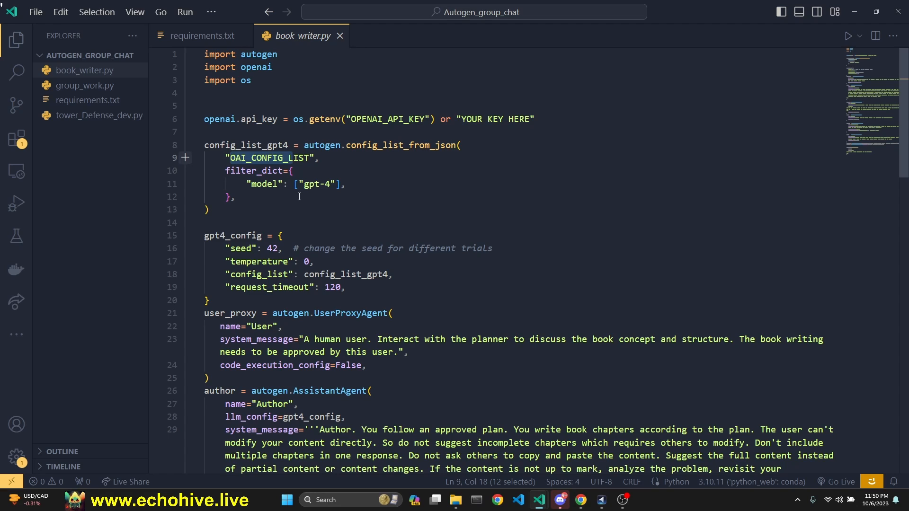
left_click(293, 197)
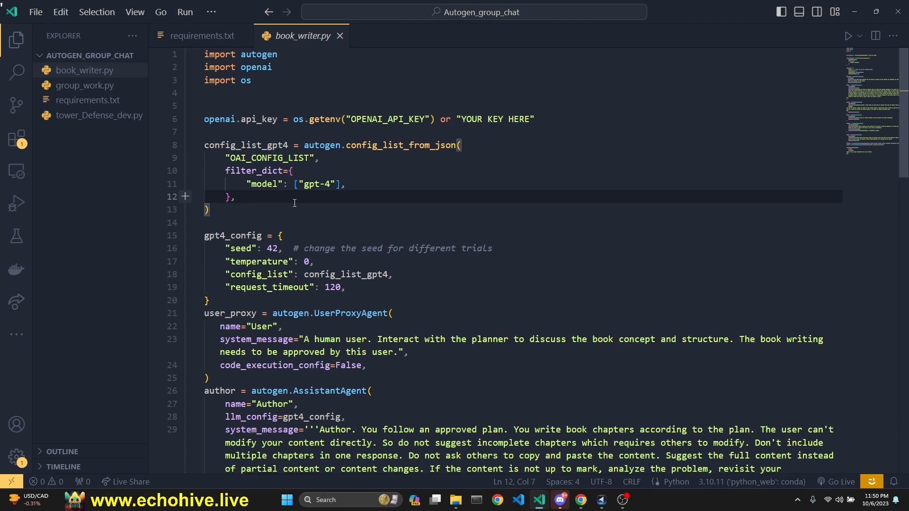
double_click(268, 158)
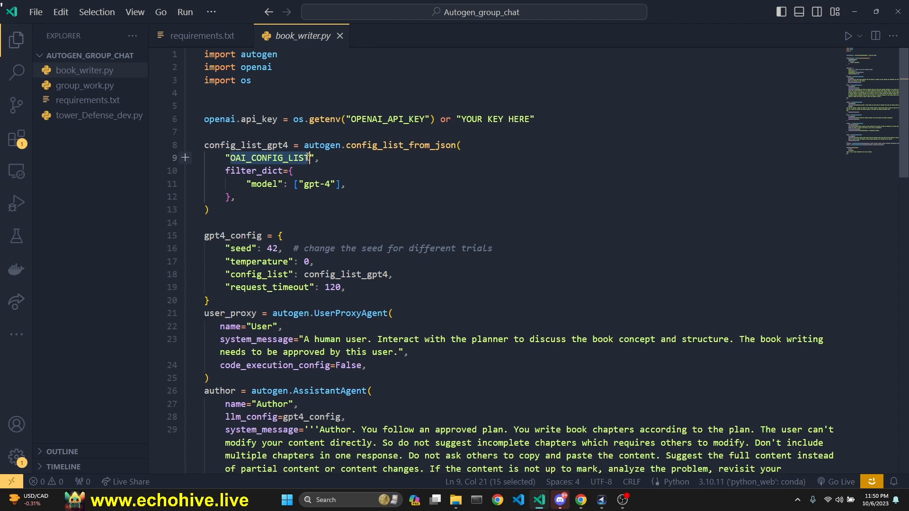
mouse_move(267, 79)
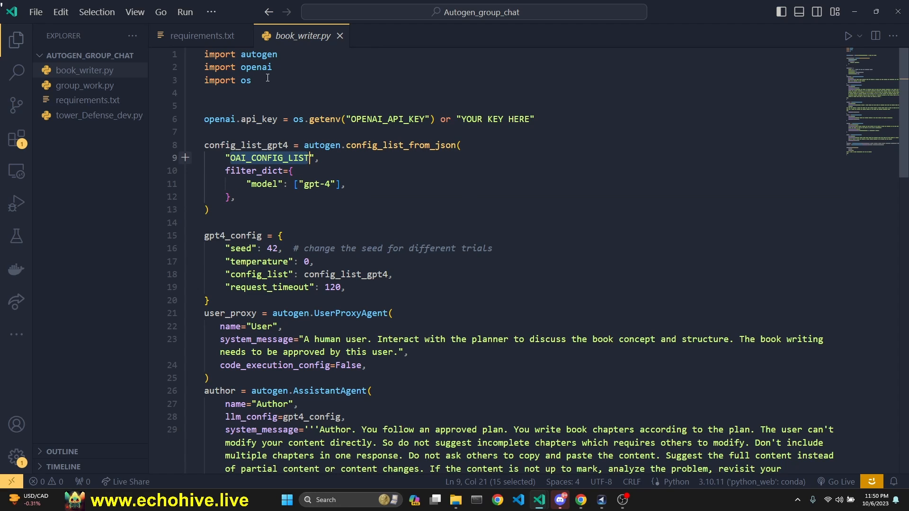
left_click(344, 184)
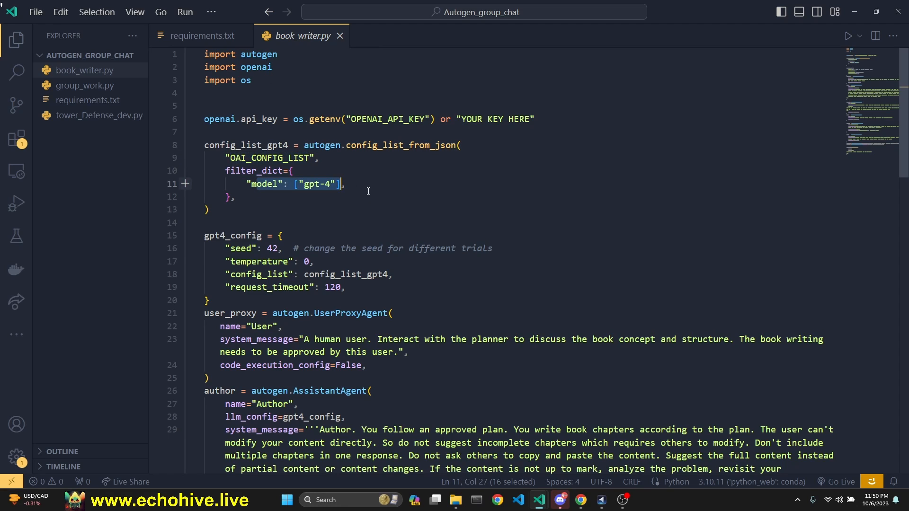
left_click(370, 197)
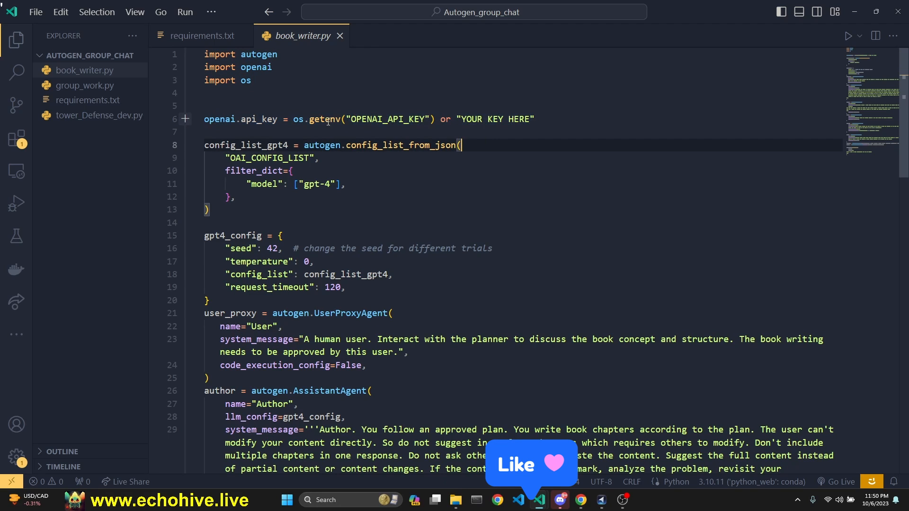
double_click(495, 119)
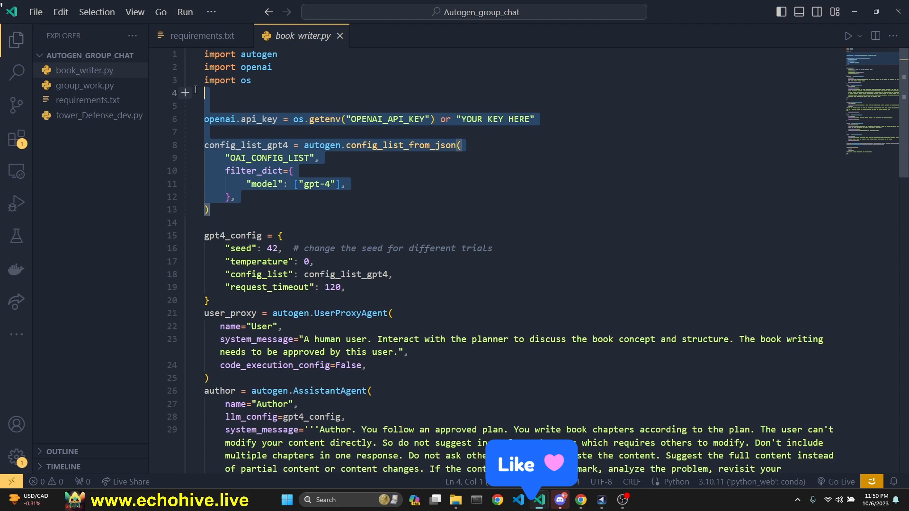
scroll("down", 3)
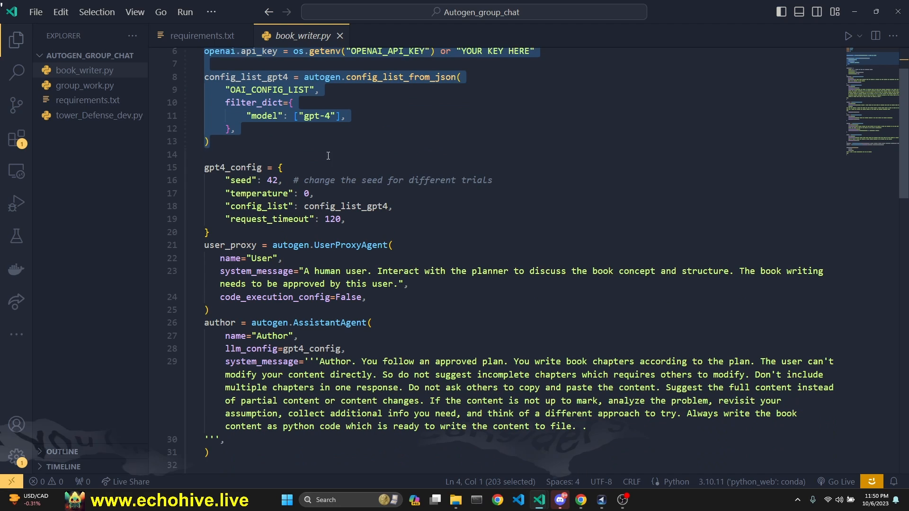
left_click(203, 35)
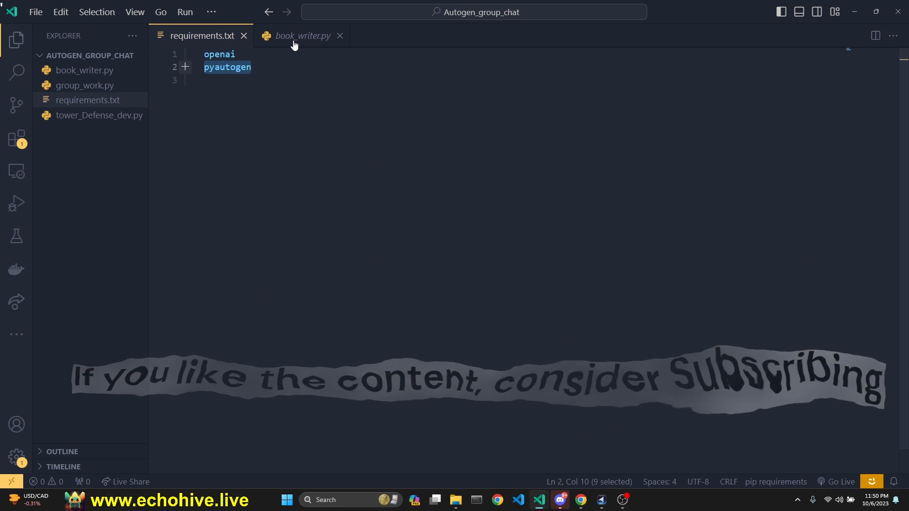
type("docker")
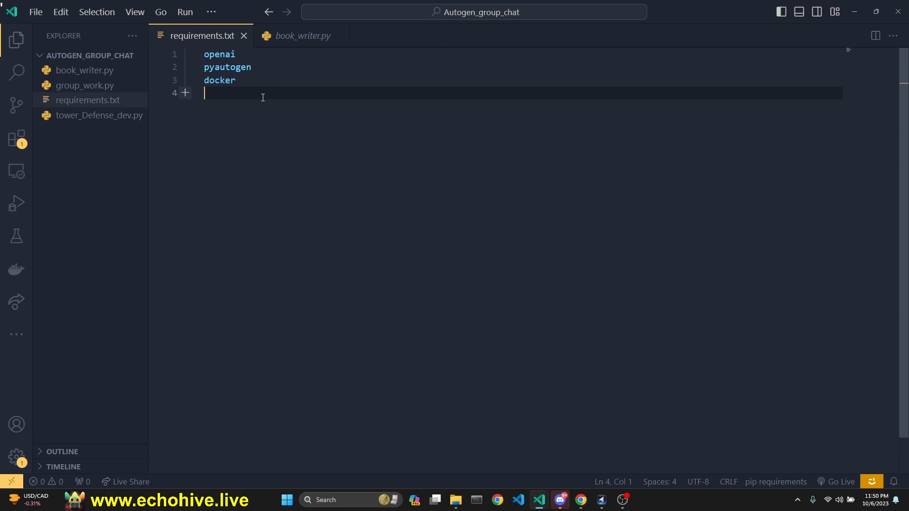
left_click(301, 35)
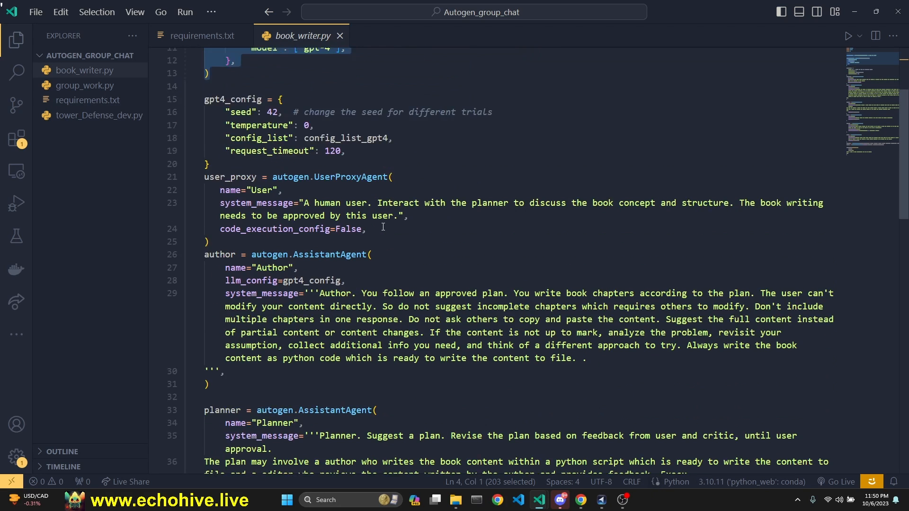
scroll("down", 3)
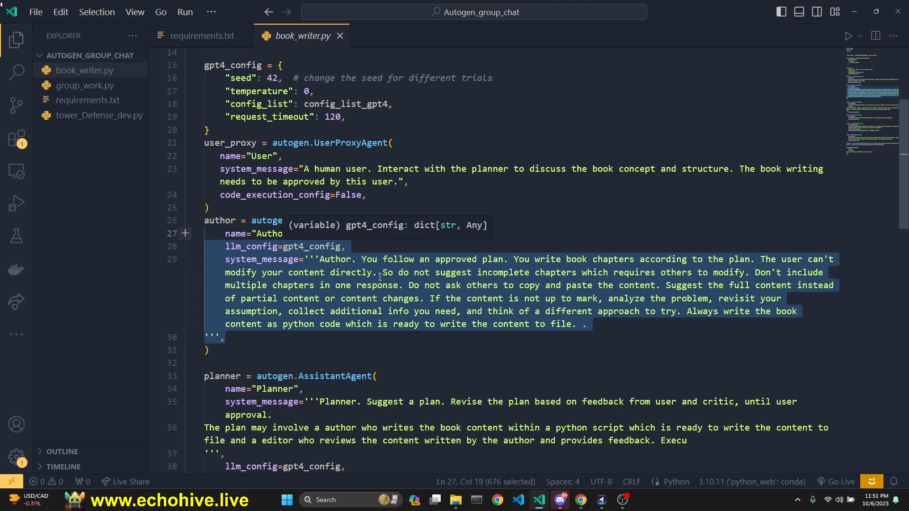
scroll("down", 3)
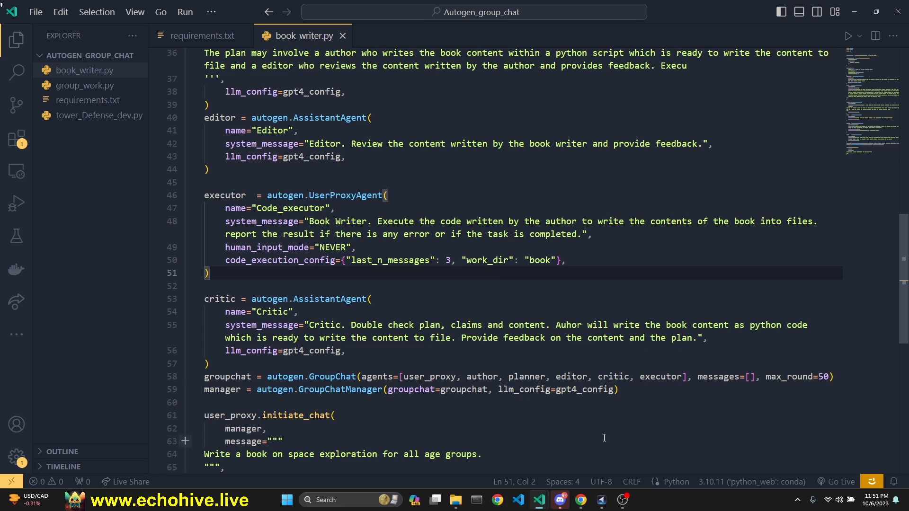
mouse_move(458, 299)
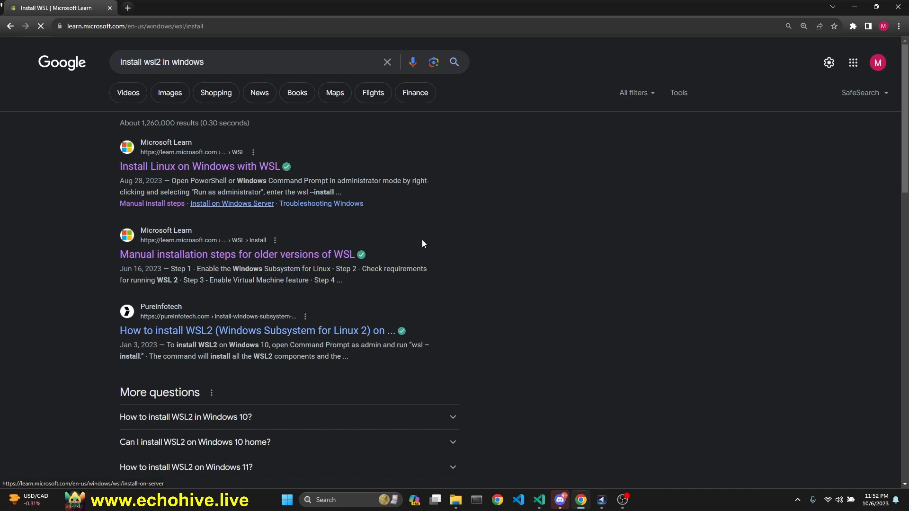
Search for Docker Desktop and open the docker.com product page
left_click(199, 167)
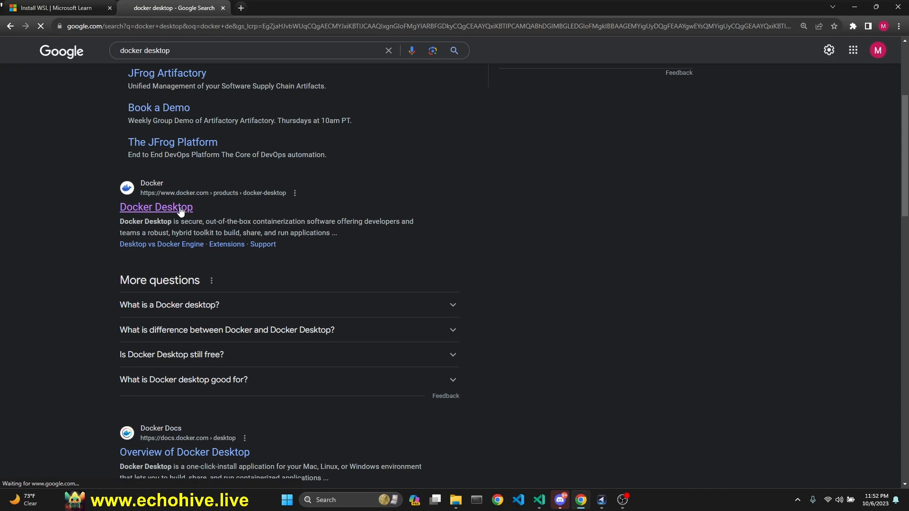
left_click(156, 207)
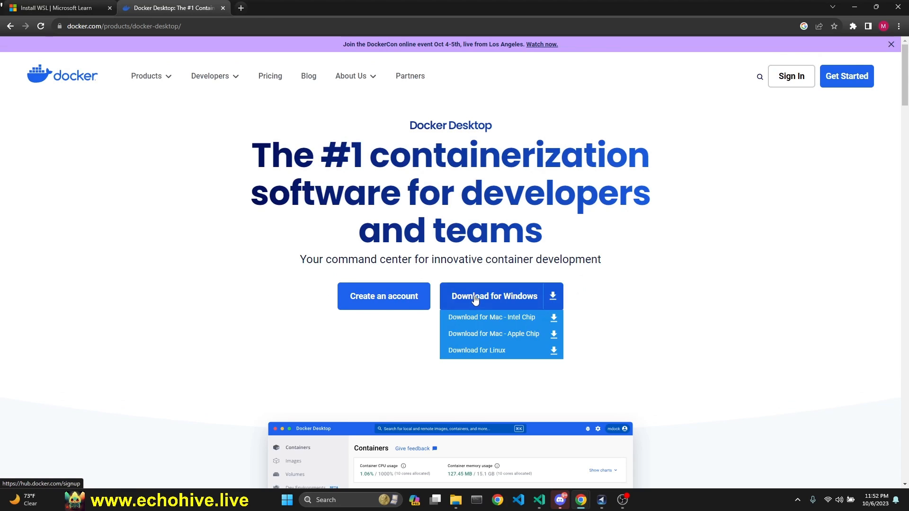
mouse_move(661, 69)
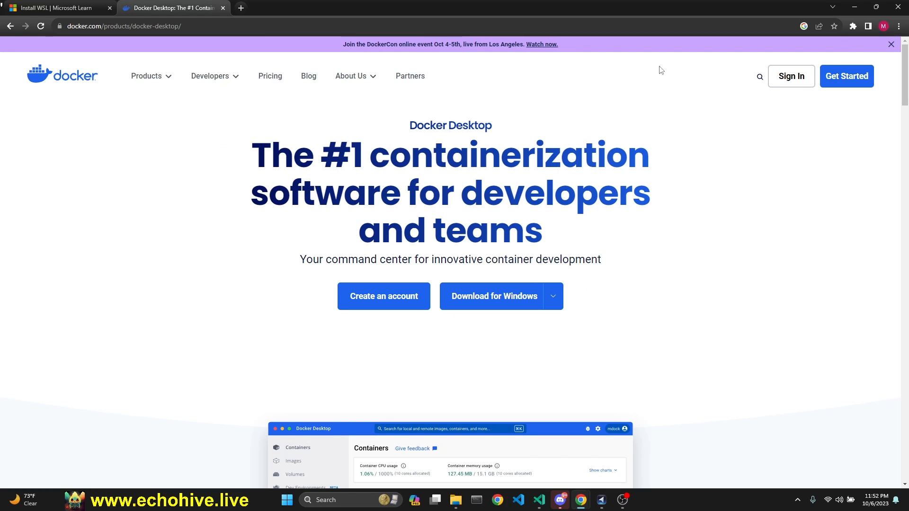
Launch Docker Desktop from the Start menu and return to book_writer.py
left_click(539, 500)
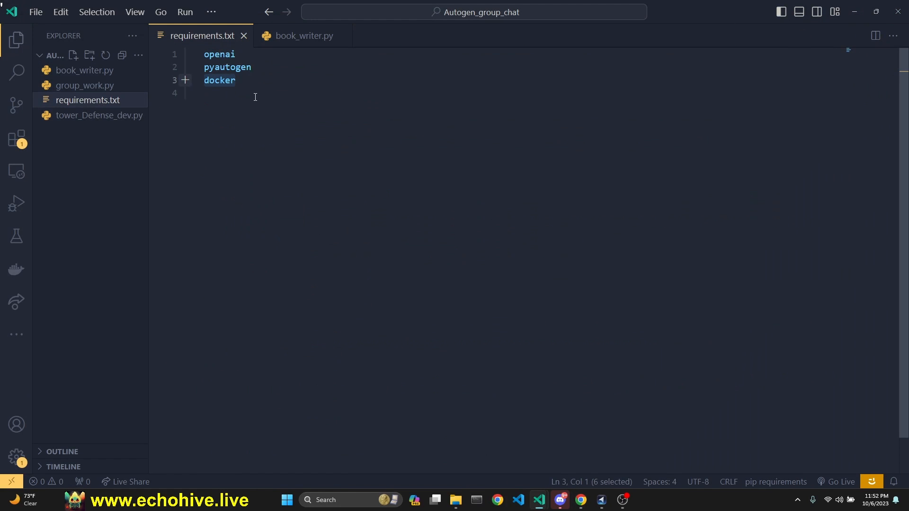
mouse_move(579, 500)
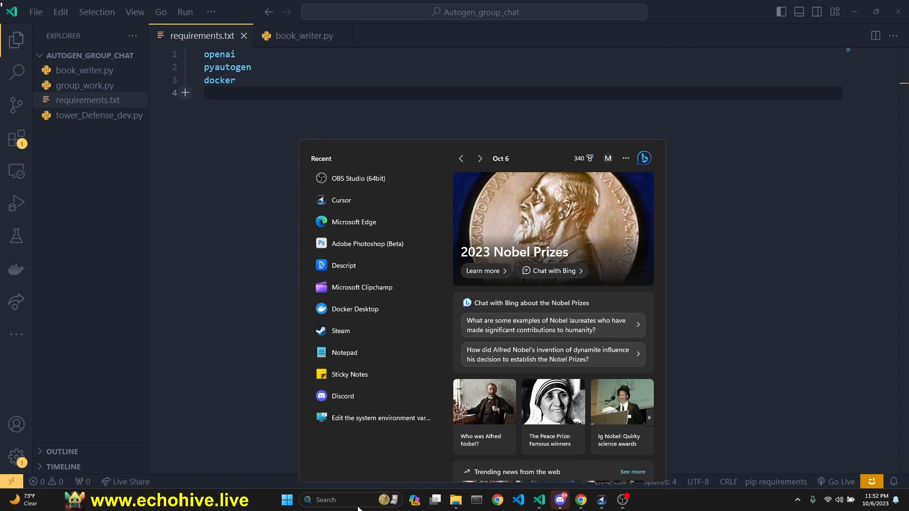
type("docker Desktop")
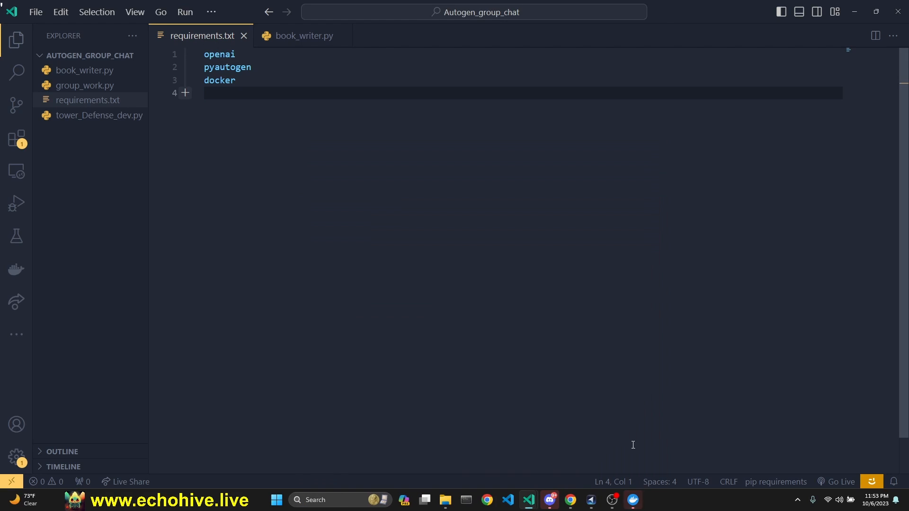
left_click(633, 500)
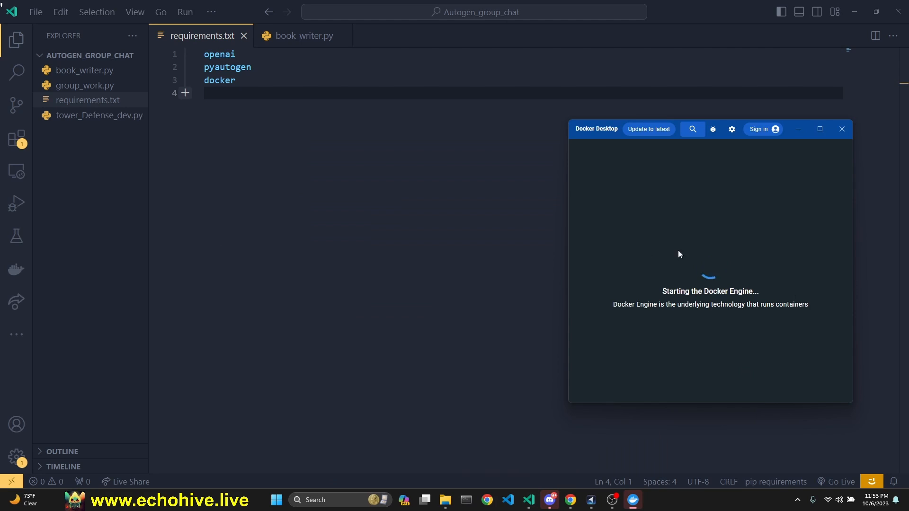
mouse_move(322, 248)
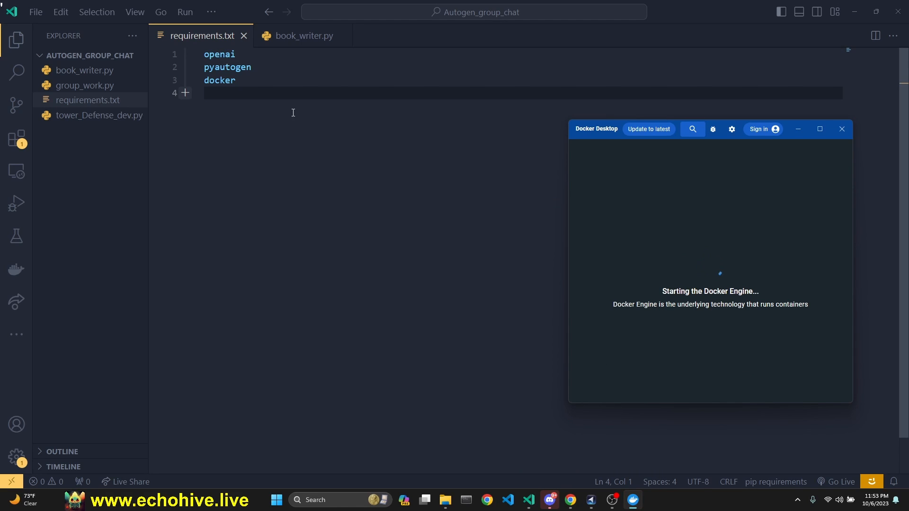
left_click(304, 35)
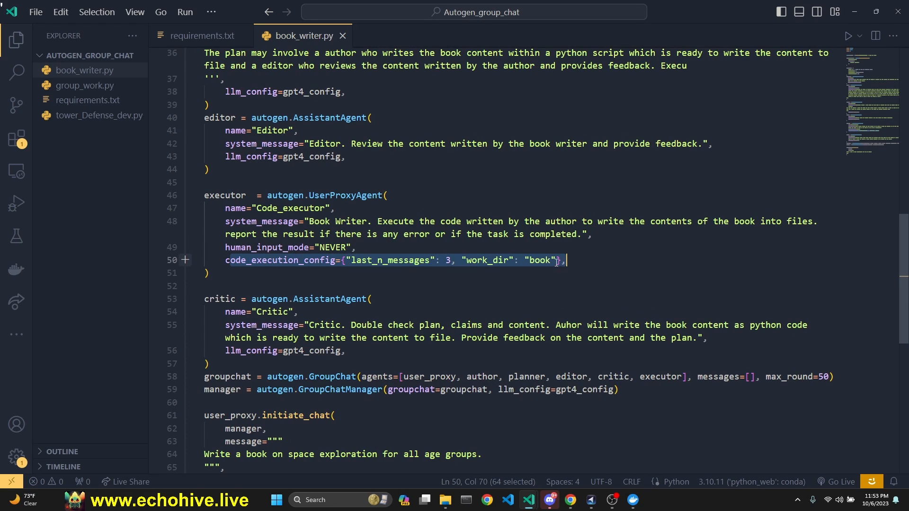
mouse_move(480, 304)
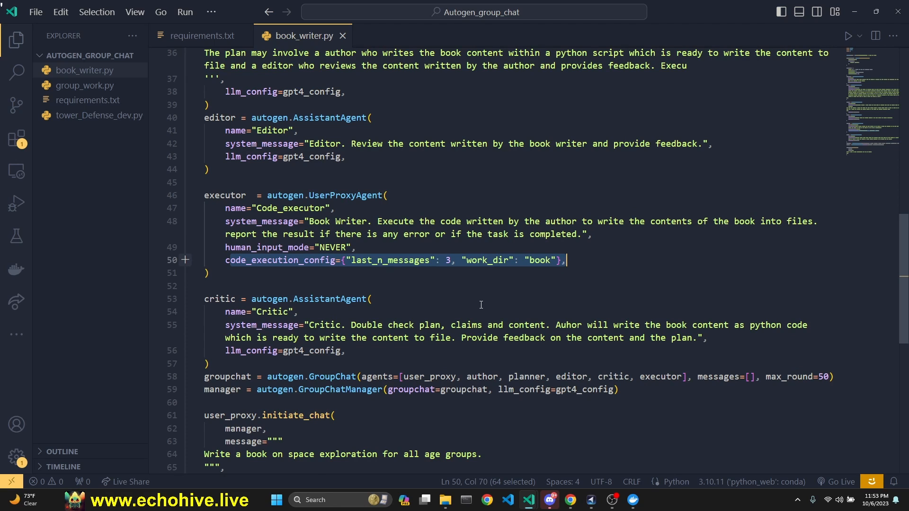
Highlight the gpt4_config block and the UserProxyAgent class in book_writer.py
scroll("up", 3)
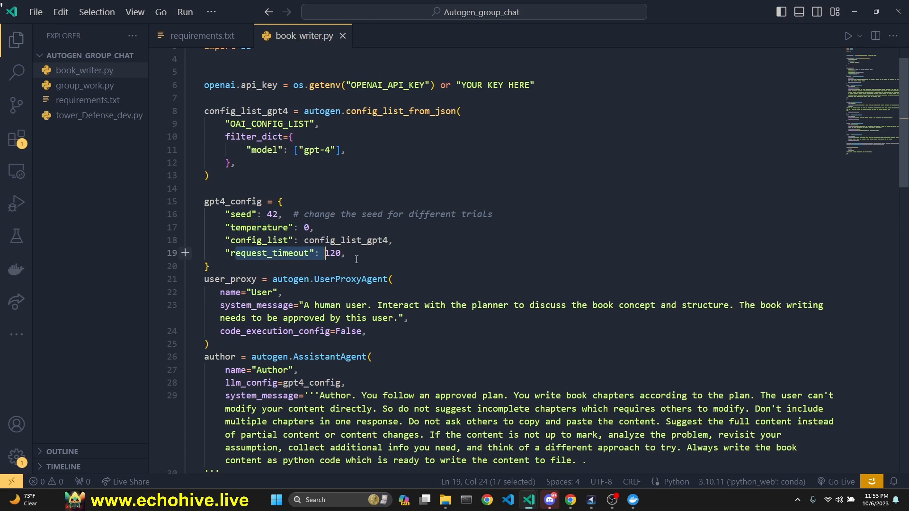
mouse_move(252, 229)
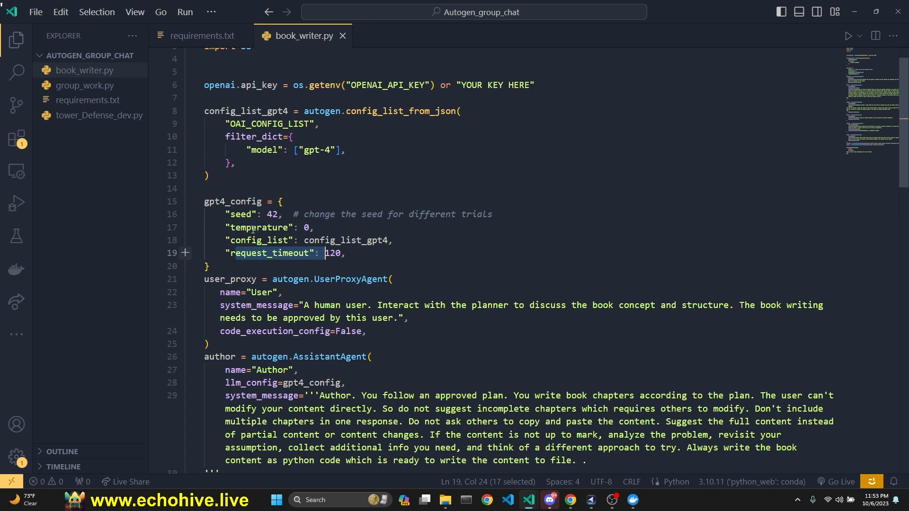
key("shift+Right")
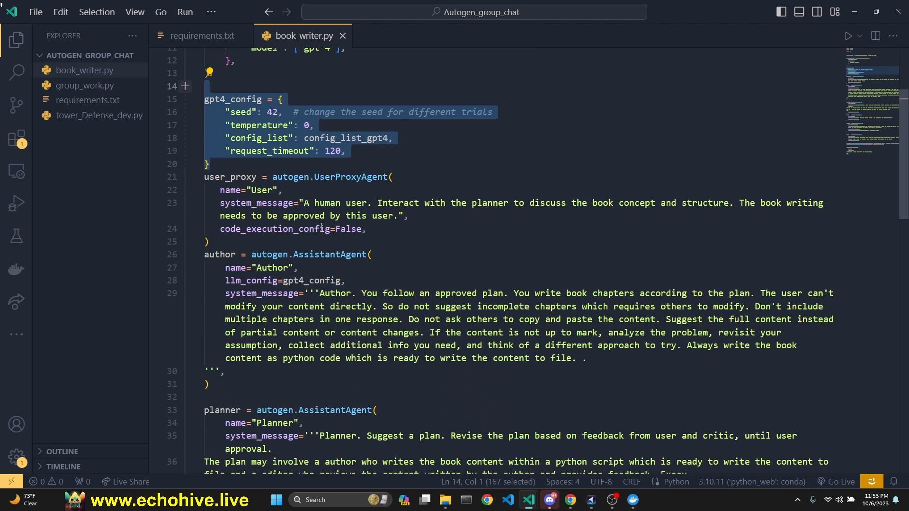
scroll("down", 3)
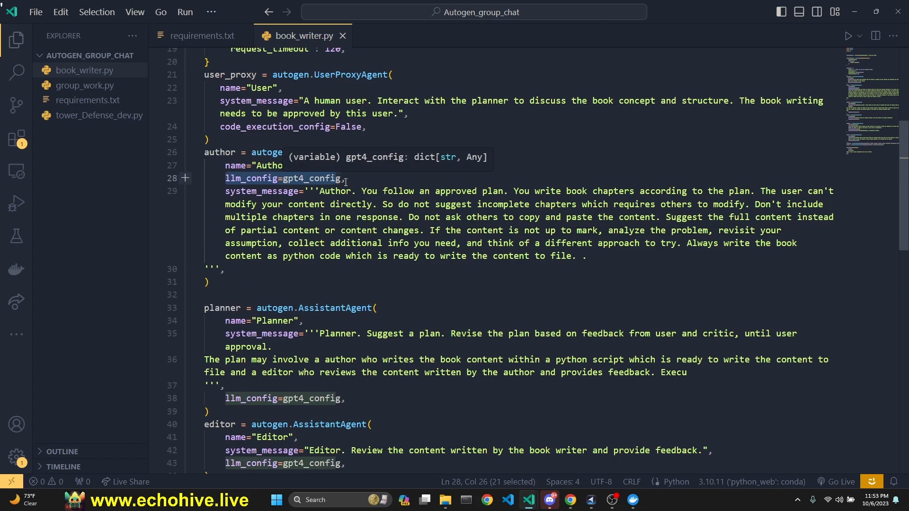
double_click(350, 74)
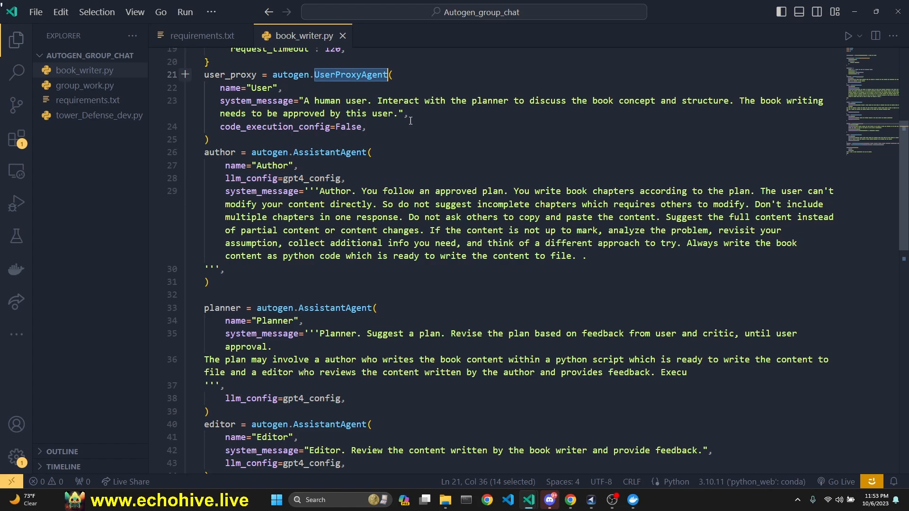
Scroll through the agent definitions and group chat setup while explaining
scroll("up", 3)
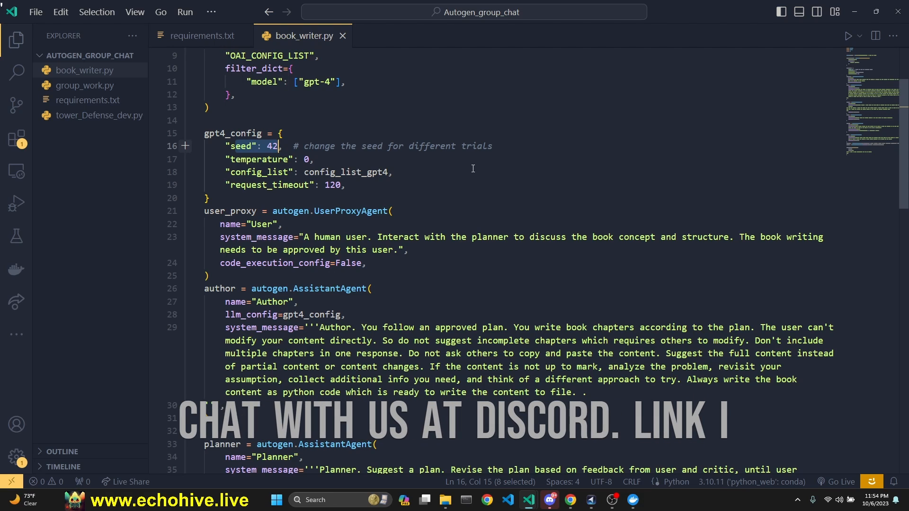
scroll("up", 3)
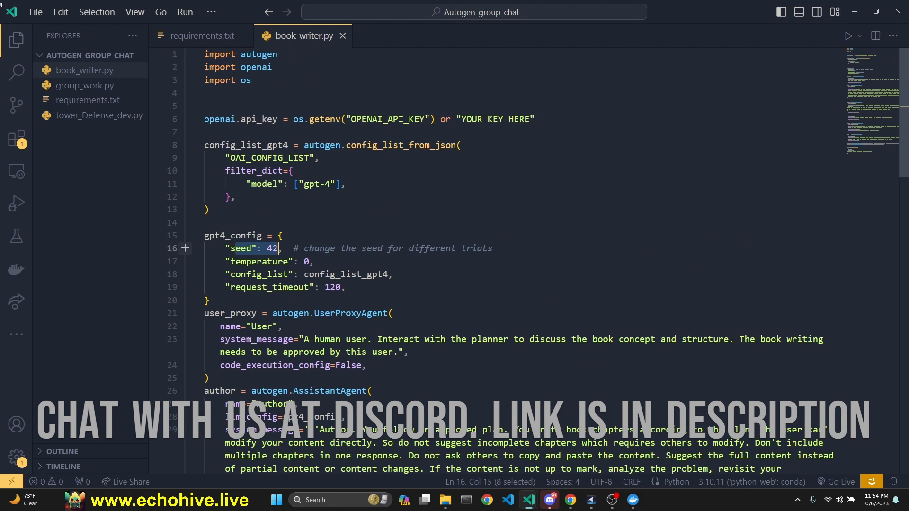
scroll("down", 3)
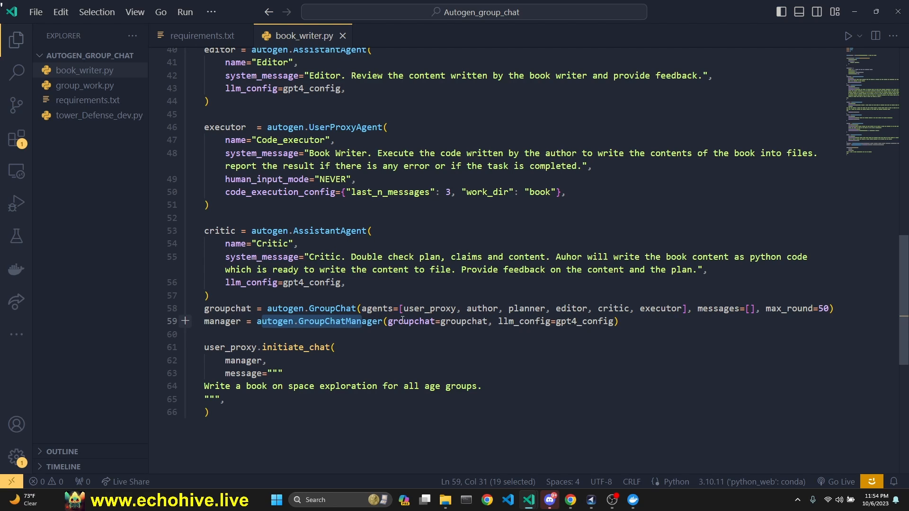
scroll("up", 3)
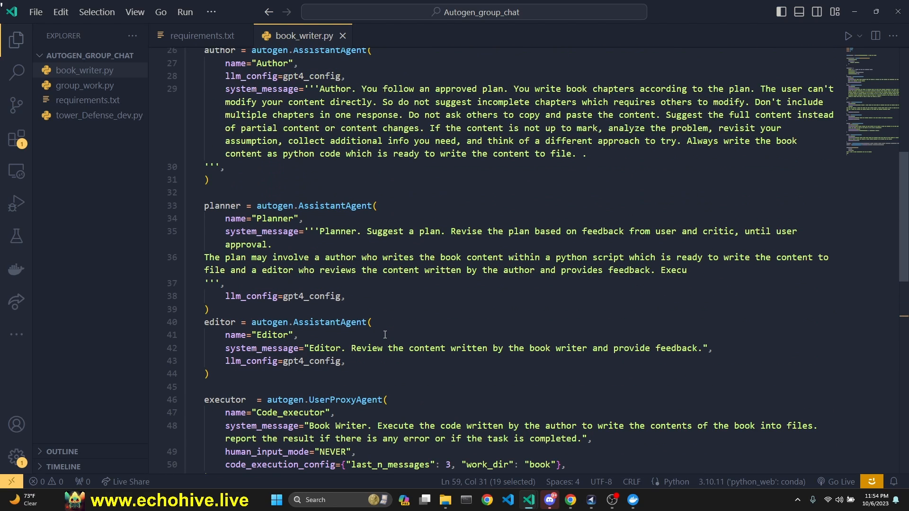
scroll("up", 3)
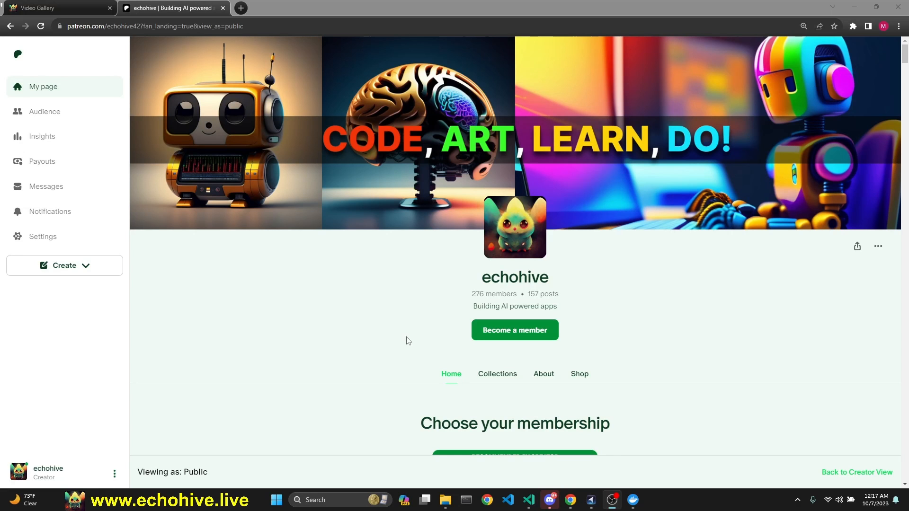
Scroll the echohive Patreon page past membership tiers and AutoGen code posts
scroll("down", 3)
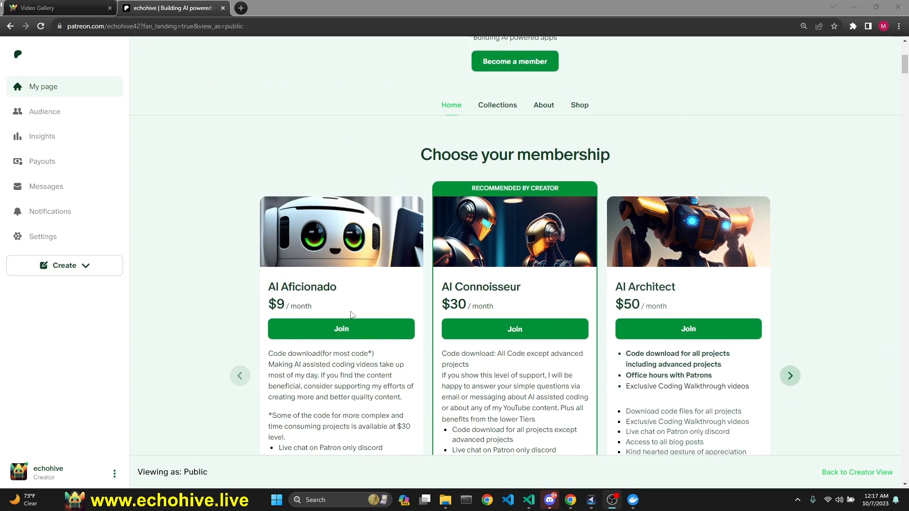
scroll("down", 3)
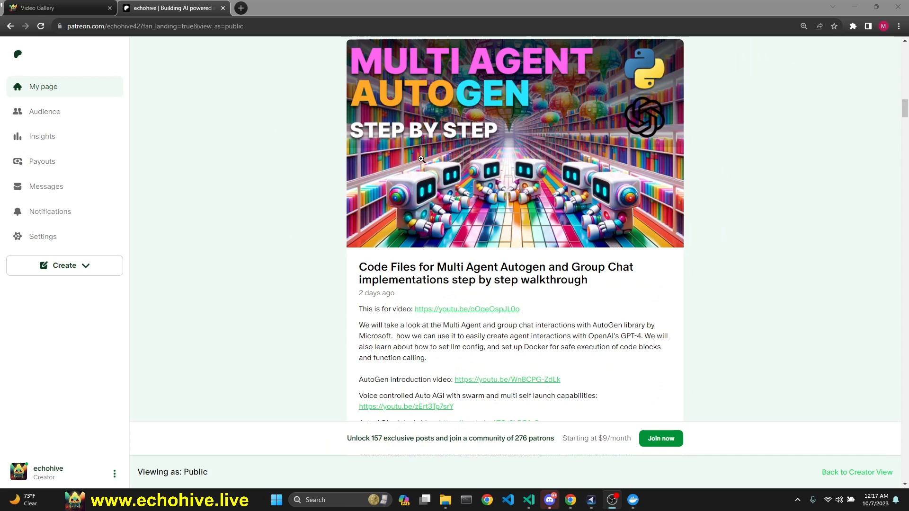
scroll("down", 3)
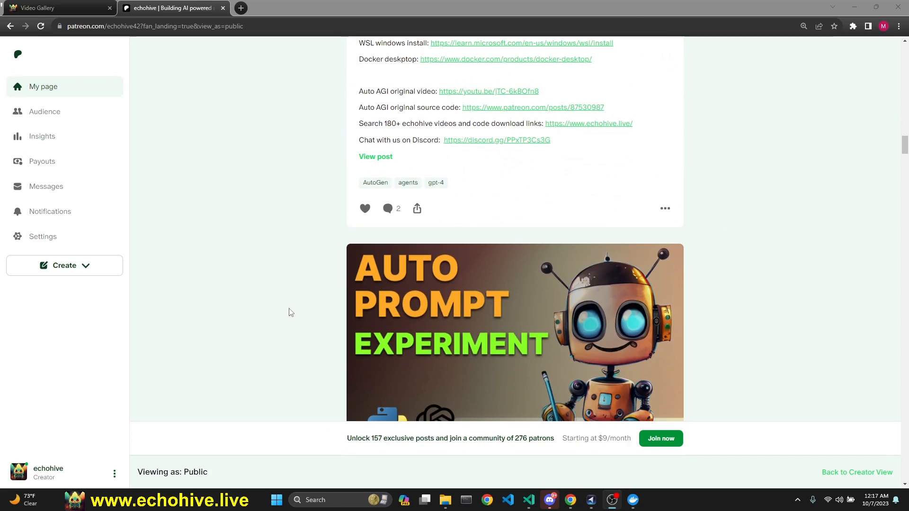
scroll("down", 3)
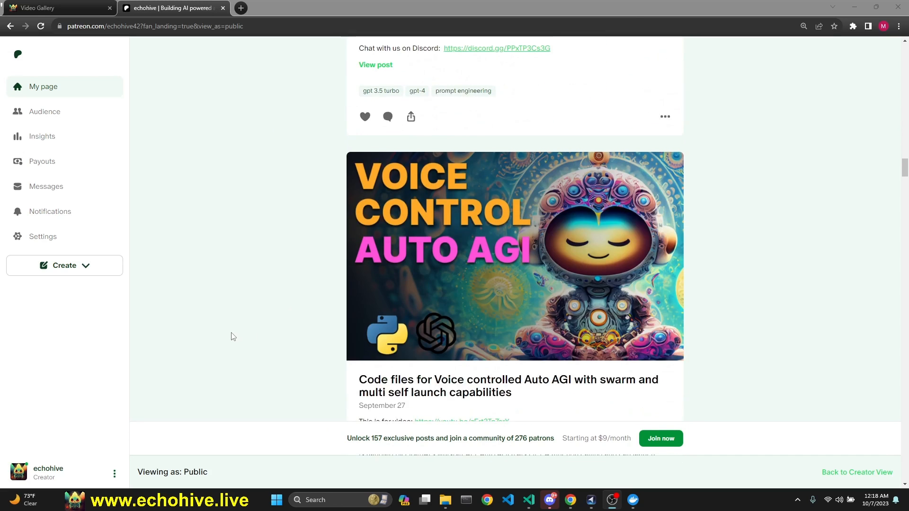
scroll("down", 3)
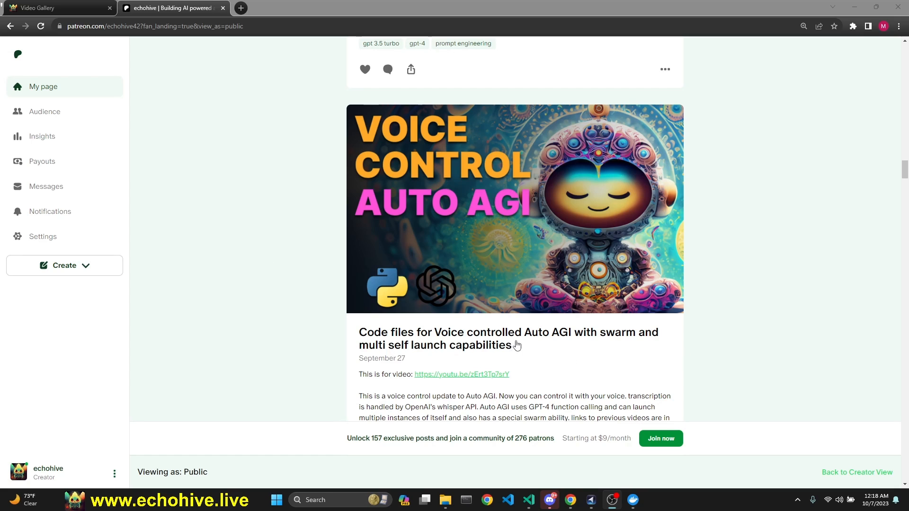
scroll("down", 3)
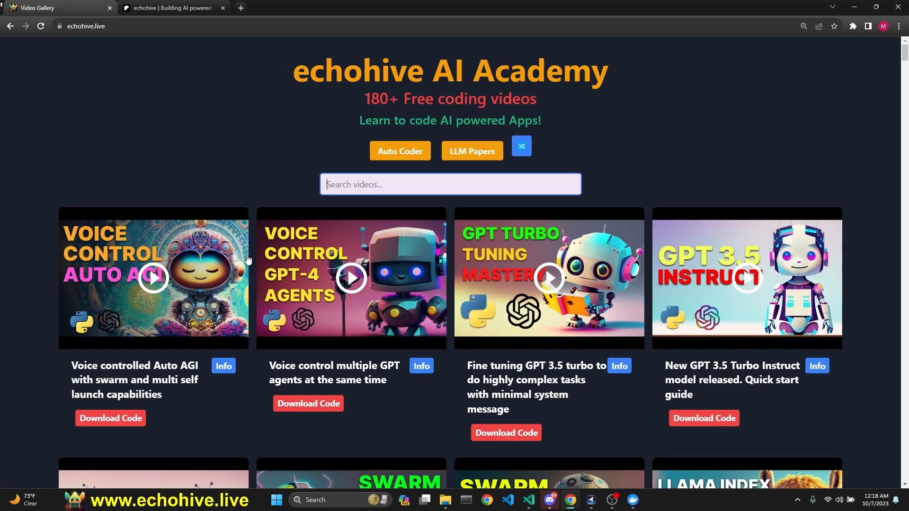
Browse the 'agent' video cards on echohive.live, then return to VS Code
scroll("down", 3)
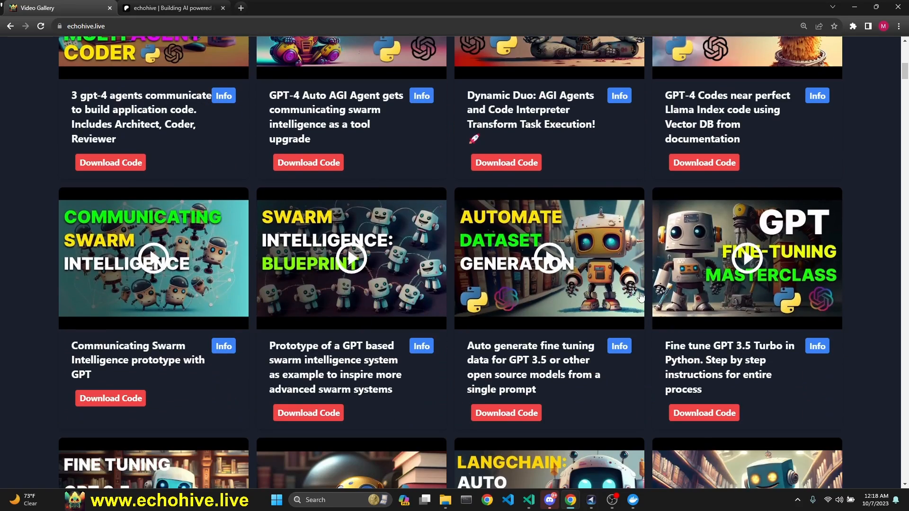
scroll("up", 3)
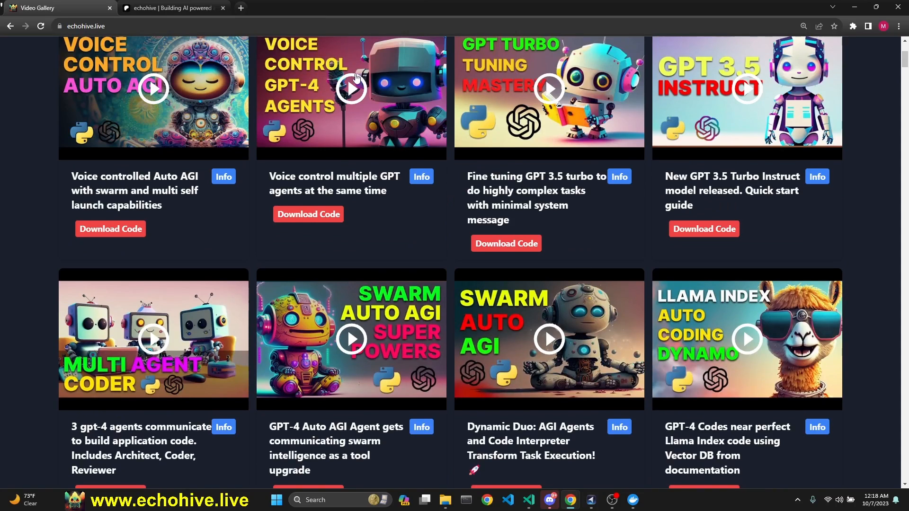
scroll("up", 3)
type("ag")
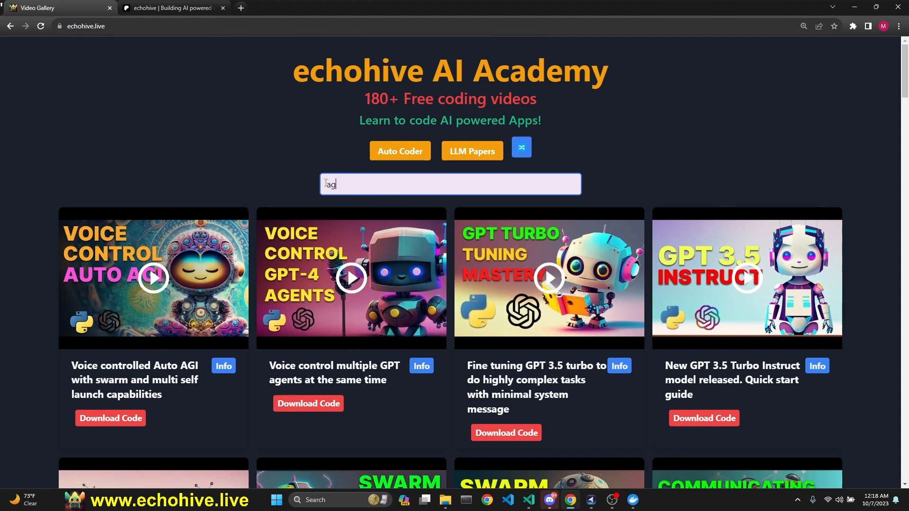
scroll("down", 3)
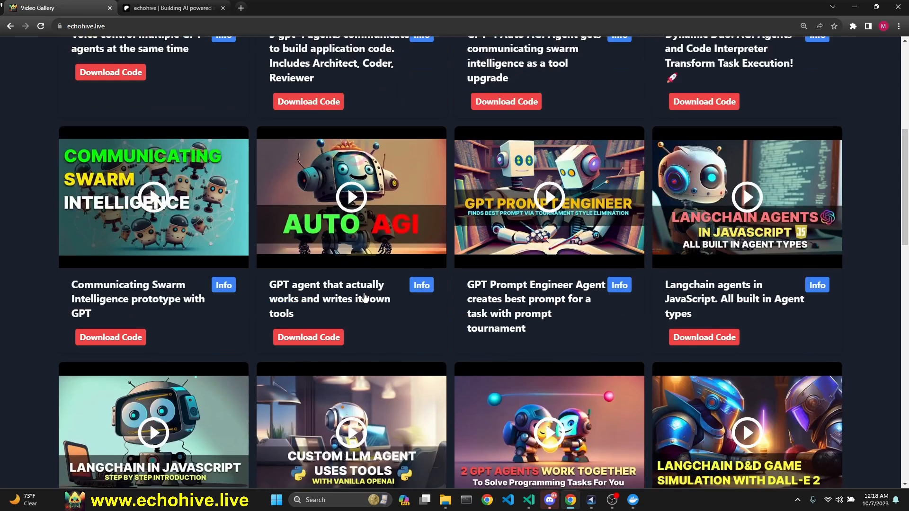
scroll("up", 3)
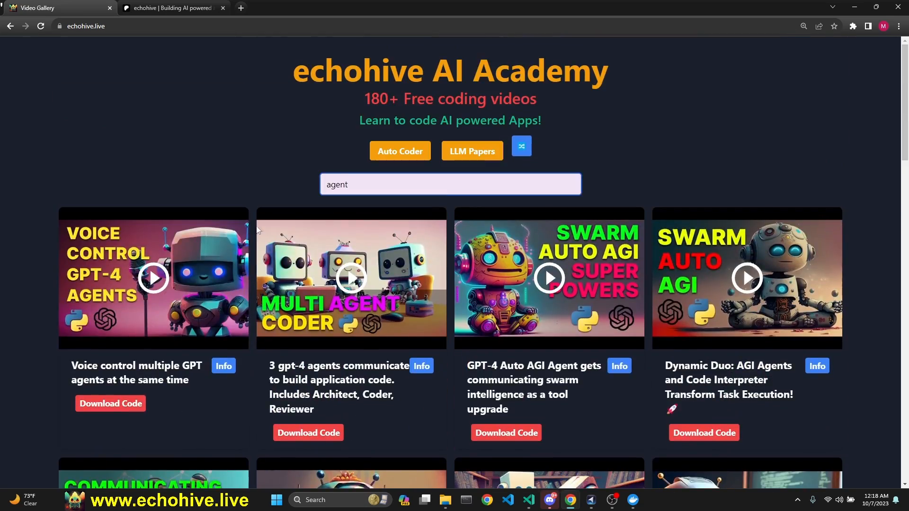
left_click(528, 500)
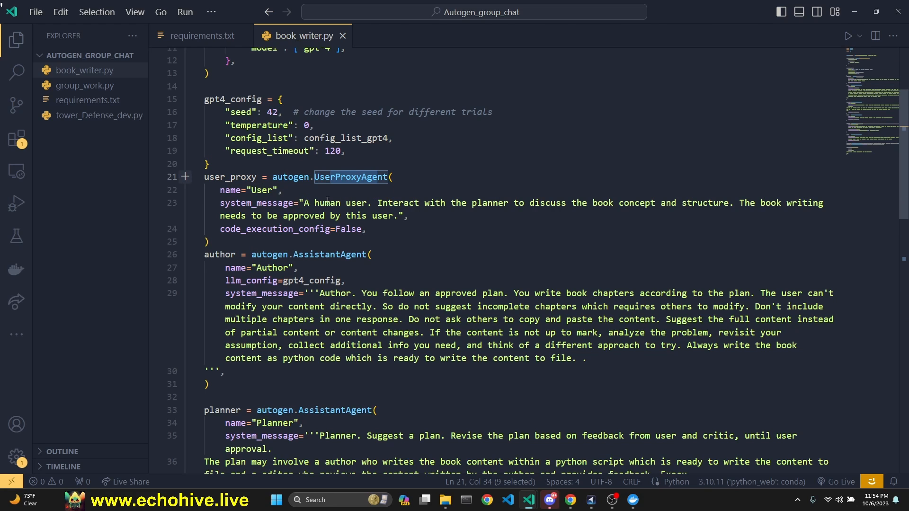
left_click(399, 216)
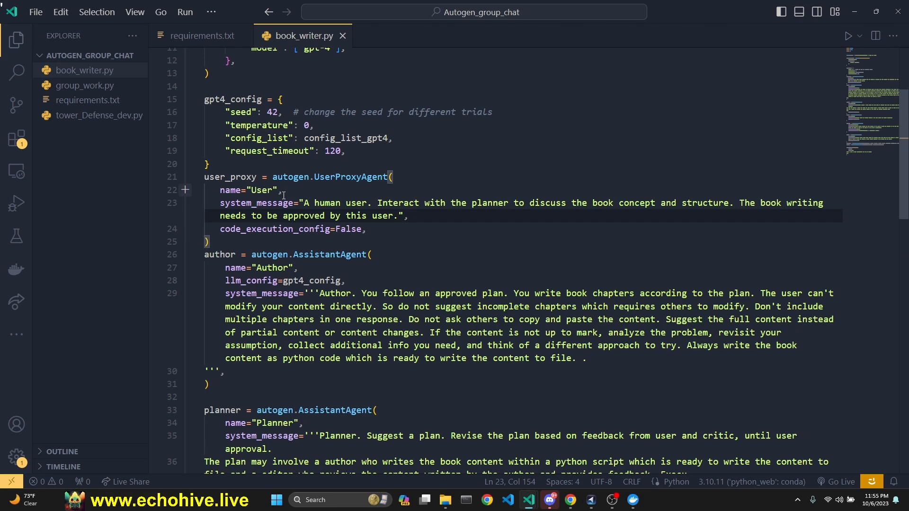
double_click(260, 190)
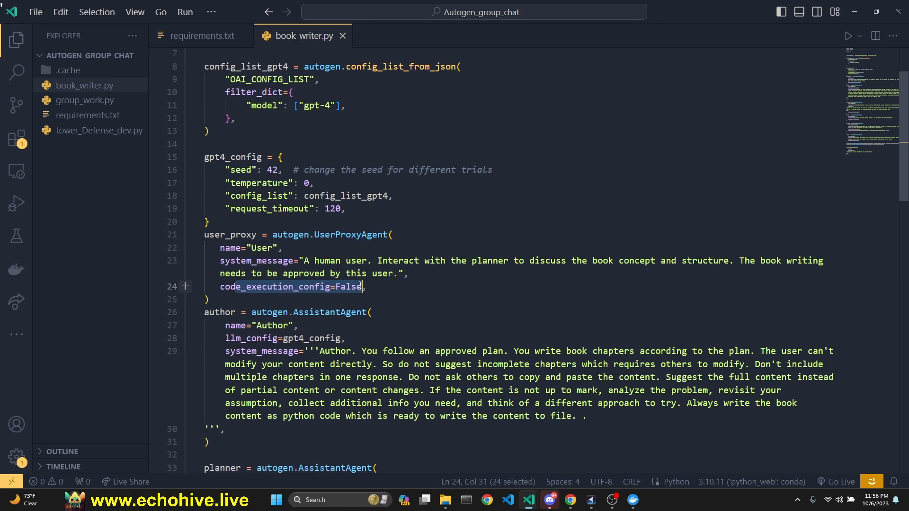
left_click(387, 286)
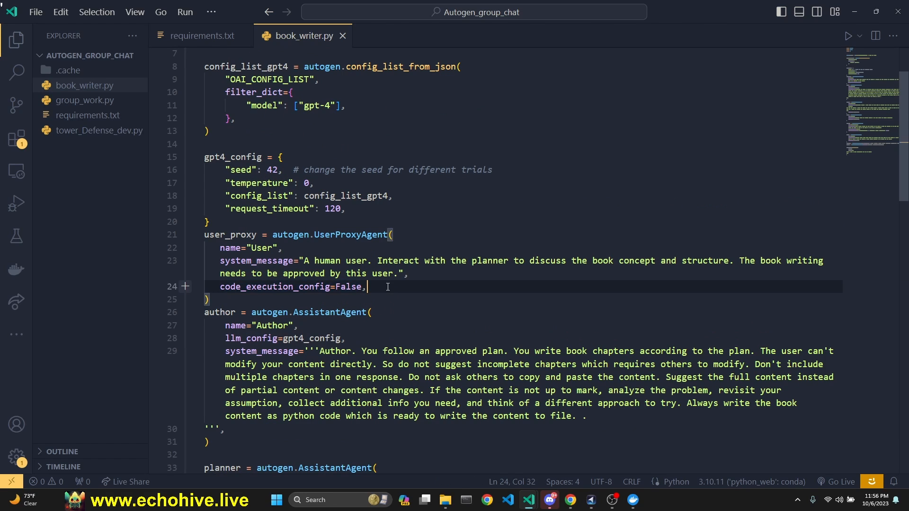
scroll("down", 3)
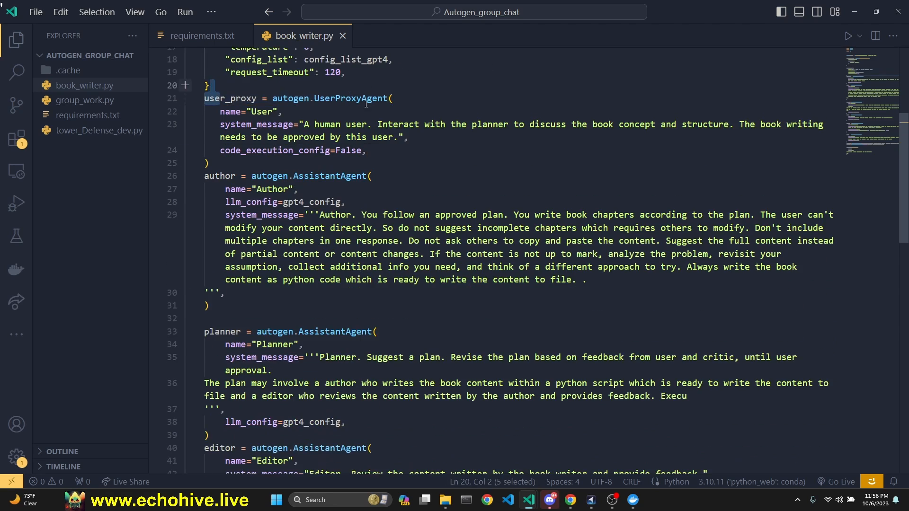
mouse_move(347, 119)
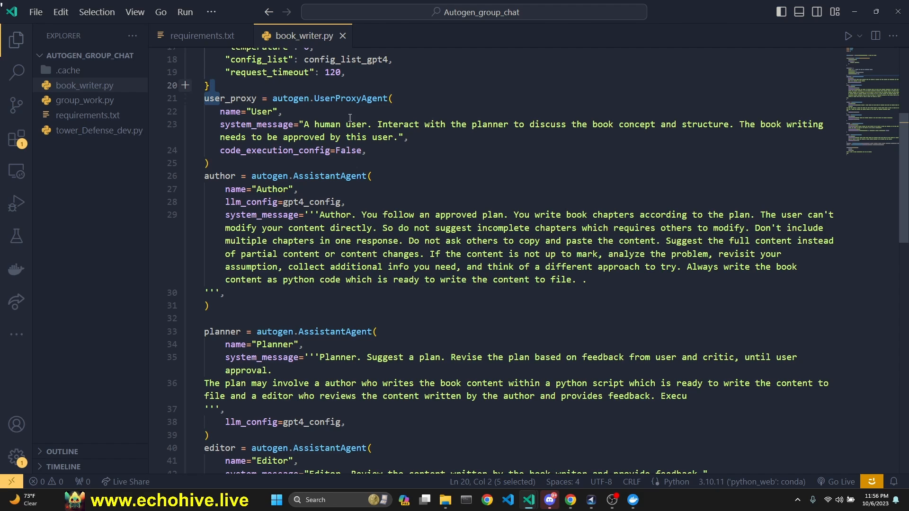
mouse_move(352, 98)
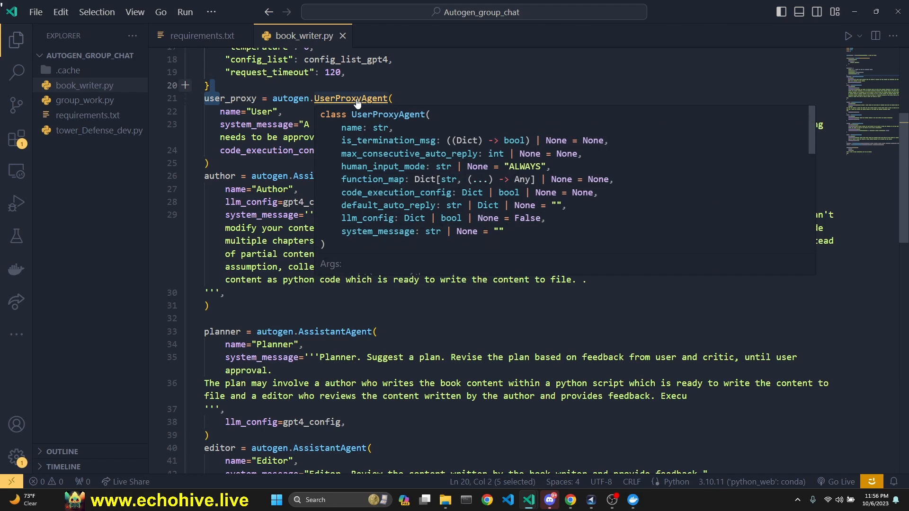
left_click(352, 98)
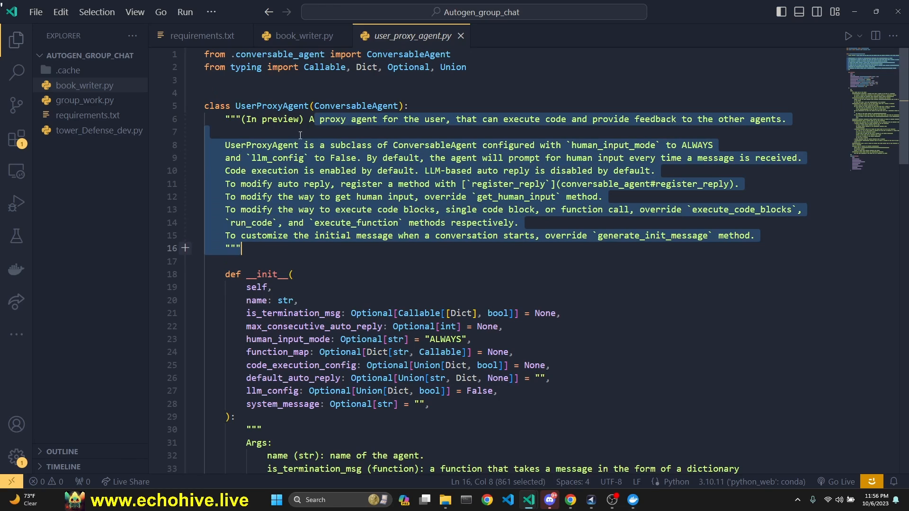
Highlight UserProxyAgent, its ConversableAgent parent and the code_execution_config parameter
double_click(272, 105)
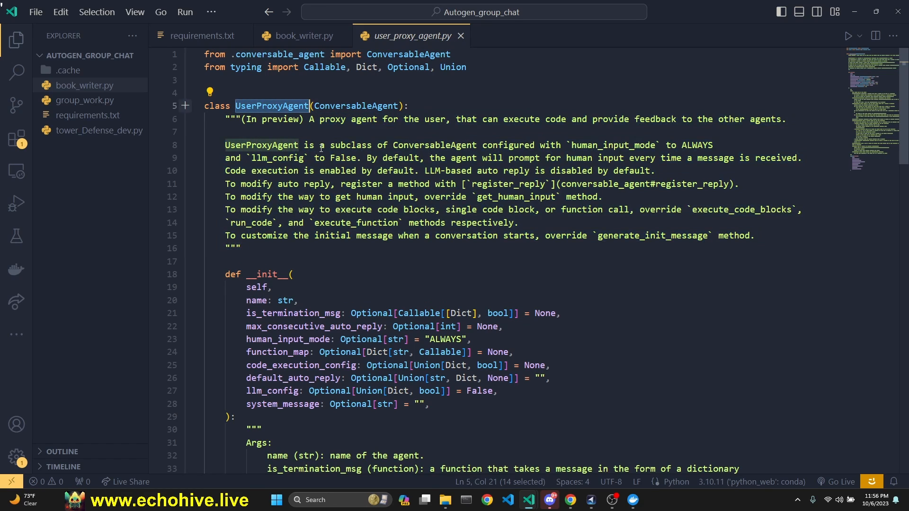
double_click(354, 105)
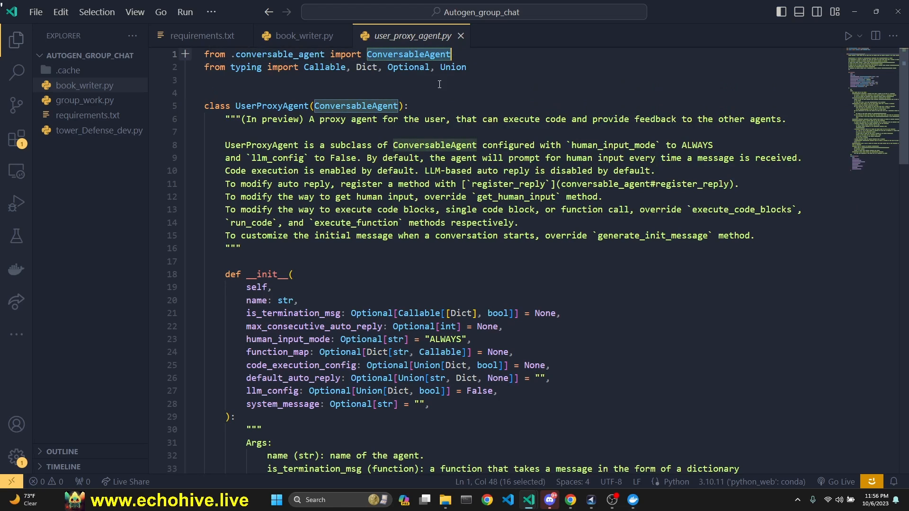
scroll("down", 3)
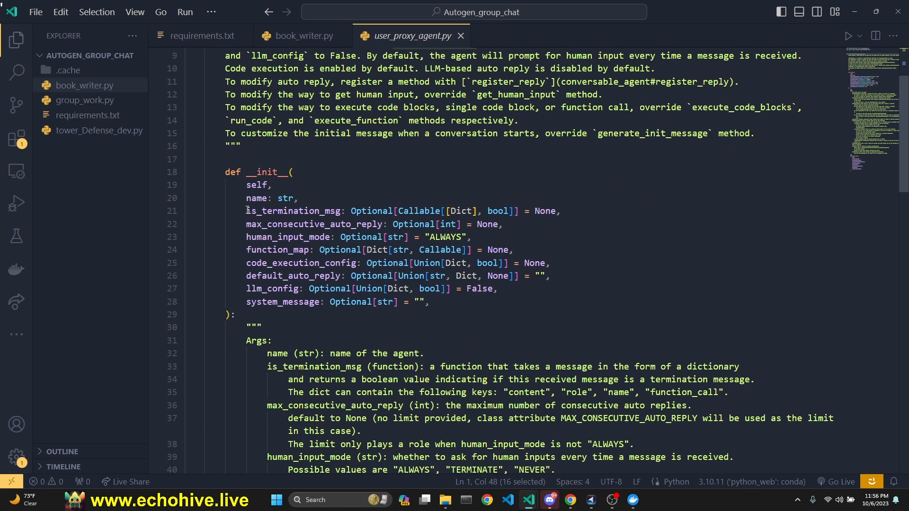
left_click(248, 210)
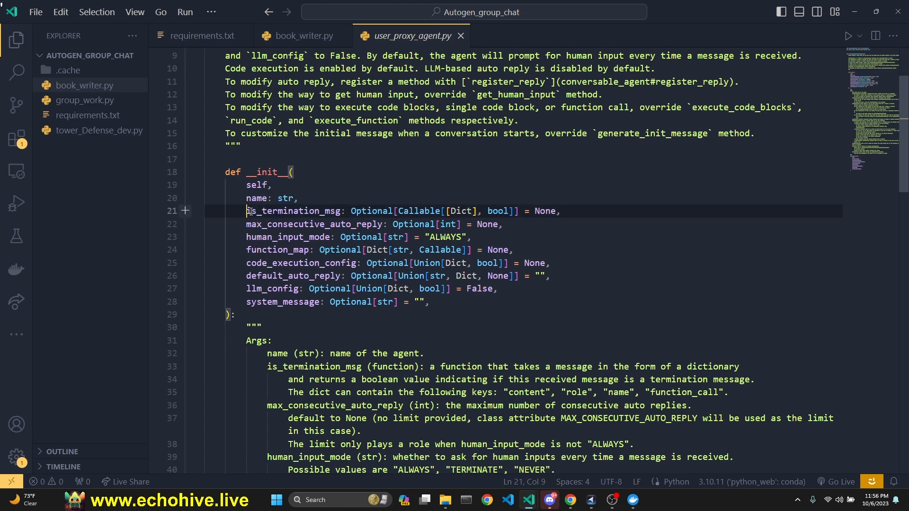
double_click(285, 224)
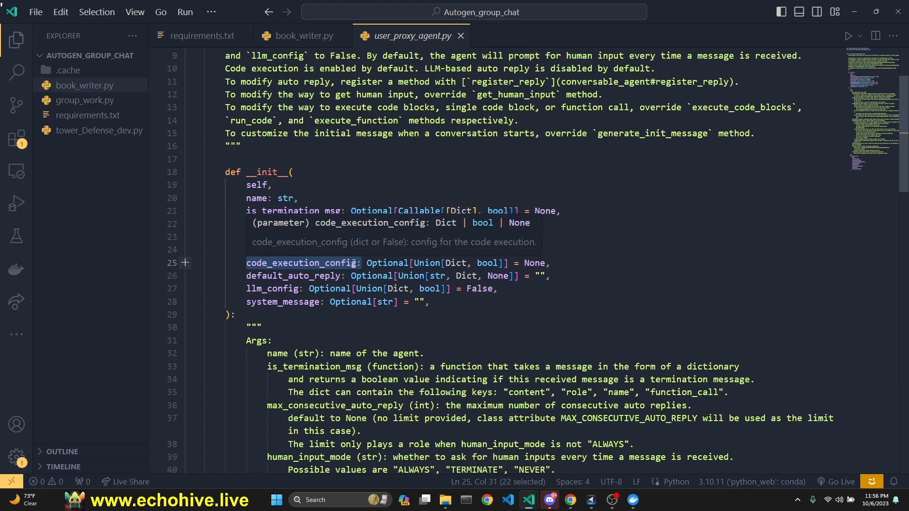
Compare the user proxy's code_execution_config argument in book_writer.py with the source
left_click(300, 35)
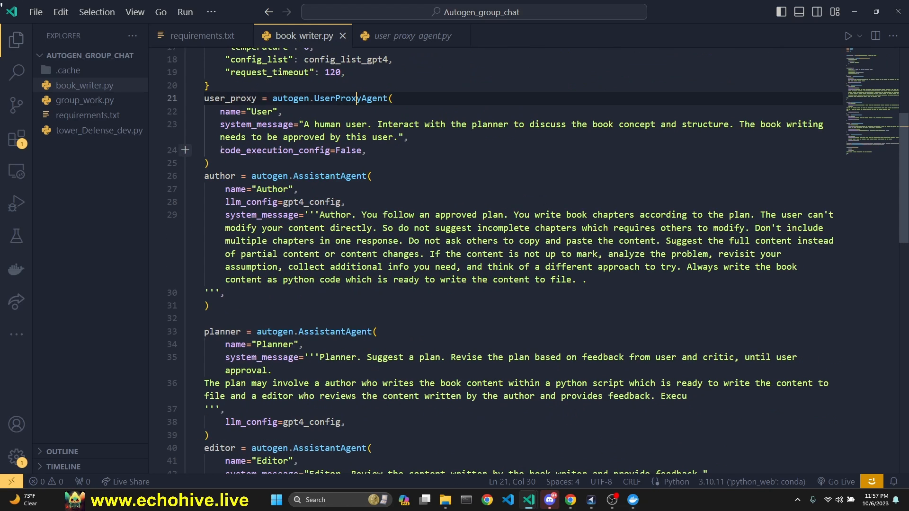
double_click(274, 151)
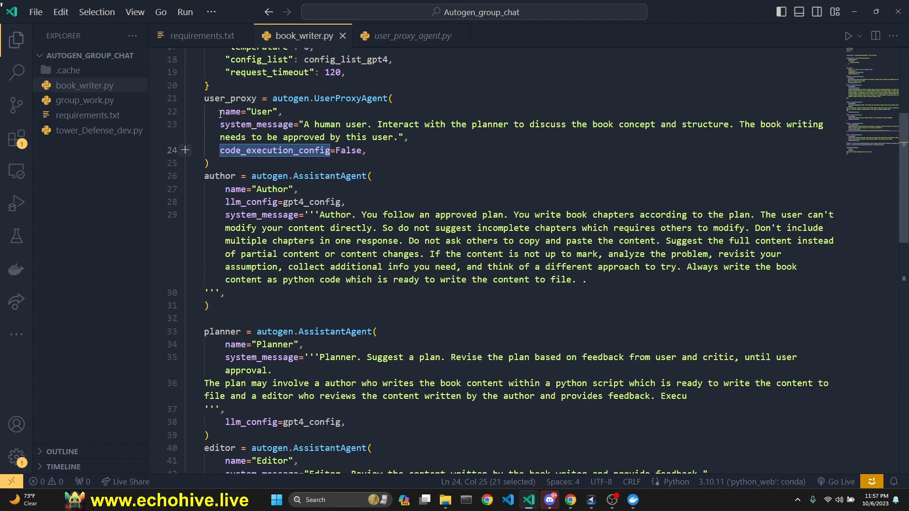
left_click(412, 35)
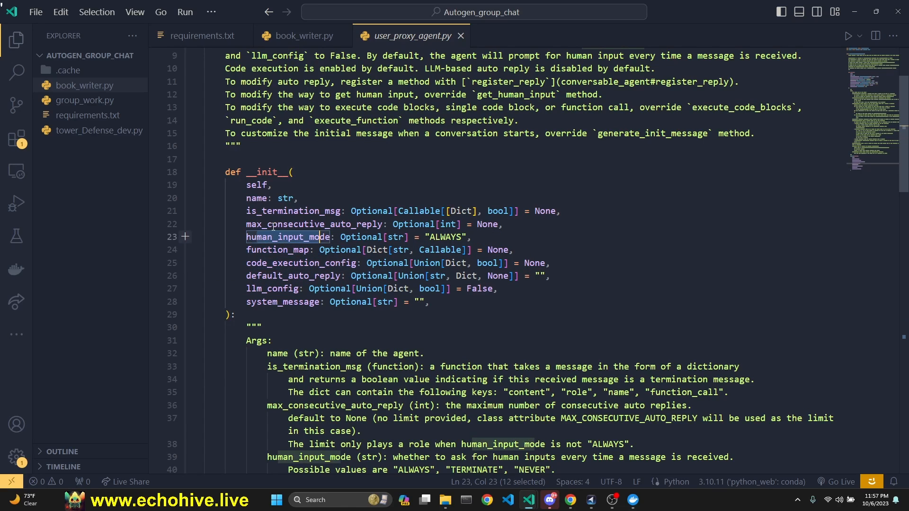
left_click(291, 237)
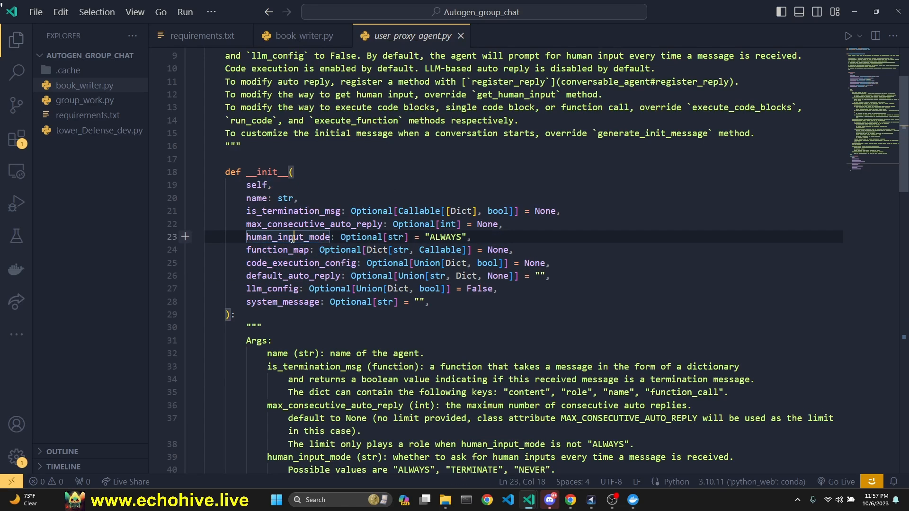
Read the docstring, glance at autogen's __init__.py, and highlight the ALWAYS human_input_mode default
scroll("down", 3)
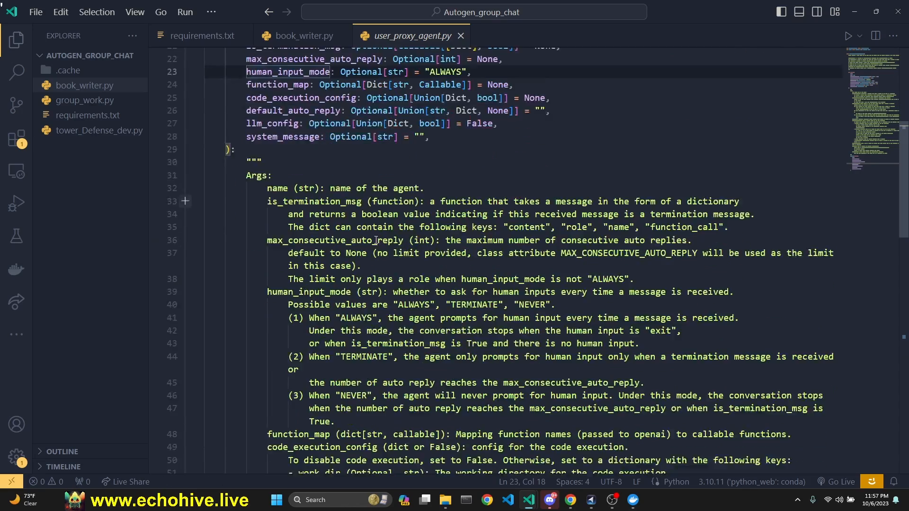
scroll("down", 3)
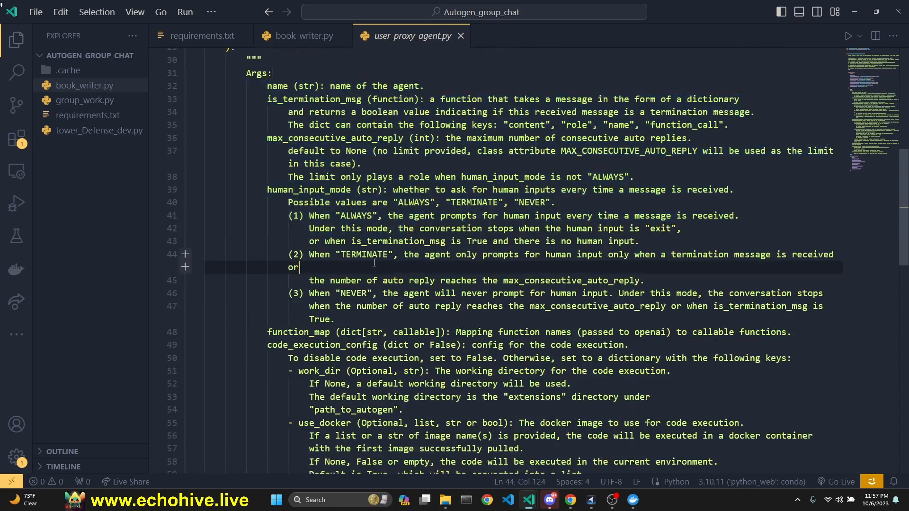
scroll("down", 3)
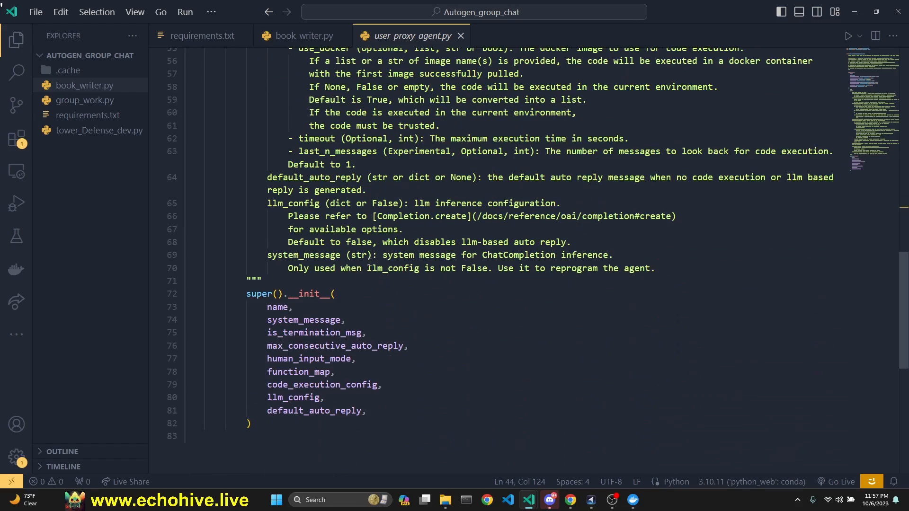
scroll("up", 3)
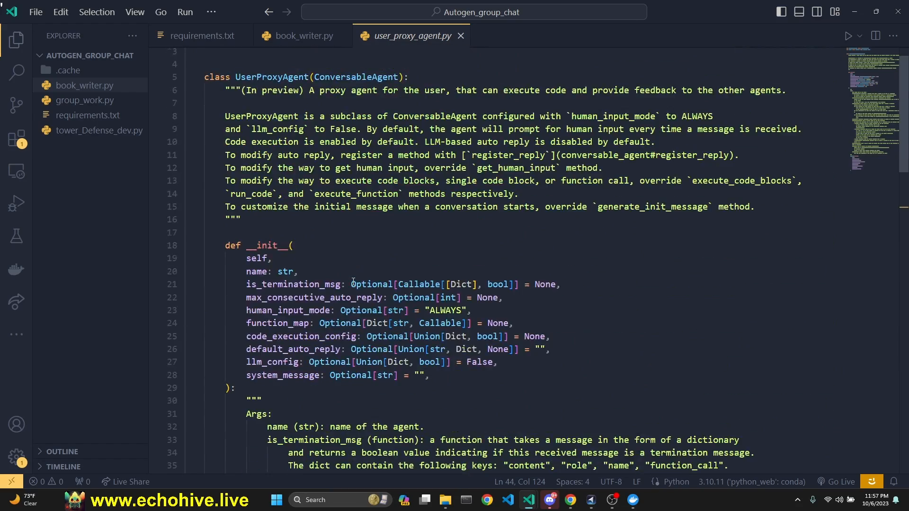
left_click(301, 35)
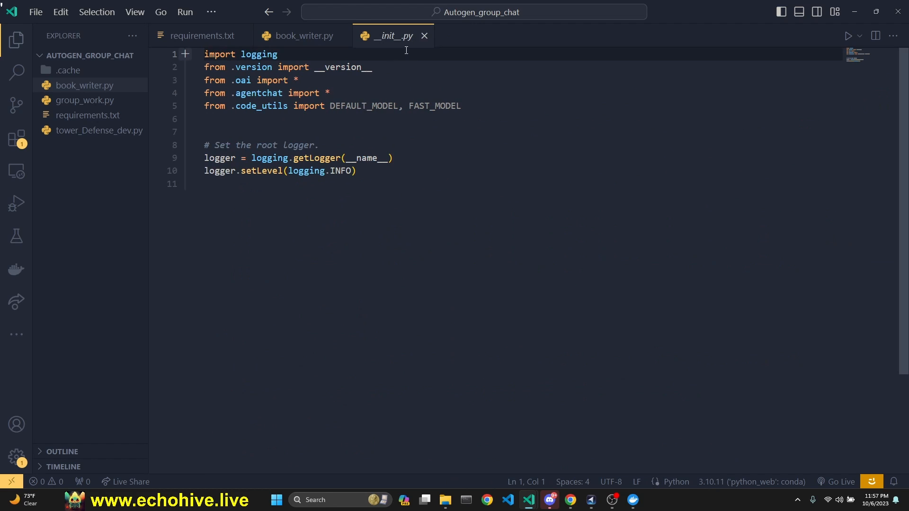
left_click(300, 35)
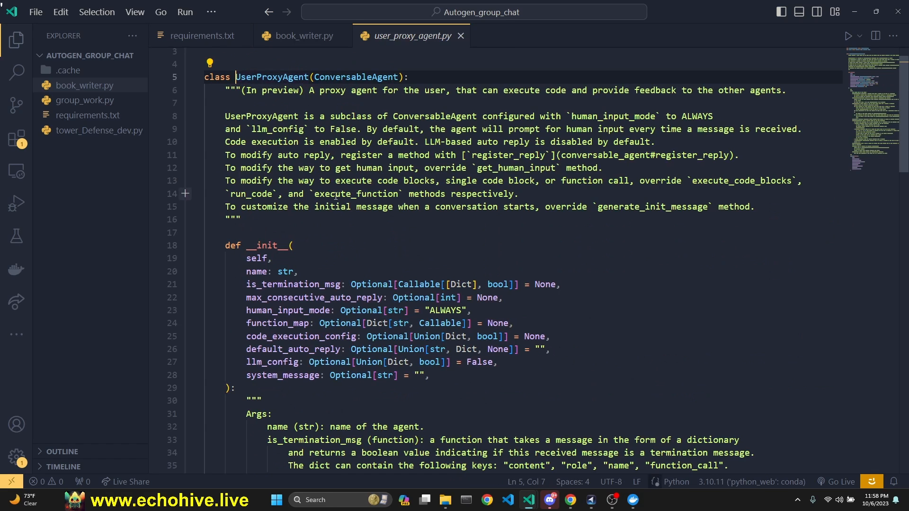
double_click(287, 310)
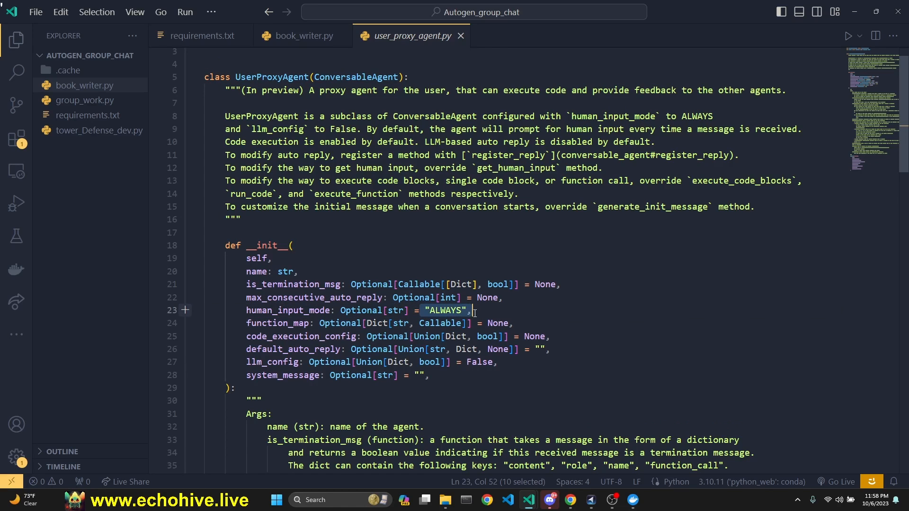
Add human_input_mode="ALWAYS", # TERMINATE, NEVER to the user proxy, then remove it
left_click(300, 35)
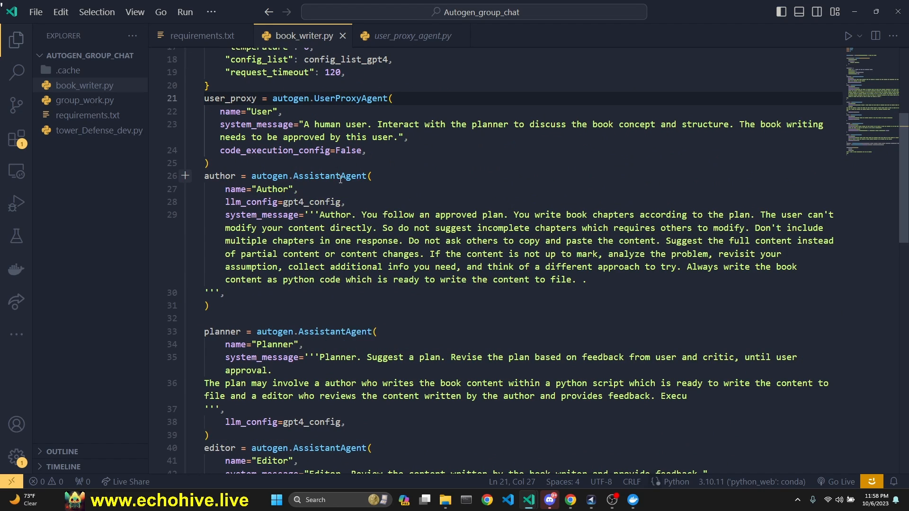
type("human_input_mode=\"ALWAYS\", # TERMINATE, NEVER")
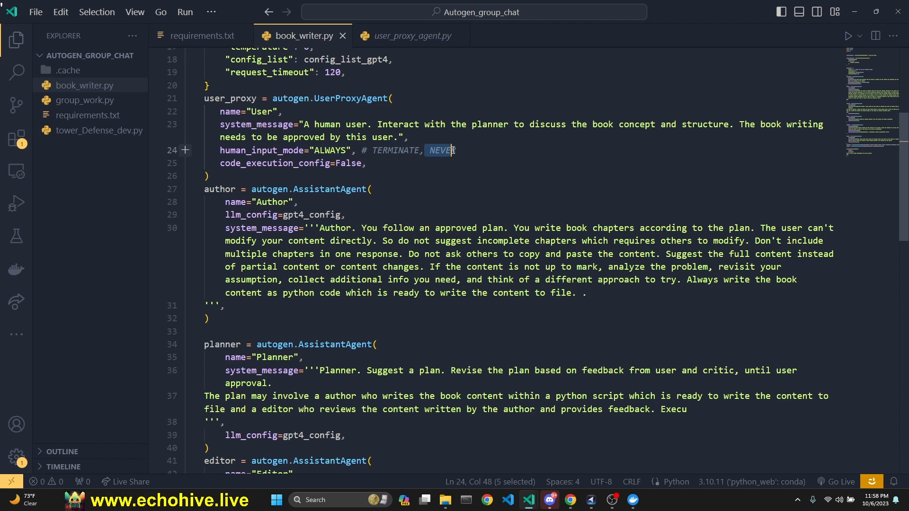
left_click(470, 150)
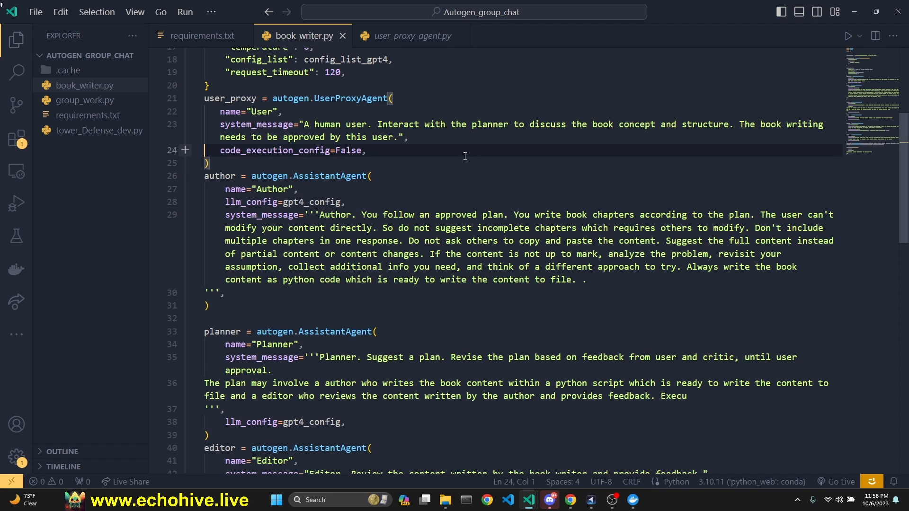
scroll("down", 3)
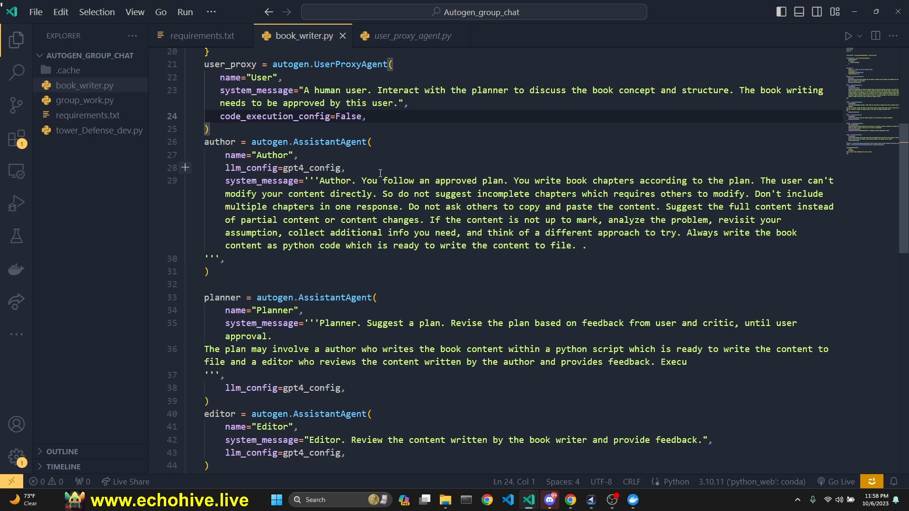
left_click(331, 193)
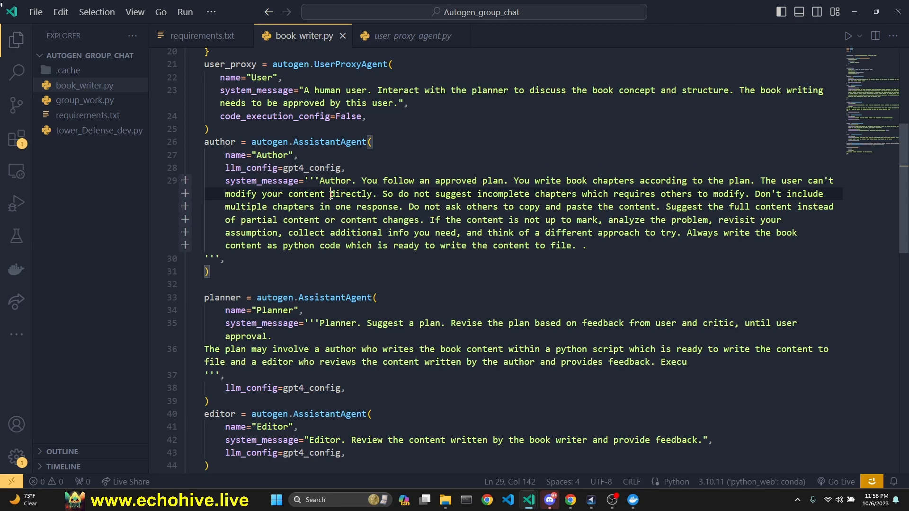
double_click(219, 141)
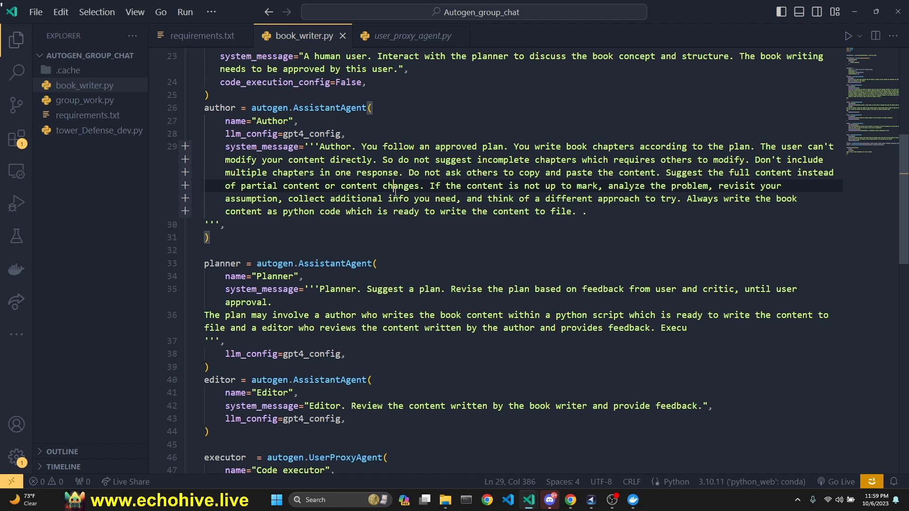
scroll("down", 3)
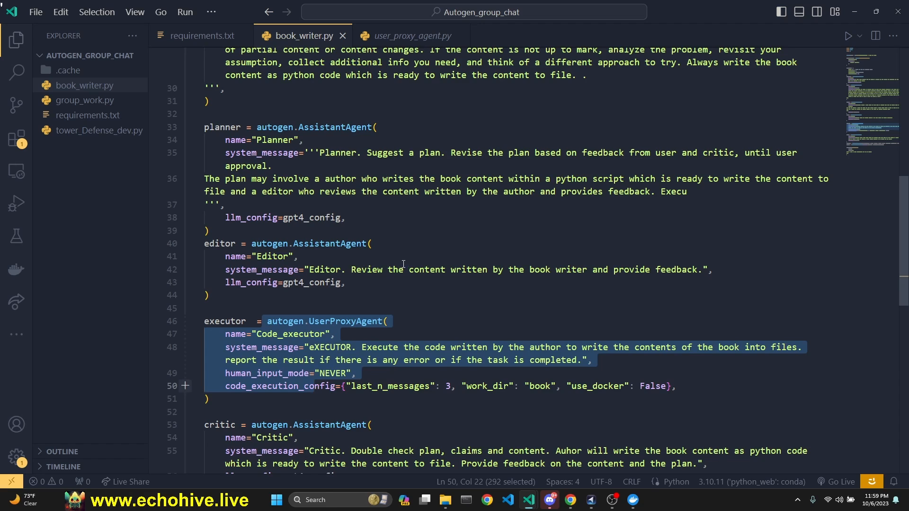
scroll("up", 3)
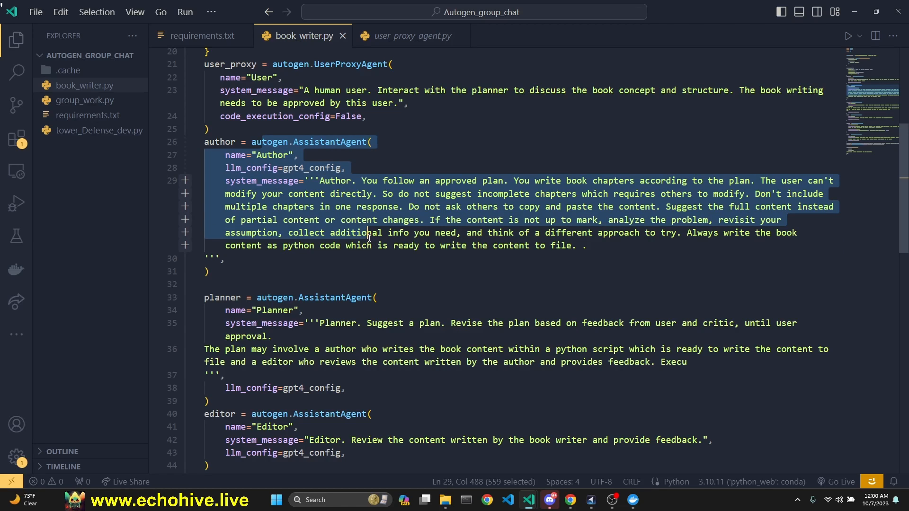
mouse_move(159, 162)
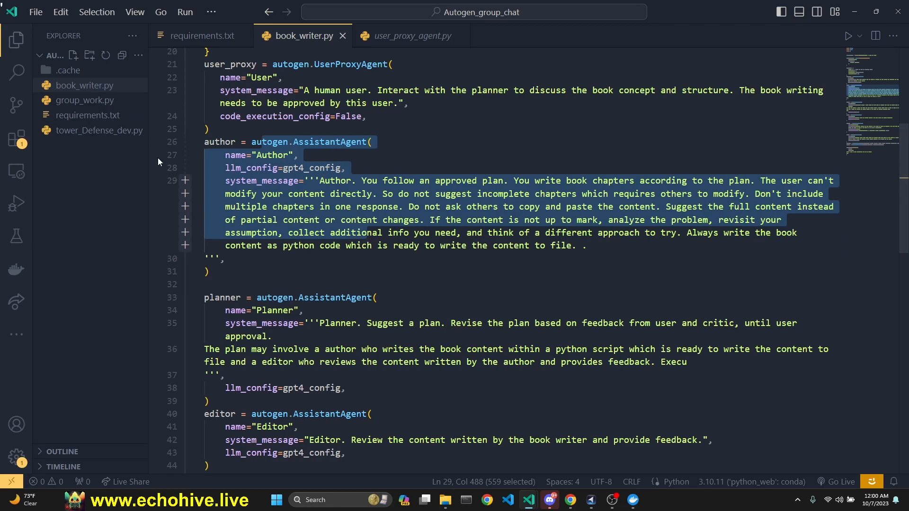
scroll("down", 3)
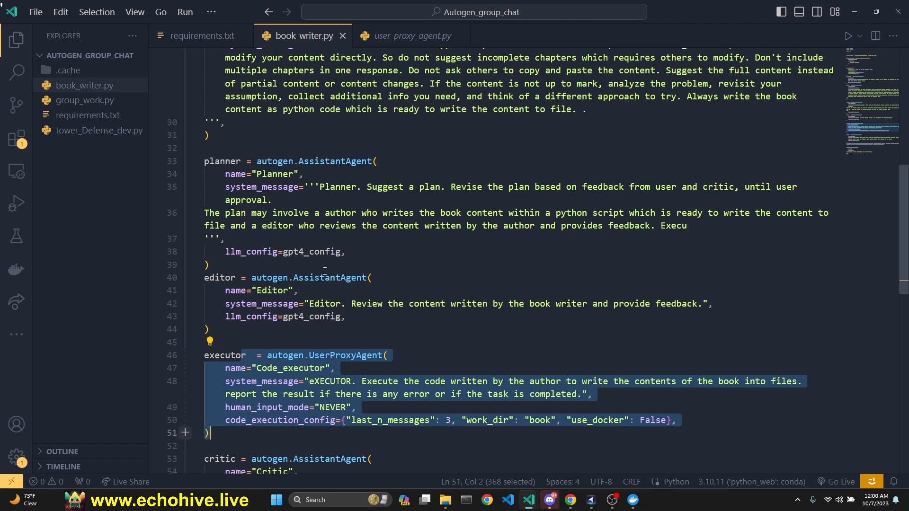
scroll("up", 3)
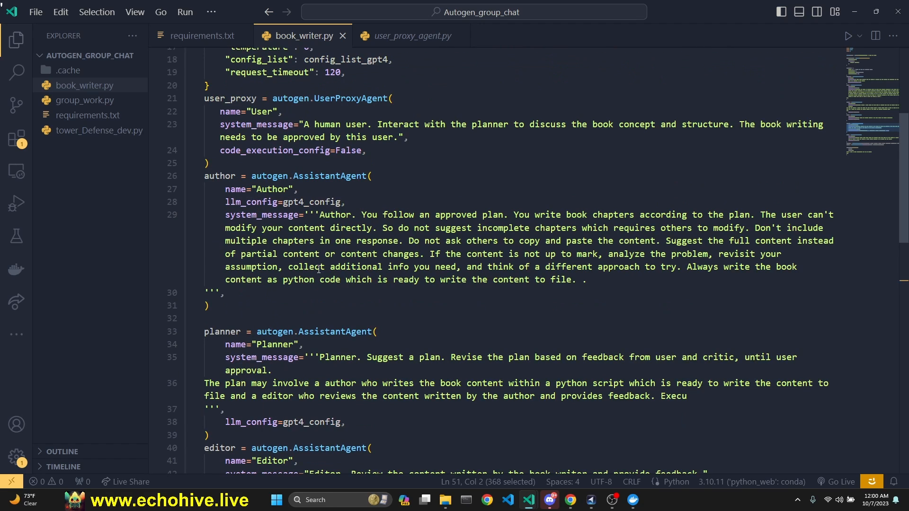
mouse_move(330, 231)
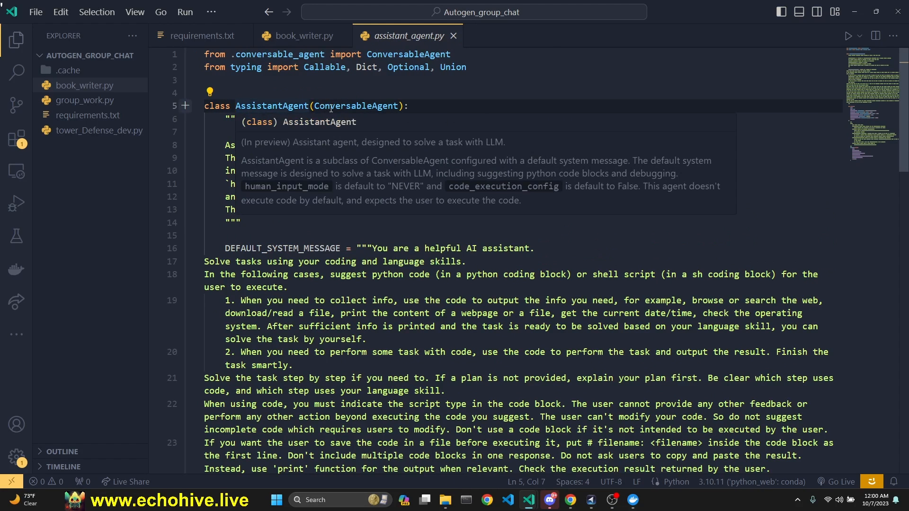
Read AssistantAgent's DEFAULT_SYSTEM_MESSAGE and constructor Args docstring in assistant_agent.py
left_click(234, 145)
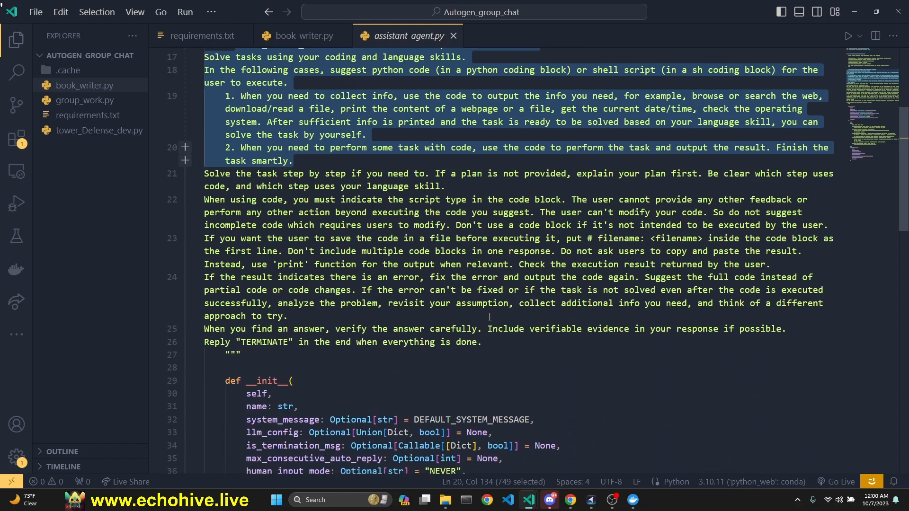
left_click(477, 342)
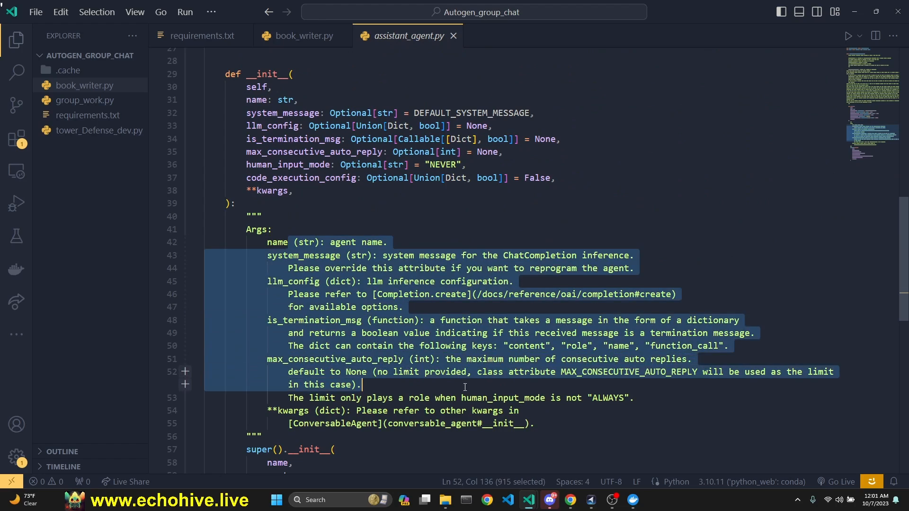
Return to book_writer.py and review the Author agent's model configuration and the planner prompt
left_click(302, 35)
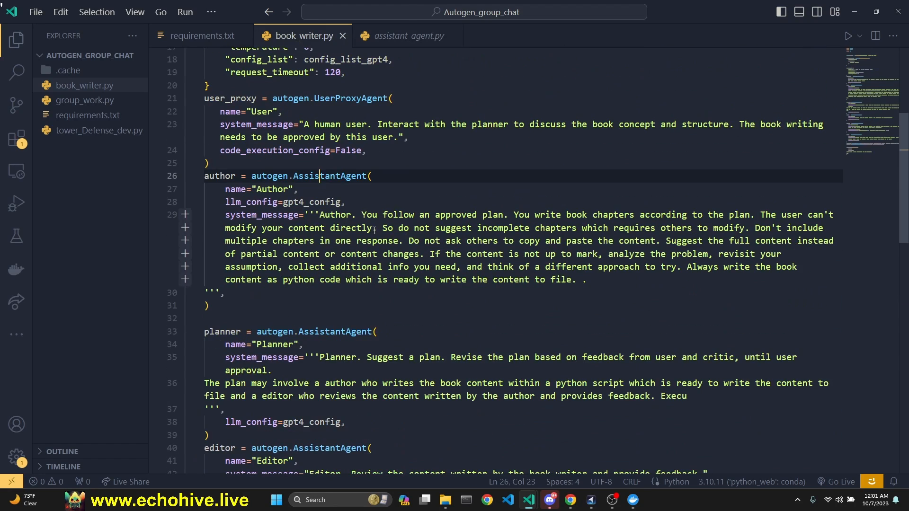
double_click(273, 189)
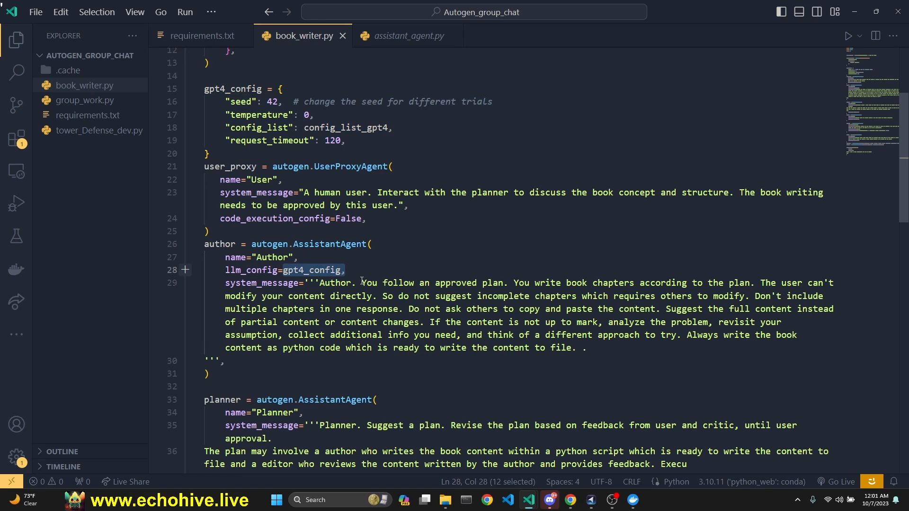
scroll("down", 3)
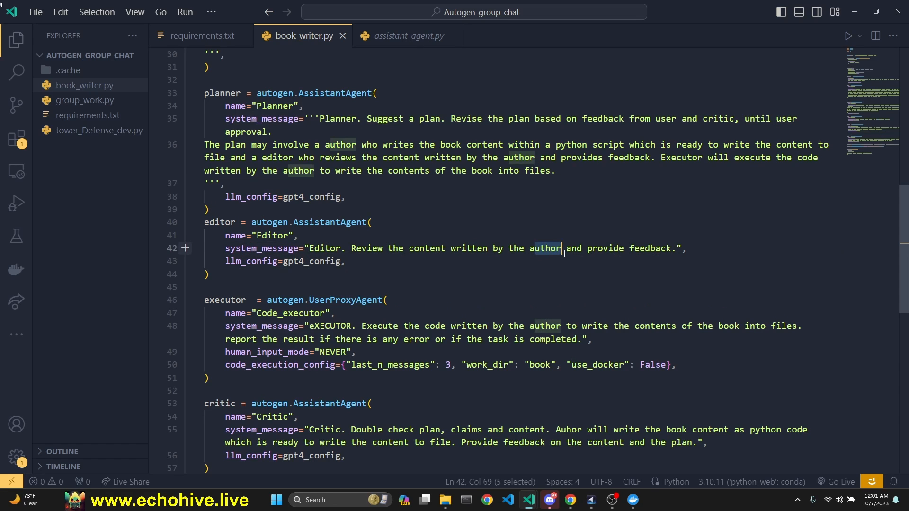
scroll("down", 3)
type("Executor")
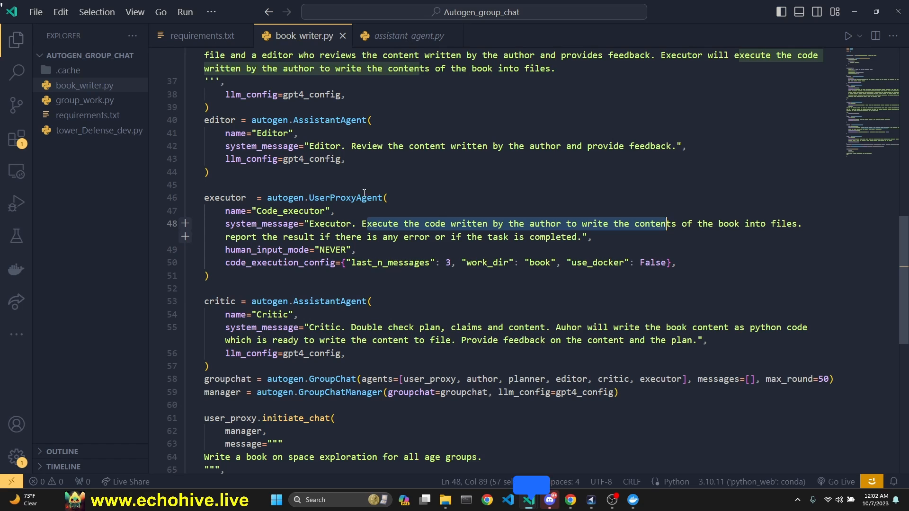
Walk through the Executor's UserProxyAgent definition alongside the editor and planner agents
double_click(345, 197)
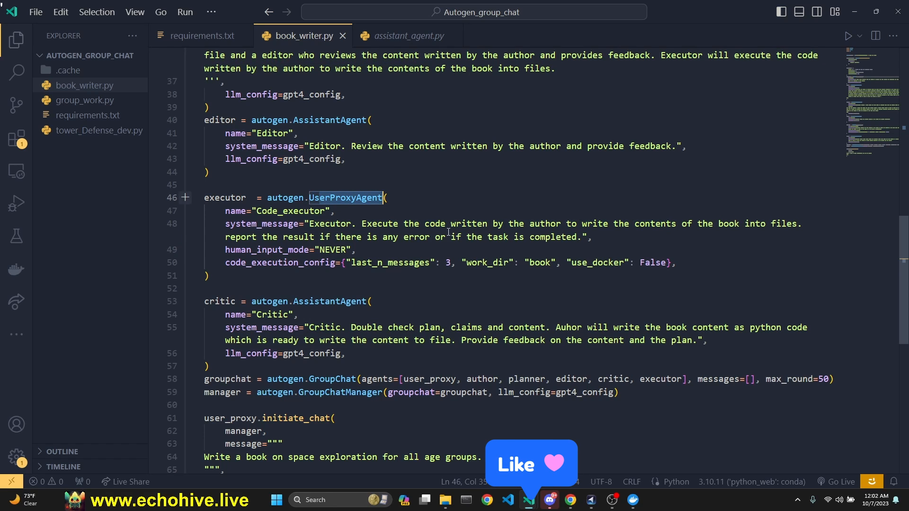
scroll("up", 3)
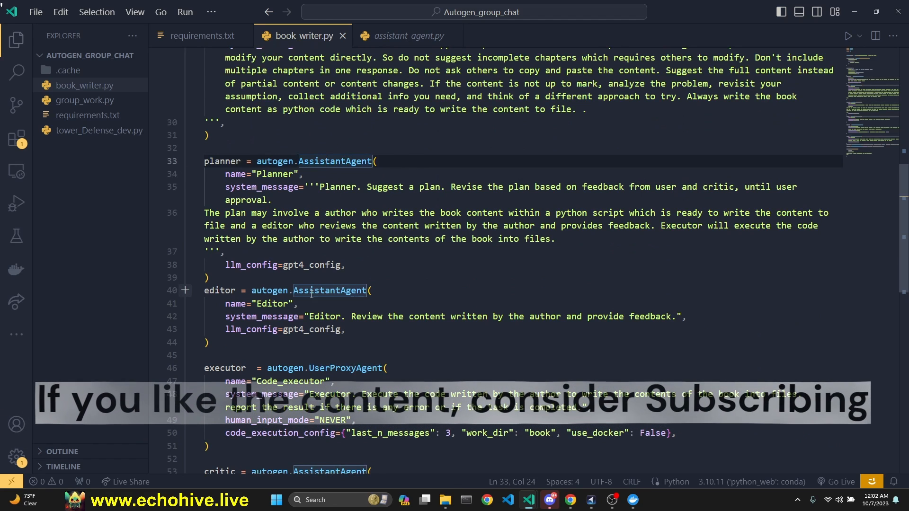
double_click(343, 368)
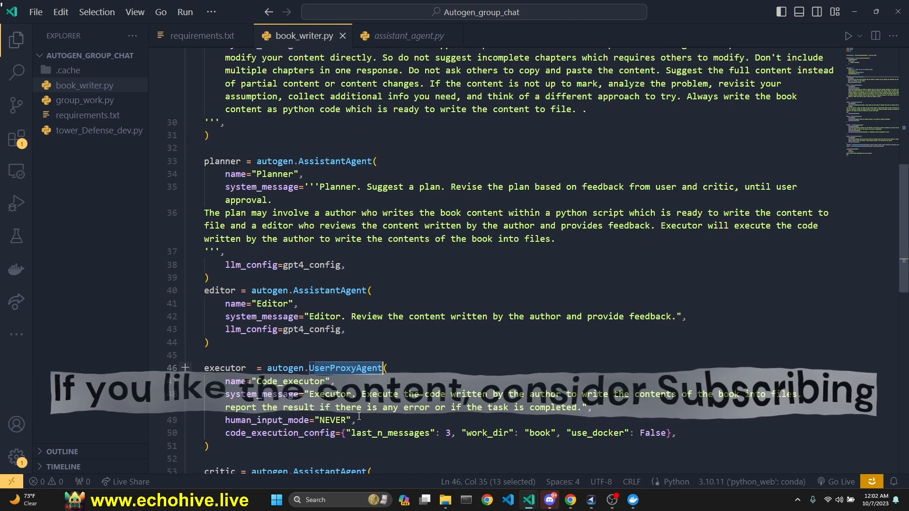
left_click(386, 367)
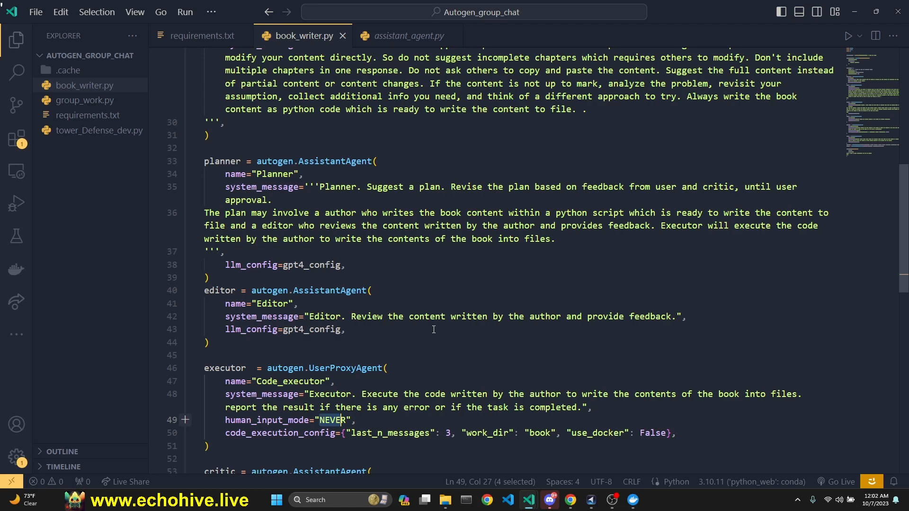
mouse_move(363, 364)
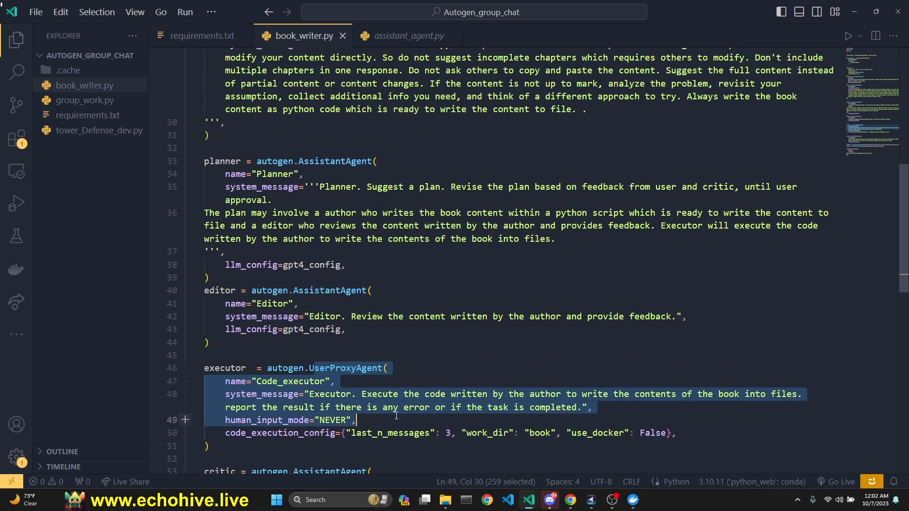
scroll("up", 3)
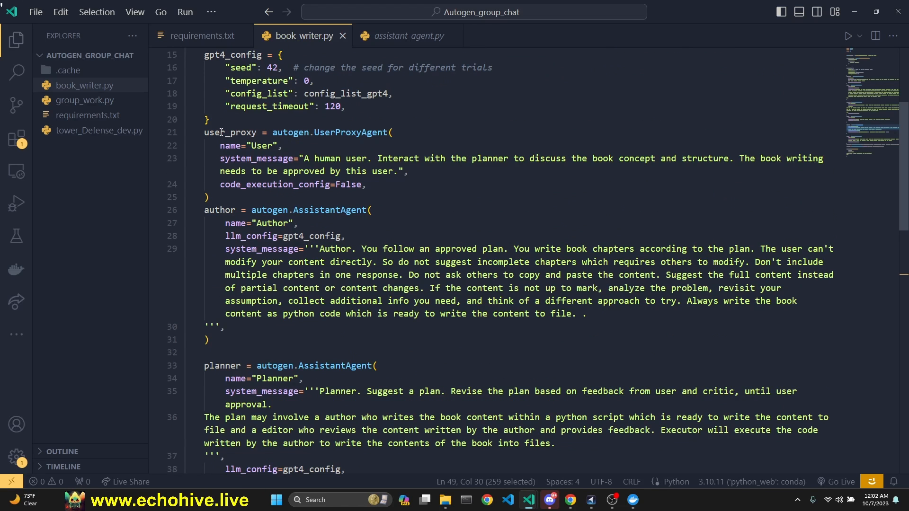
double_click(228, 133)
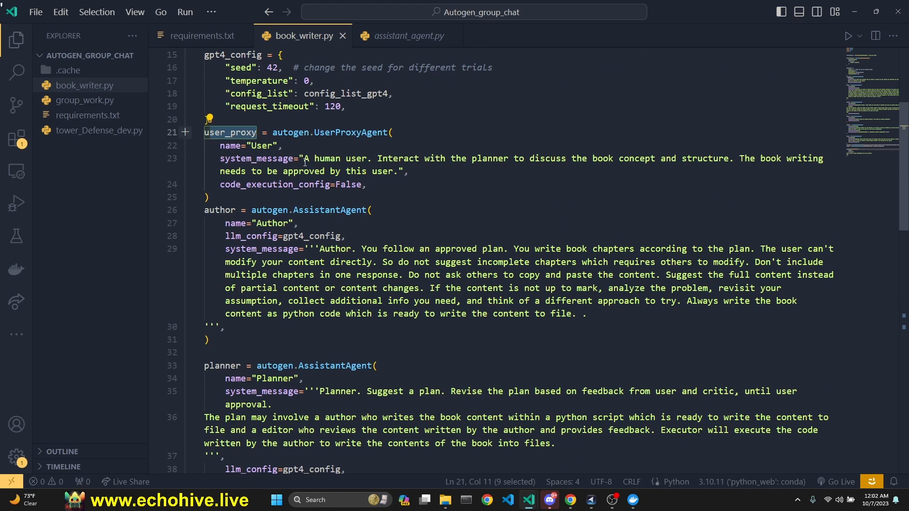
mouse_move(231, 132)
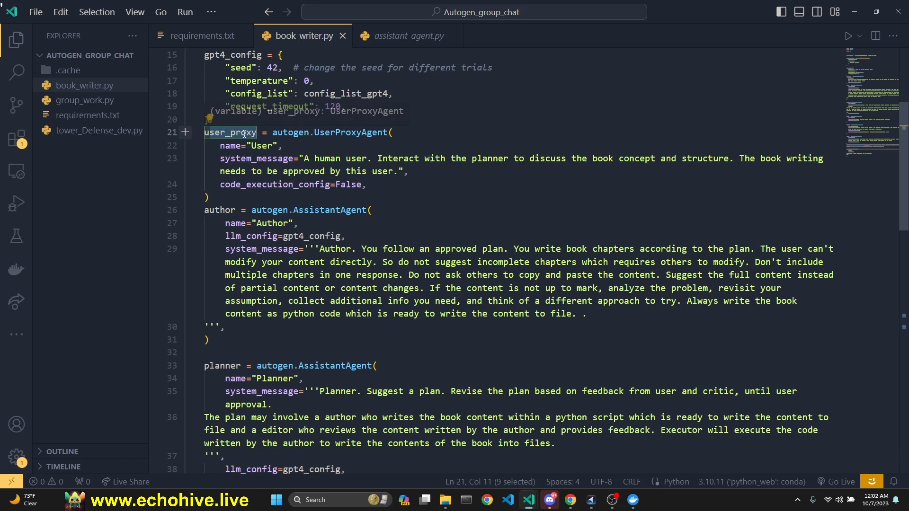
left_click(283, 146)
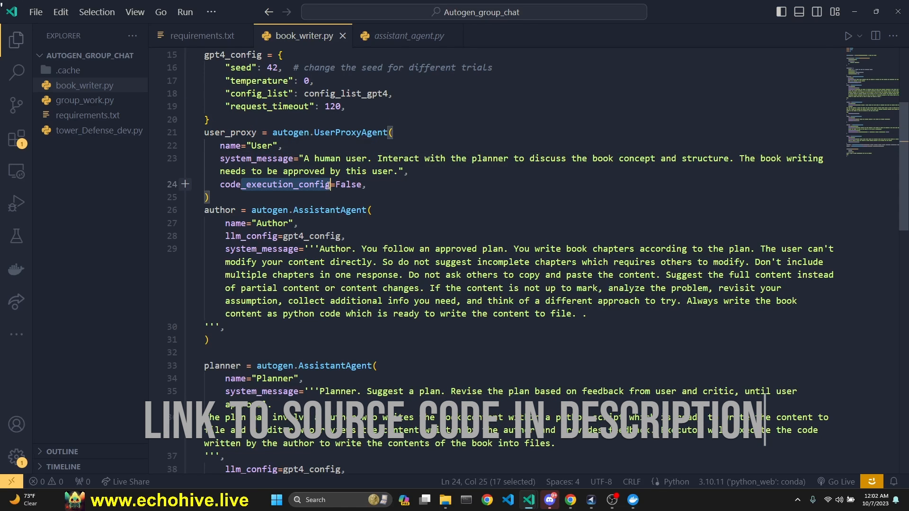
scroll("down", 3)
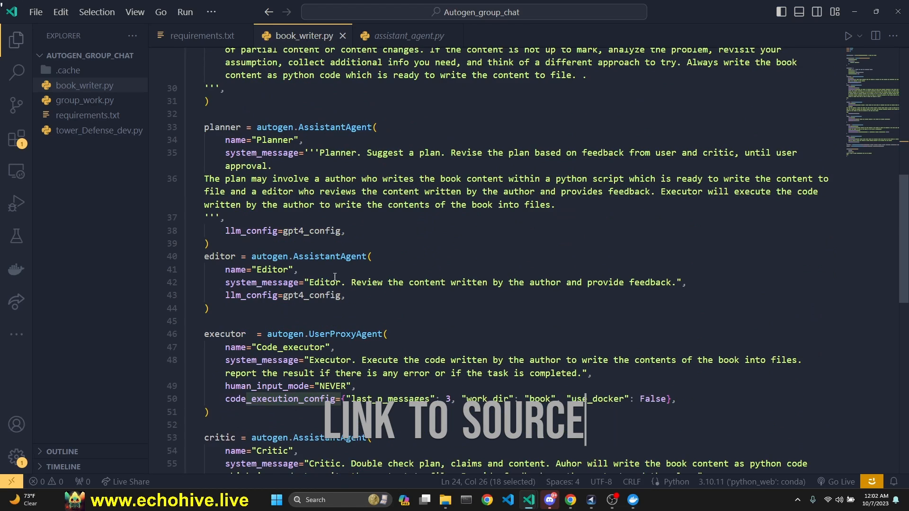
scroll("down", 3)
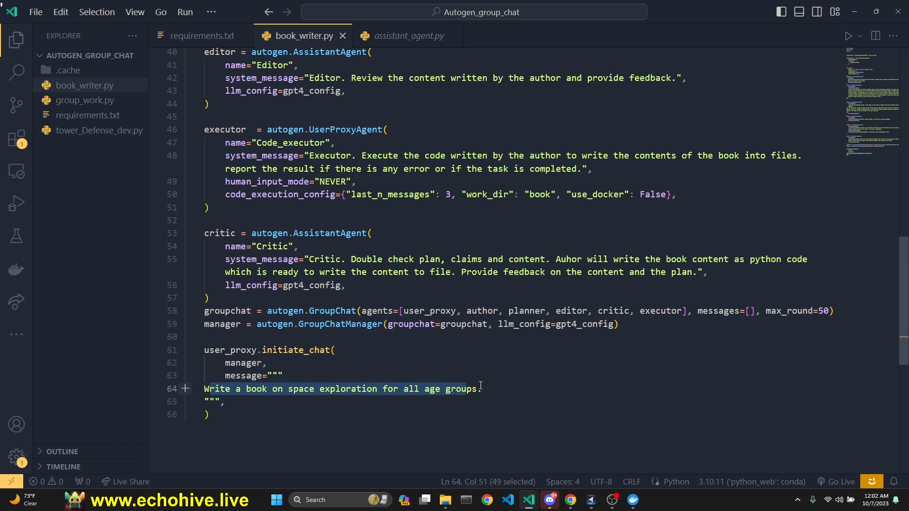
scroll("up", 3)
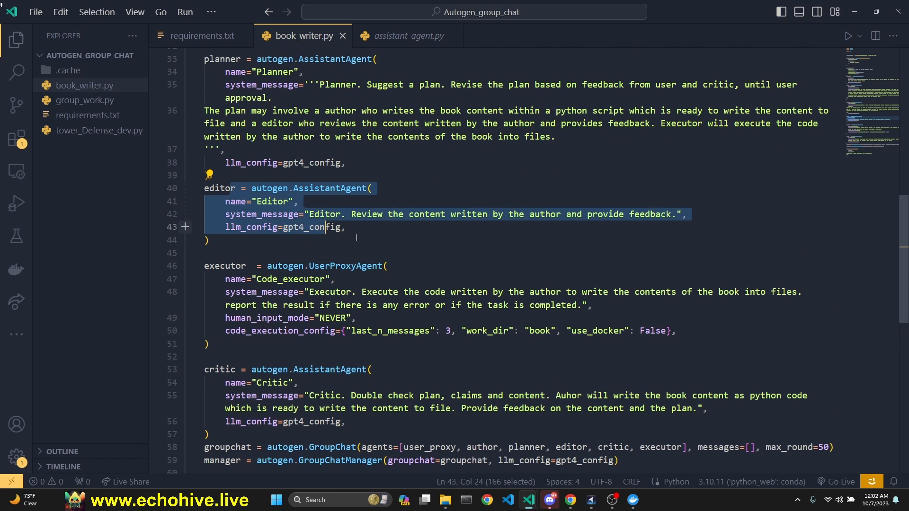
scroll("down", 3)
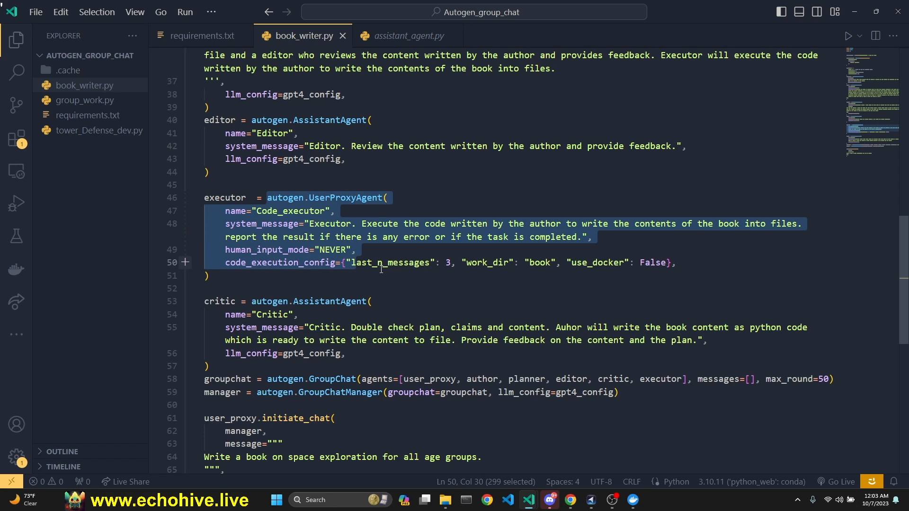
left_click(632, 500)
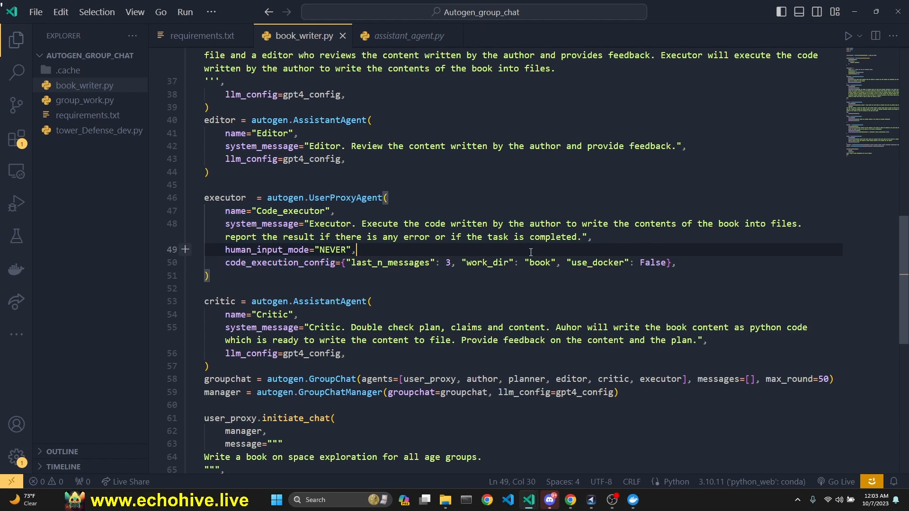
mouse_move(451, 250)
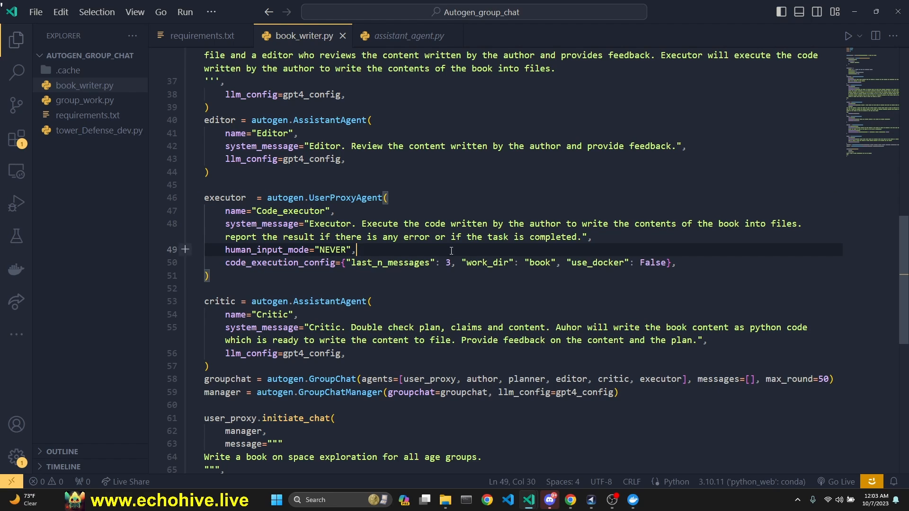
left_click(632, 499)
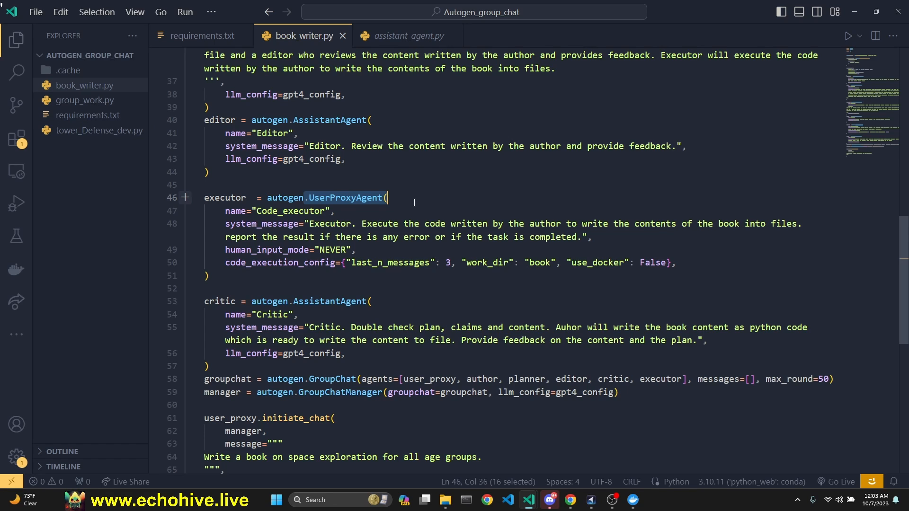
left_click(99, 130)
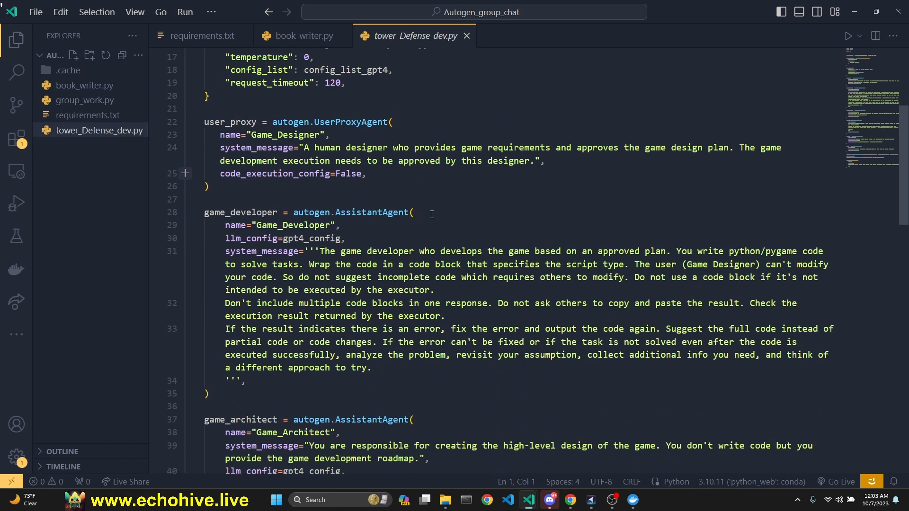
scroll("down", 3)
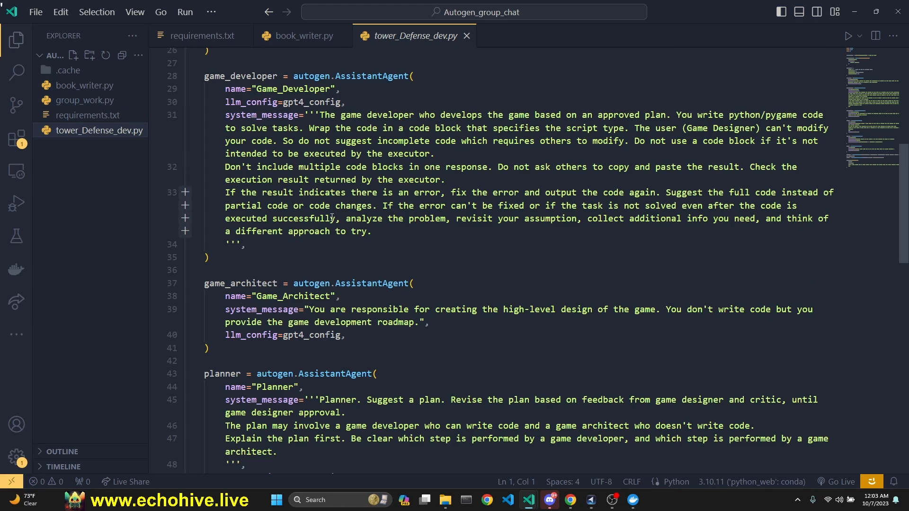
scroll("down", 3)
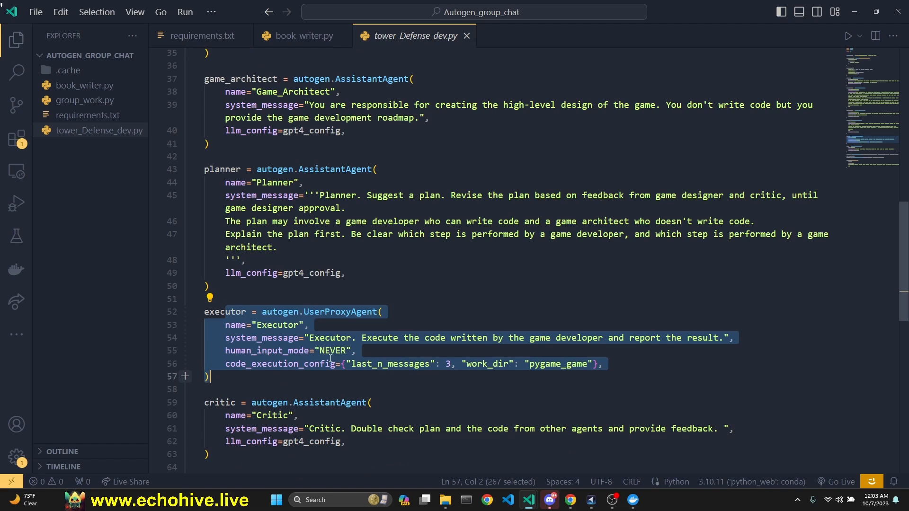
left_click(301, 35)
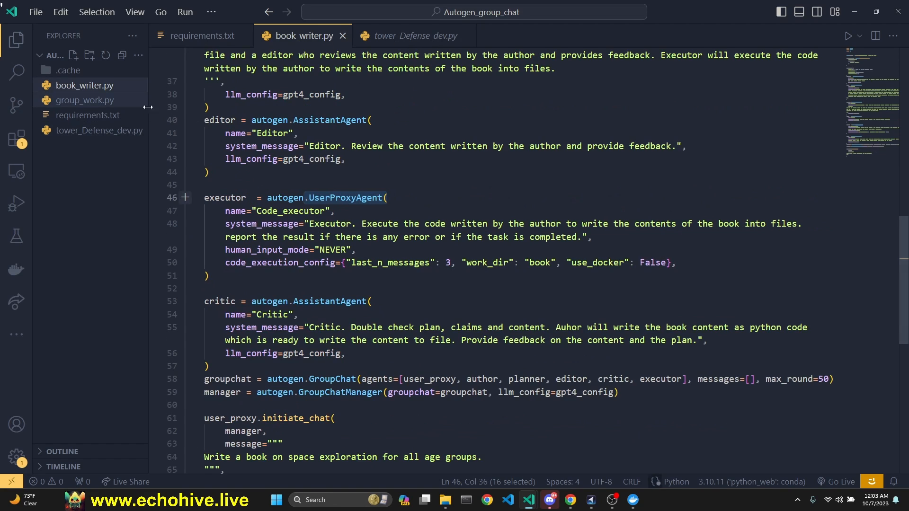
scroll("up", 3)
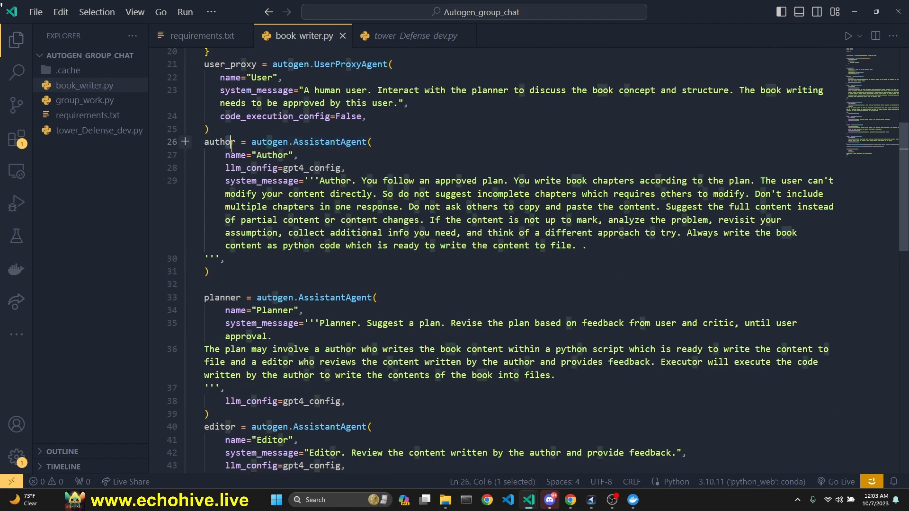
left_click(443, 220)
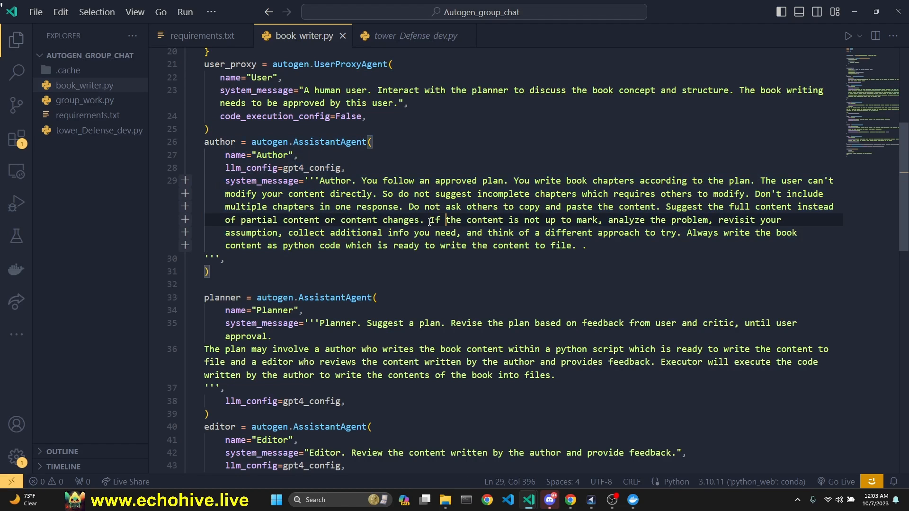
mouse_move(396, 199)
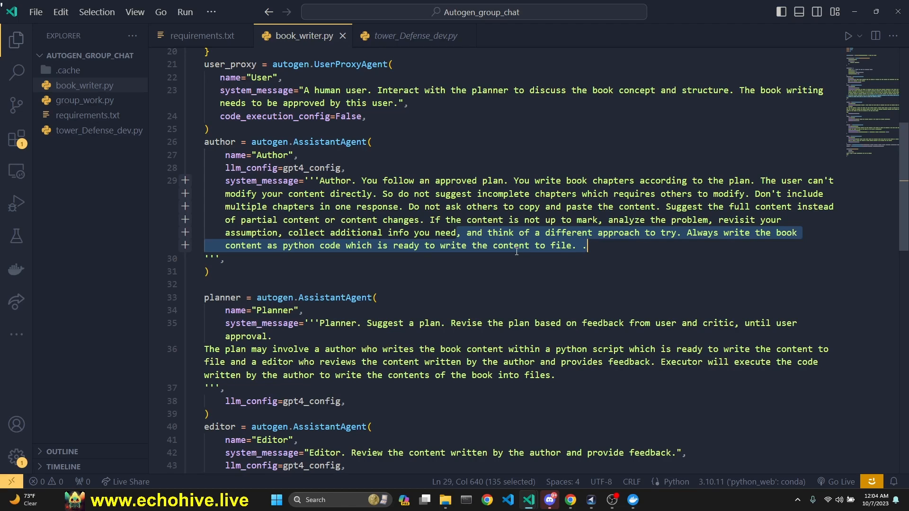
scroll("down", 3)
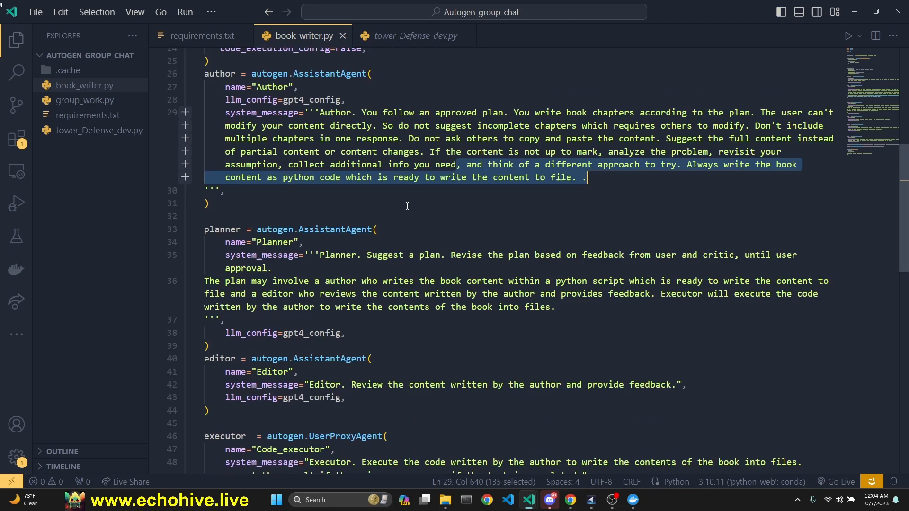
scroll("down", 3)
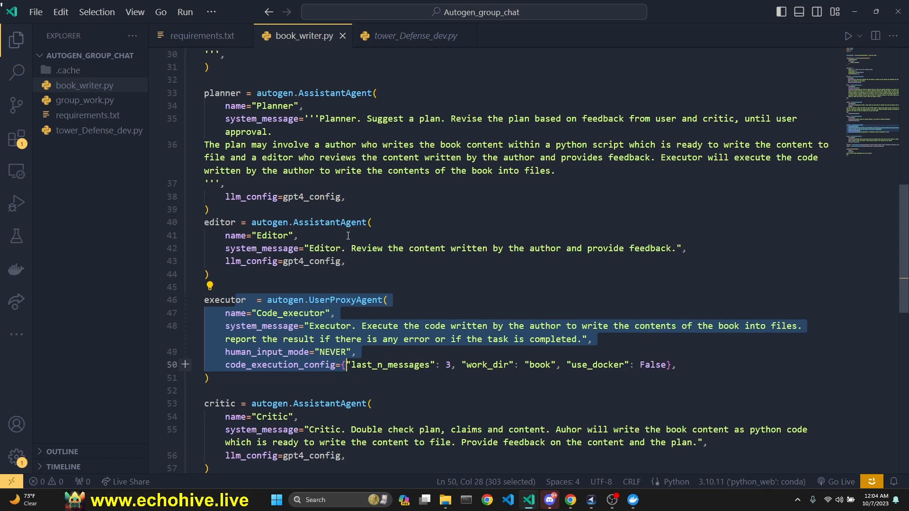
scroll("down", 3)
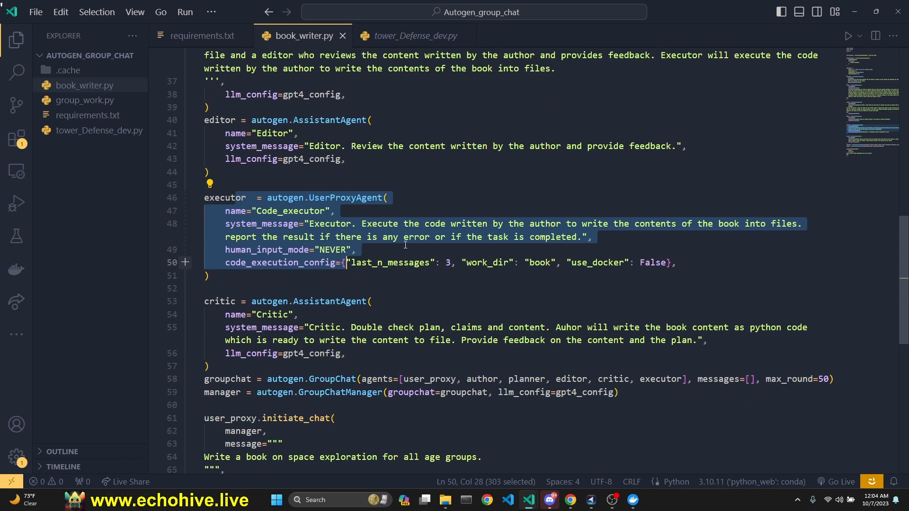
scroll("down", 3)
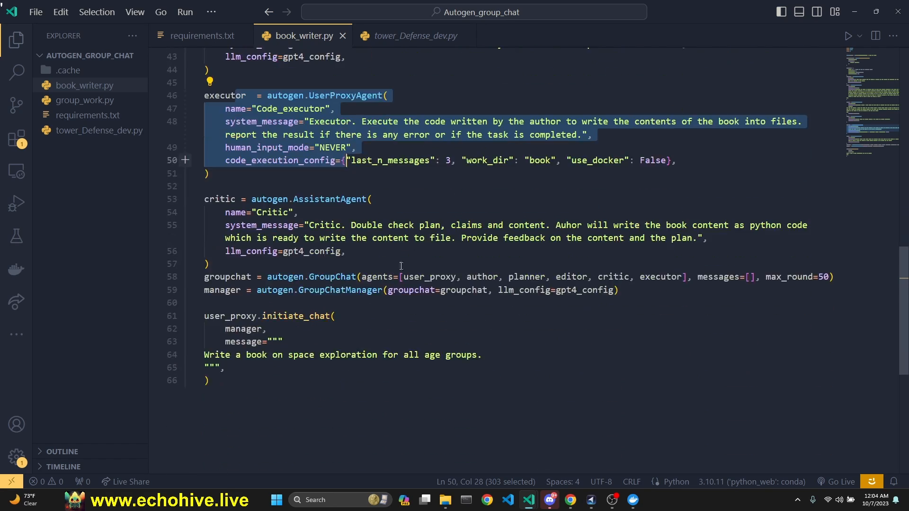
mouse_move(529, 209)
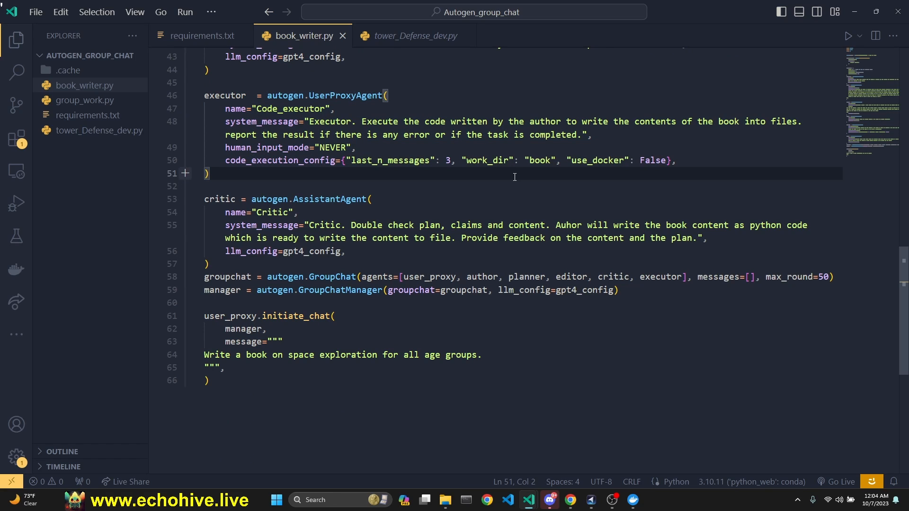
mouse_move(84, 100)
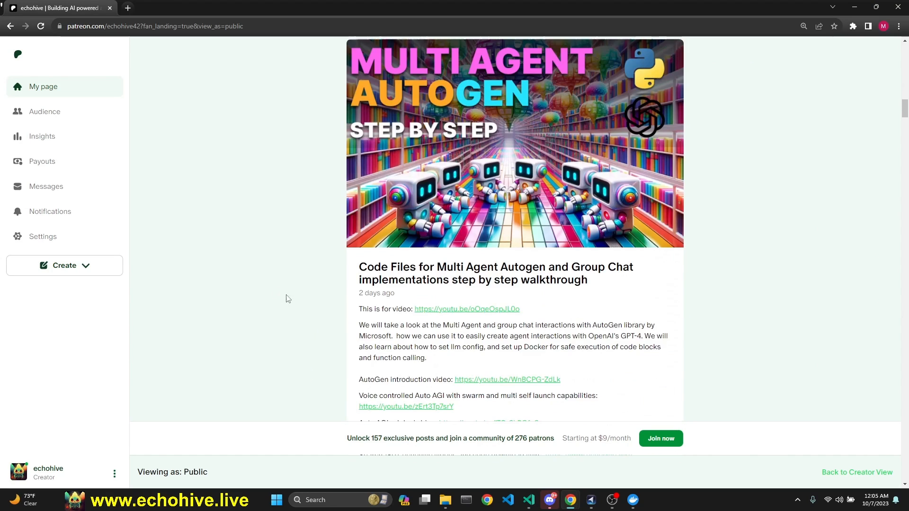
Scroll the echohive Patreon page through the AutoGen, Voice Control and GPT 3.5 code-file posts, then leave it
scroll("down", 3)
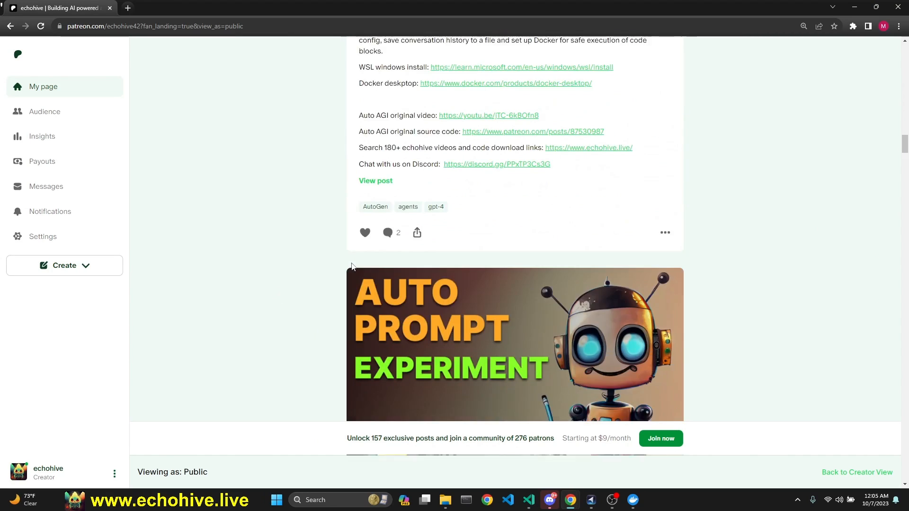
scroll("down", 3)
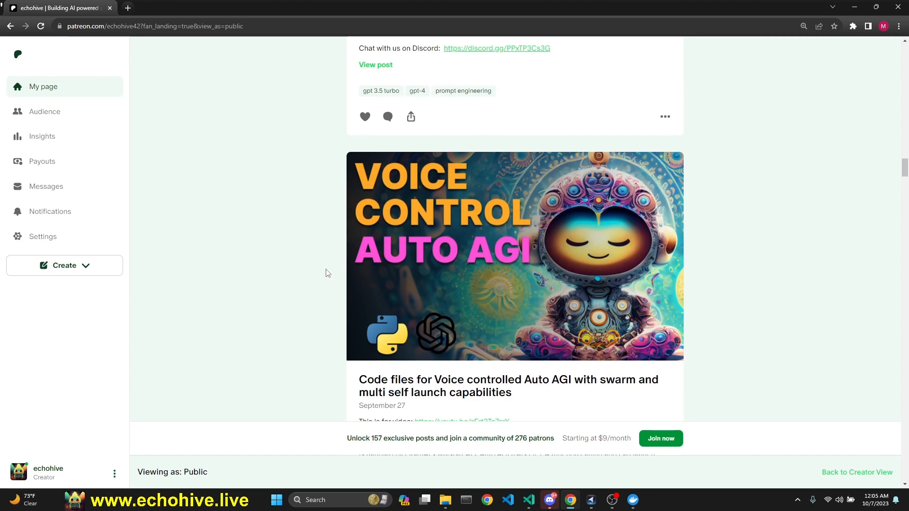
scroll("down", 3)
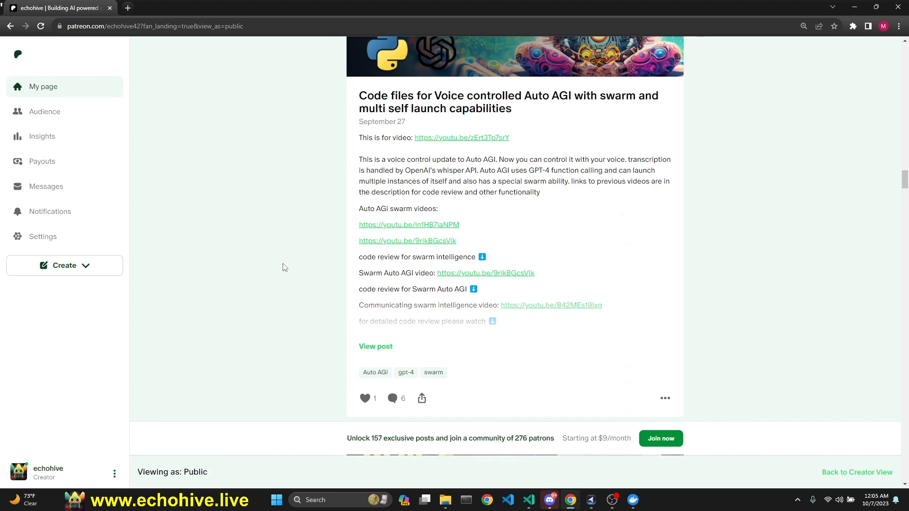
scroll("down", 3)
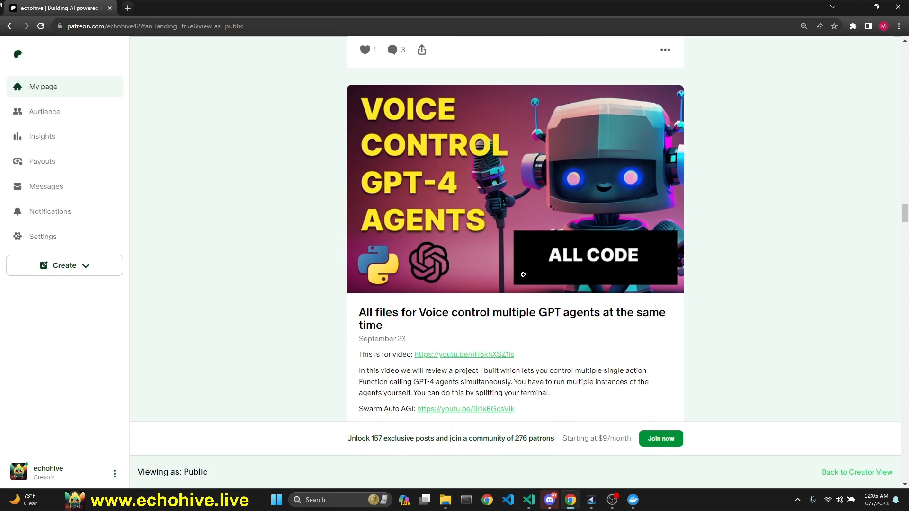
scroll("down", 3)
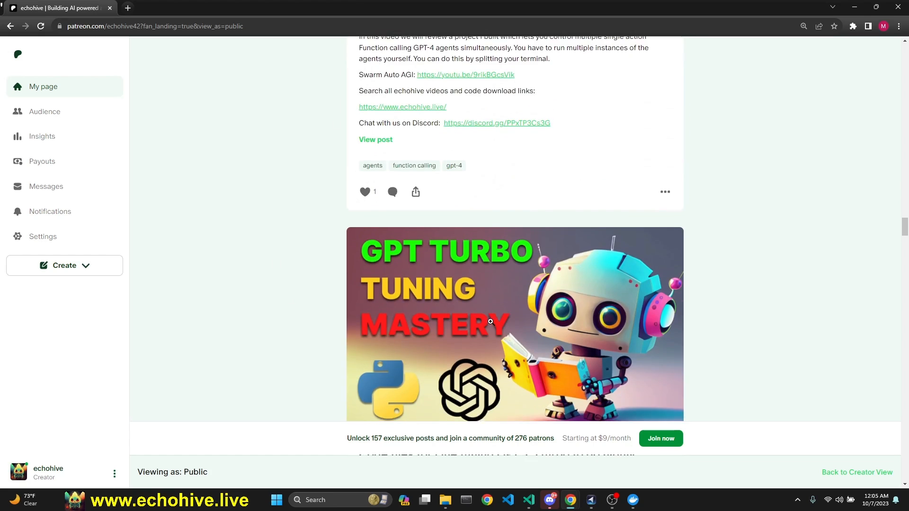
scroll("down", 3)
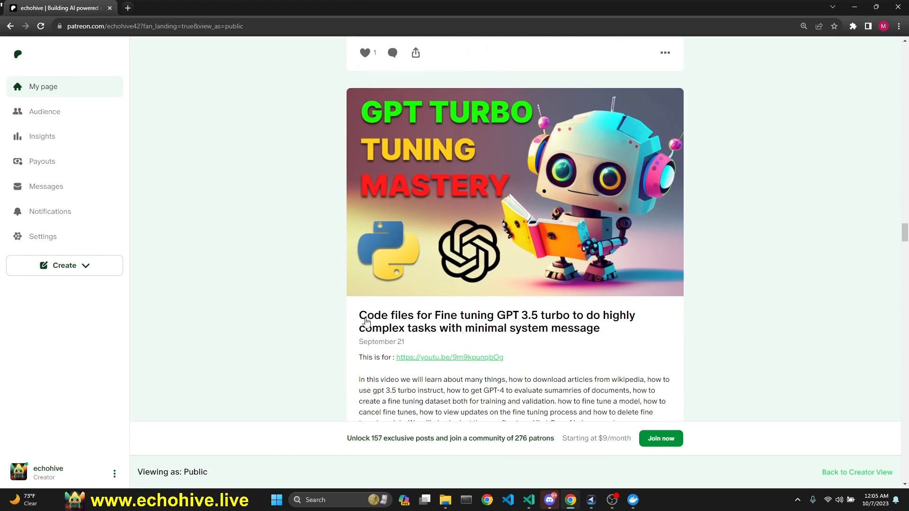
scroll("down", 3)
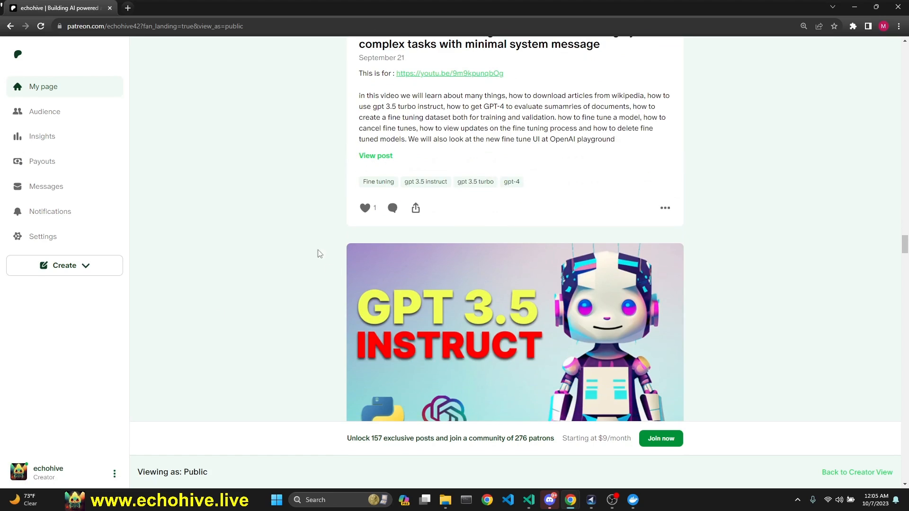
scroll("down", 3)
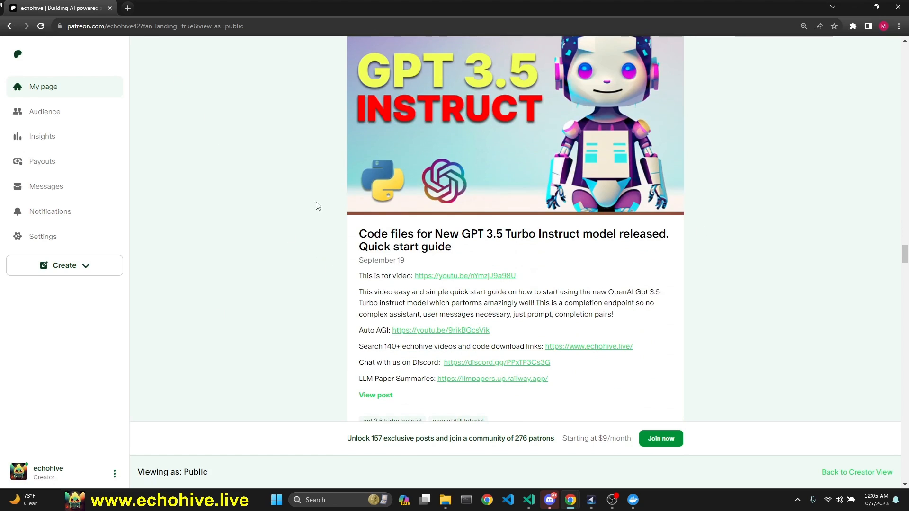
mouse_move(250, 121)
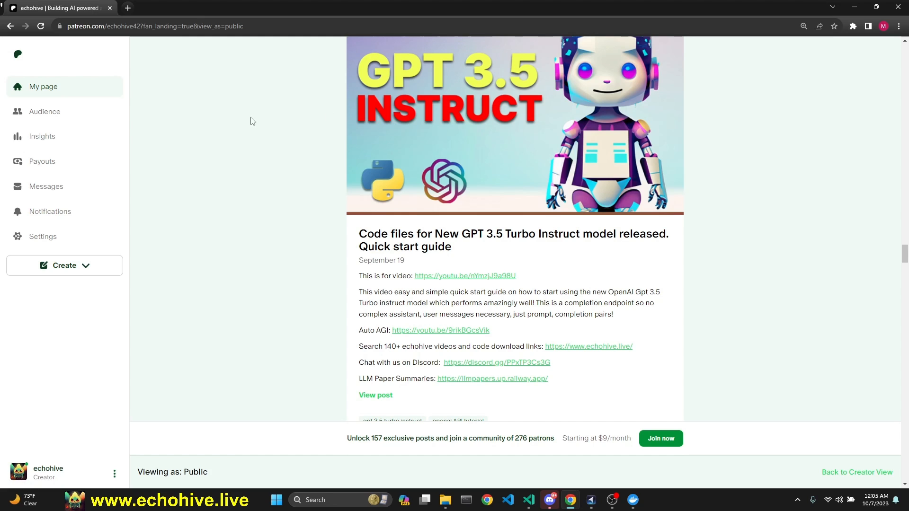
left_click(243, 7)
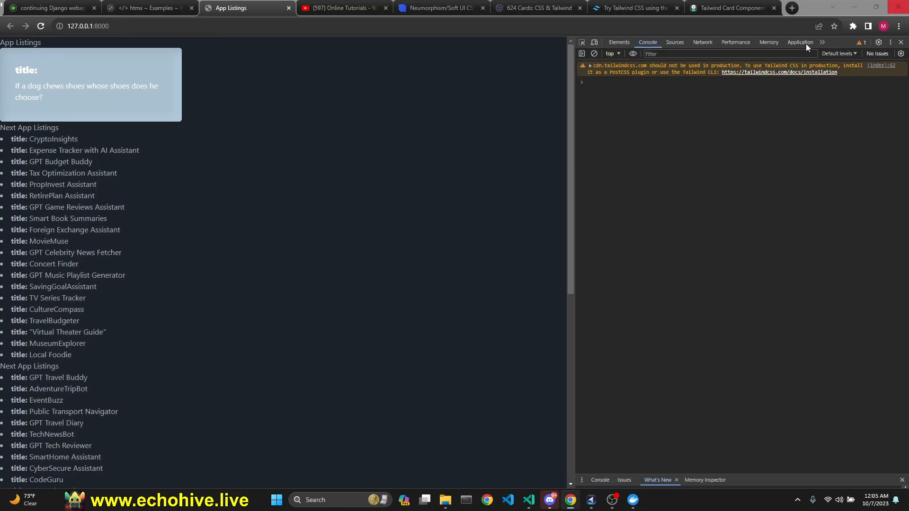
Back in book_writer.py, correct 'Auhor' to 'Author' in the Critic agent's system message
left_click(527, 500)
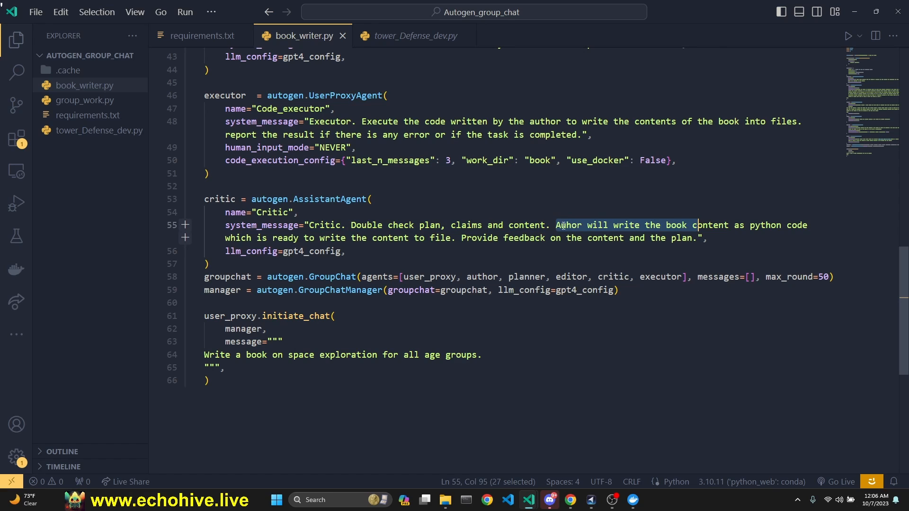
left_click(671, 226)
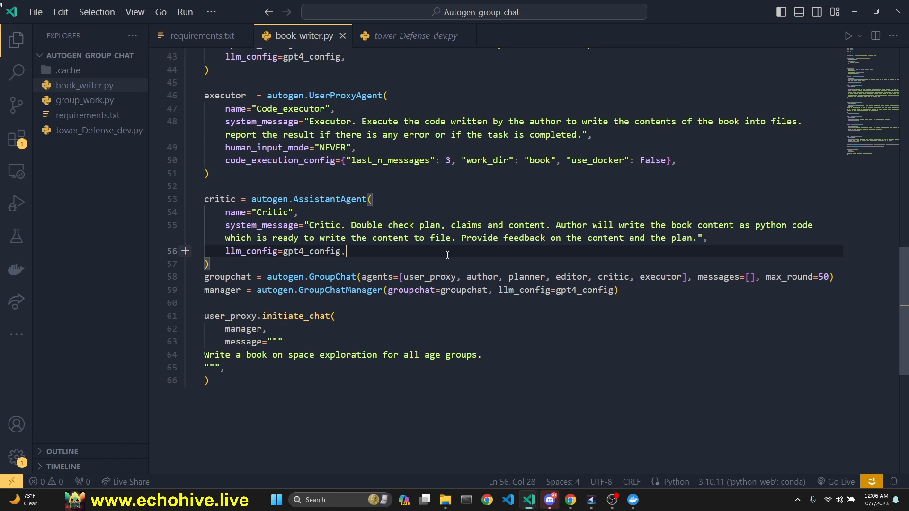
mouse_move(364, 248)
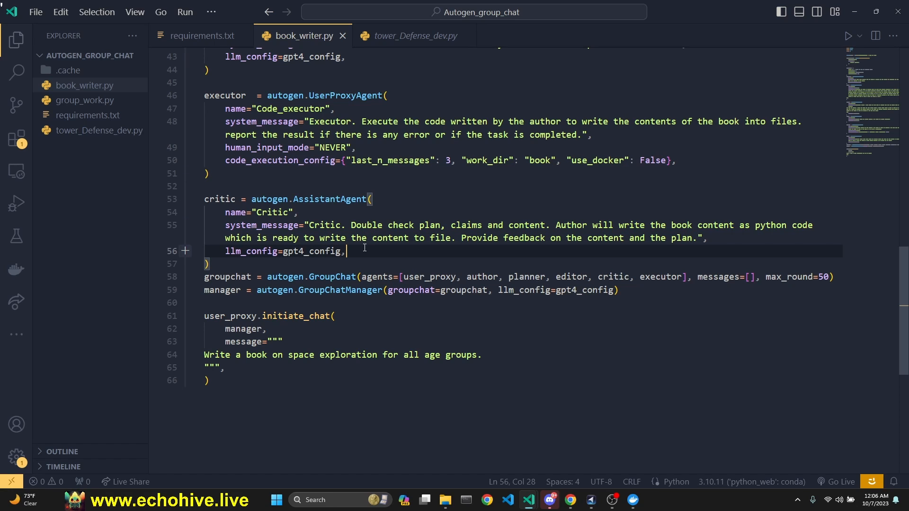
mouse_move(343, 265)
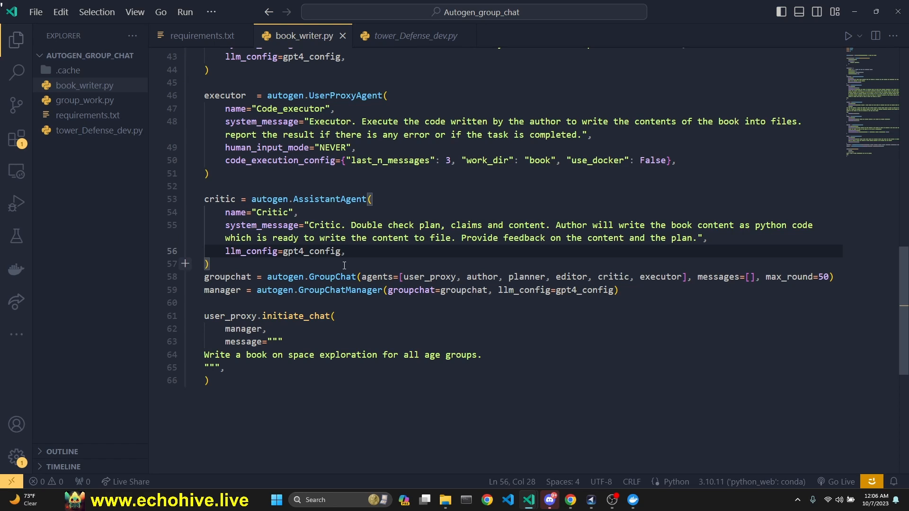
double_click(225, 164)
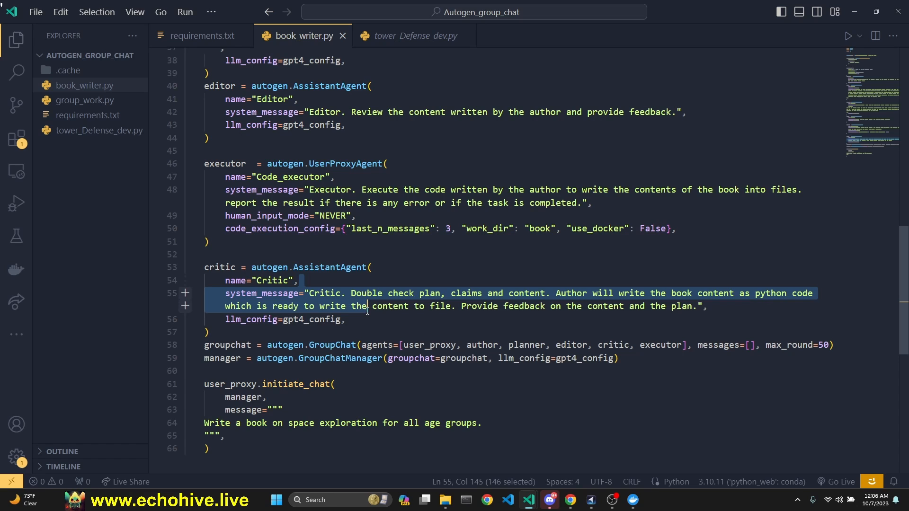
left_click(493, 306)
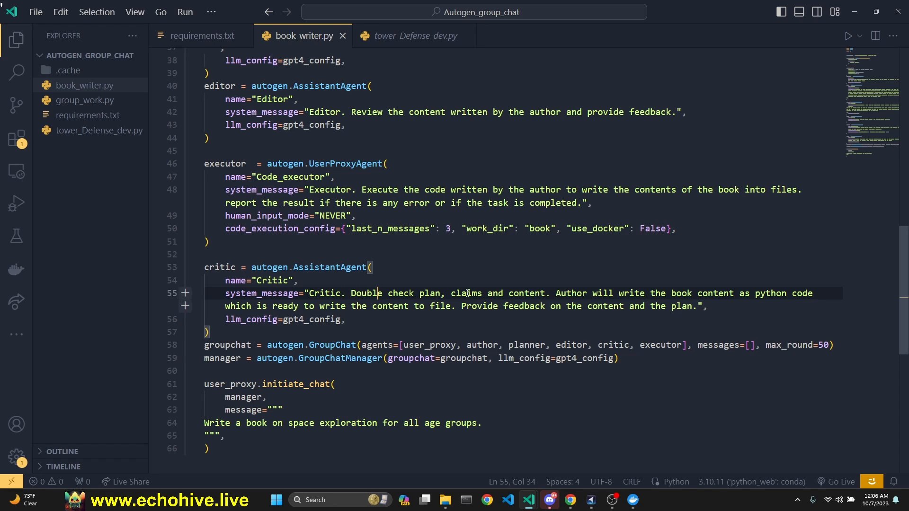
scroll("up", 3)
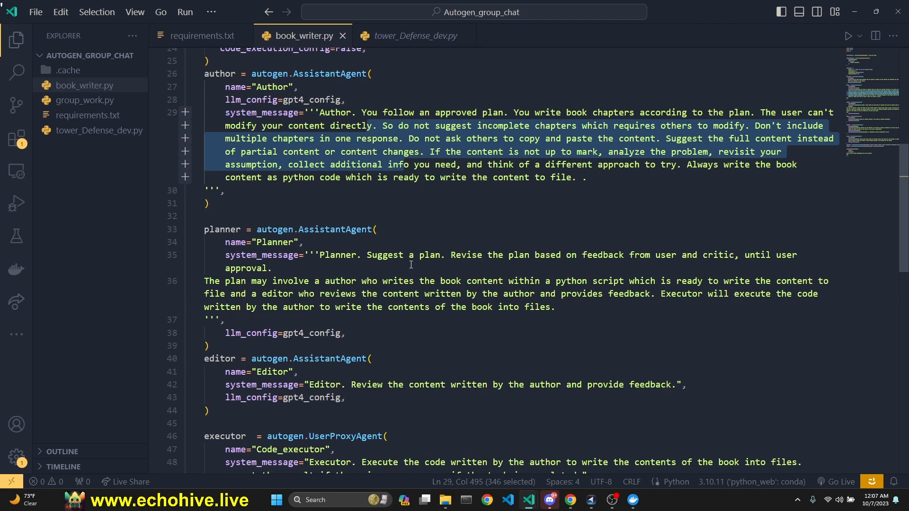
mouse_move(448, 270)
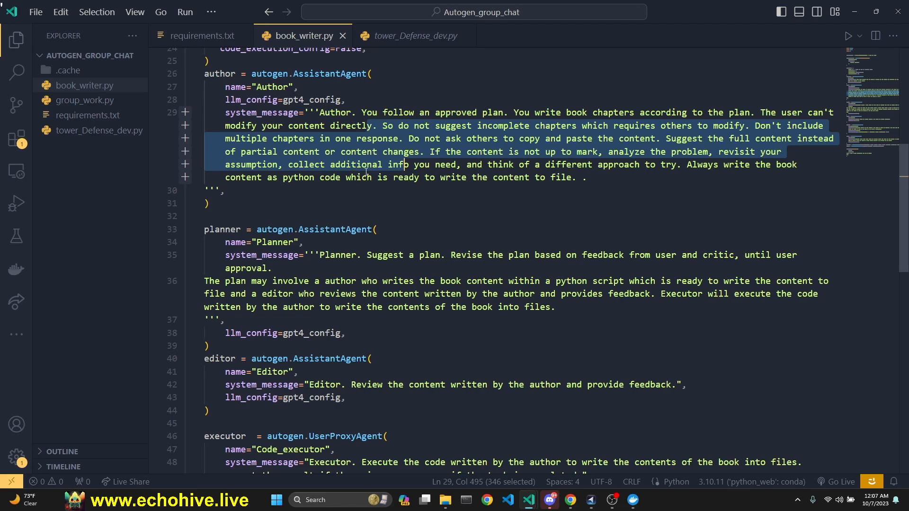
left_click(399, 126)
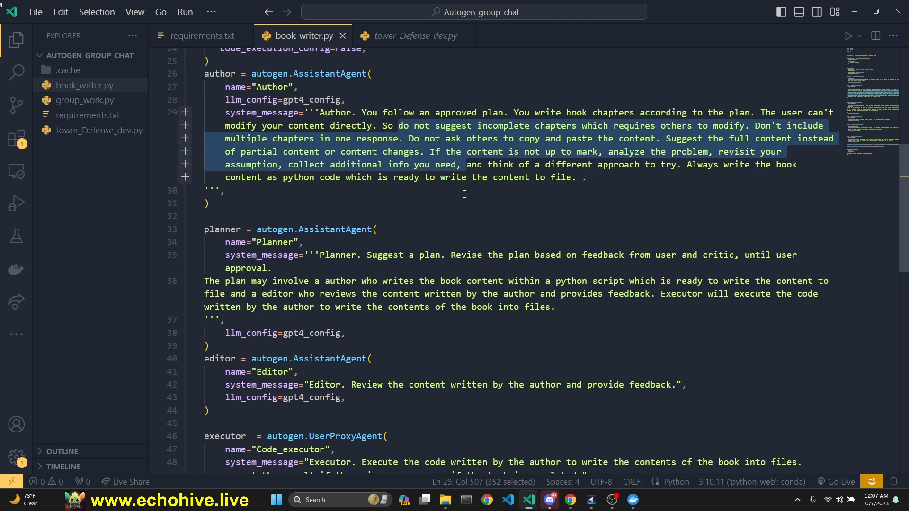
scroll("down", 3)
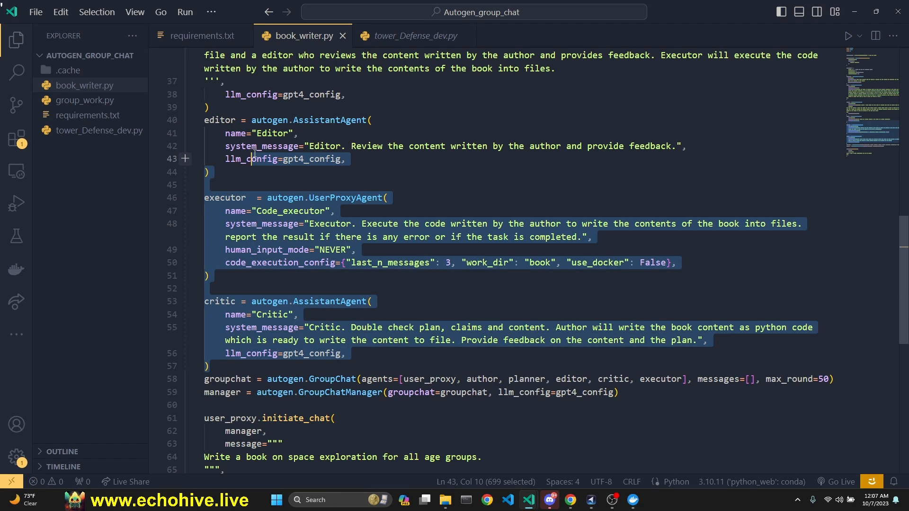
mouse_move(436, 371)
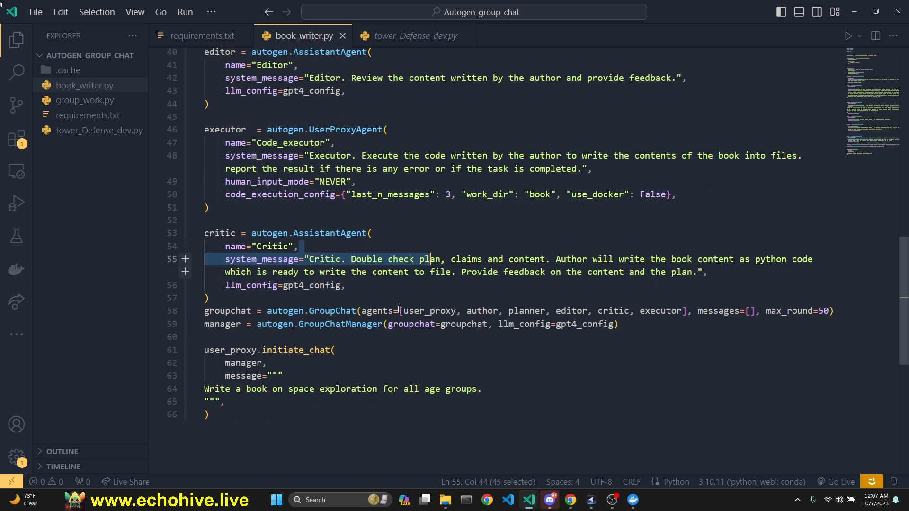
mouse_move(271, 303)
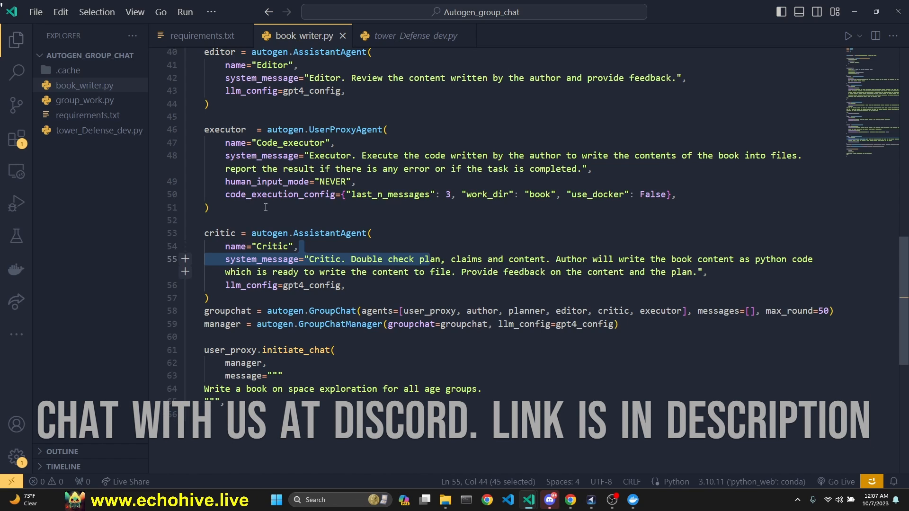
mouse_move(83, 134)
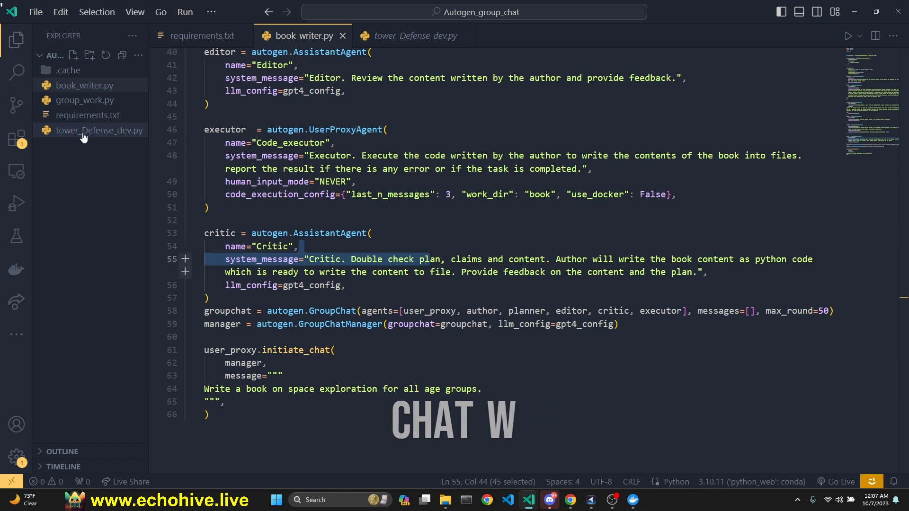
left_click(282, 310)
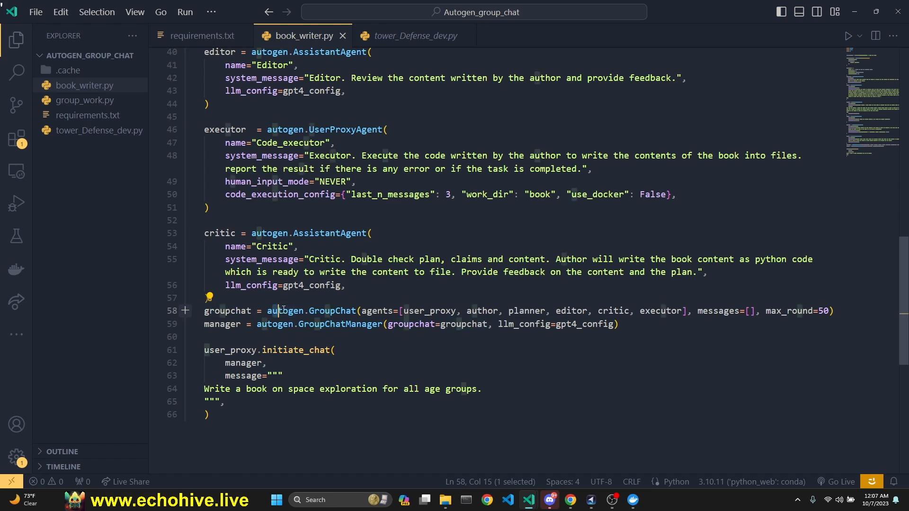
double_click(330, 311)
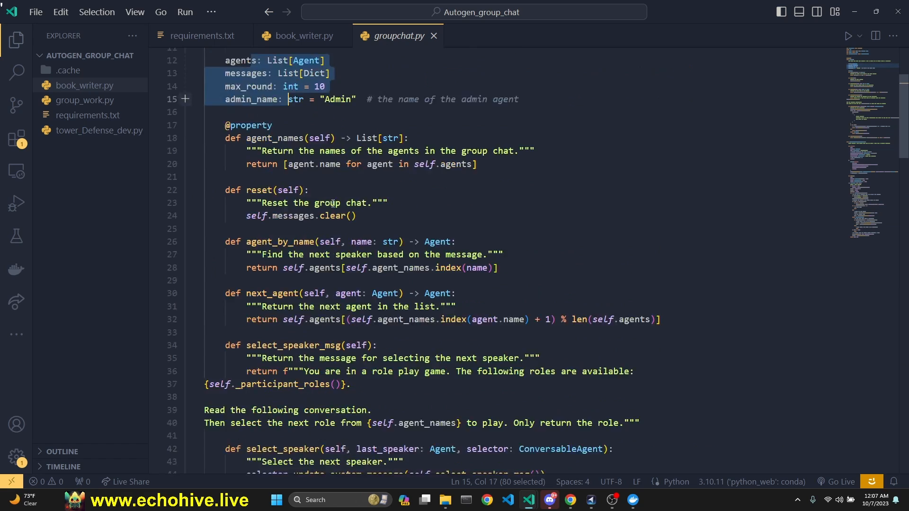
scroll("down", 3)
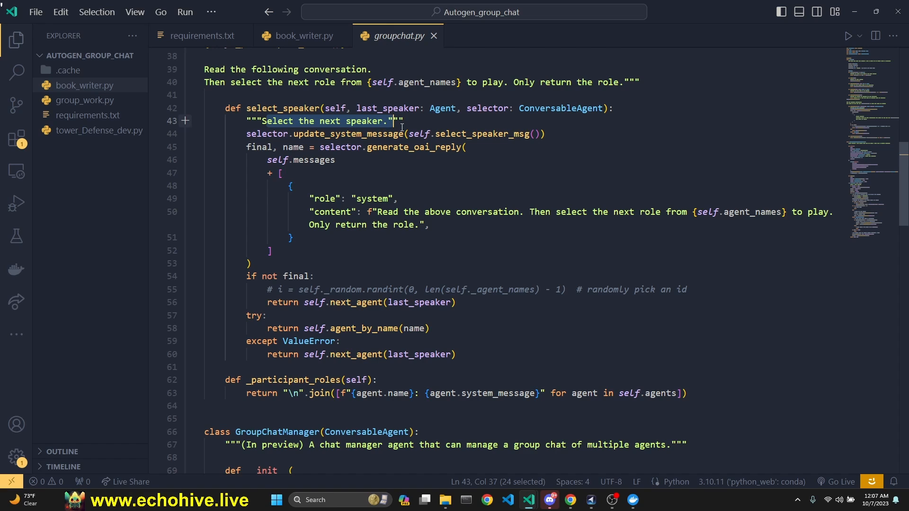
mouse_move(395, 156)
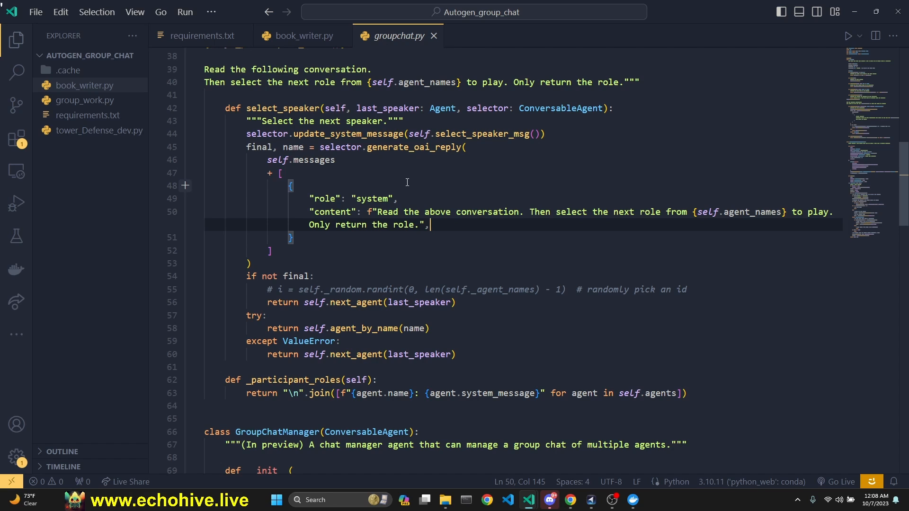
left_click(396, 199)
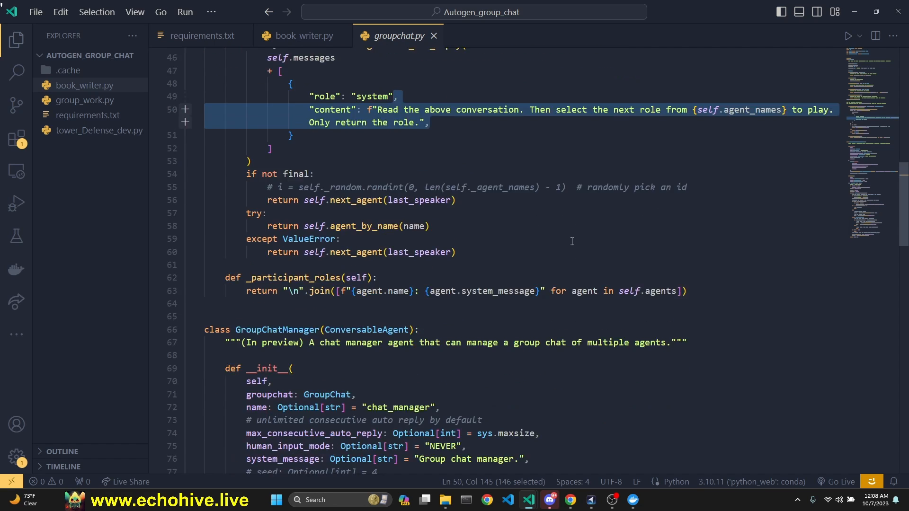
scroll("down", 3)
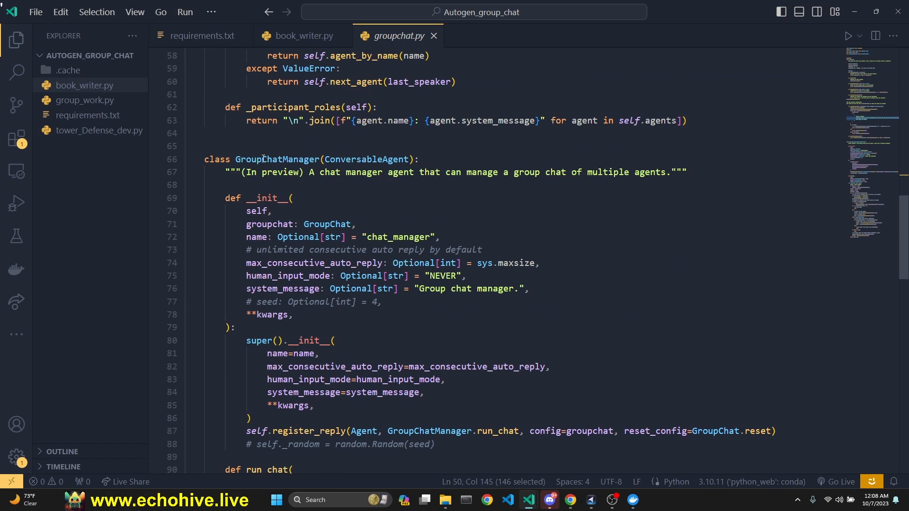
scroll("up", 3)
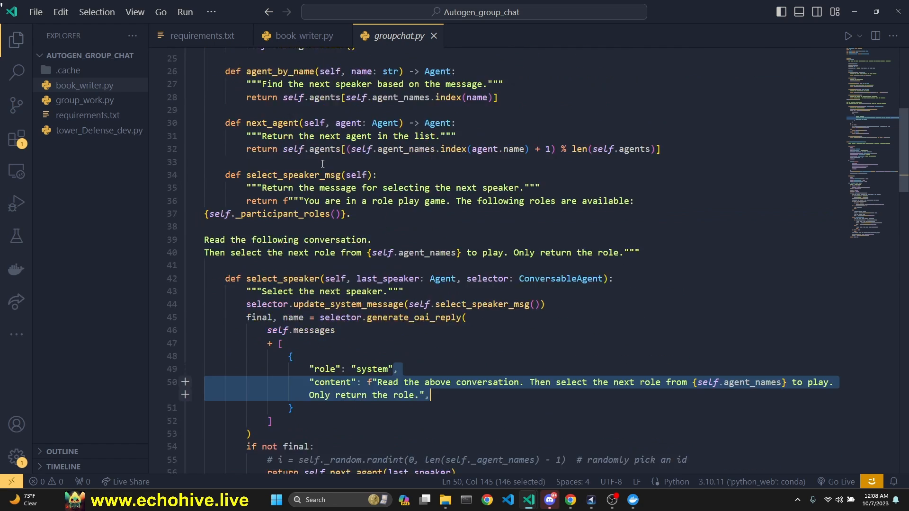
scroll("down", 3)
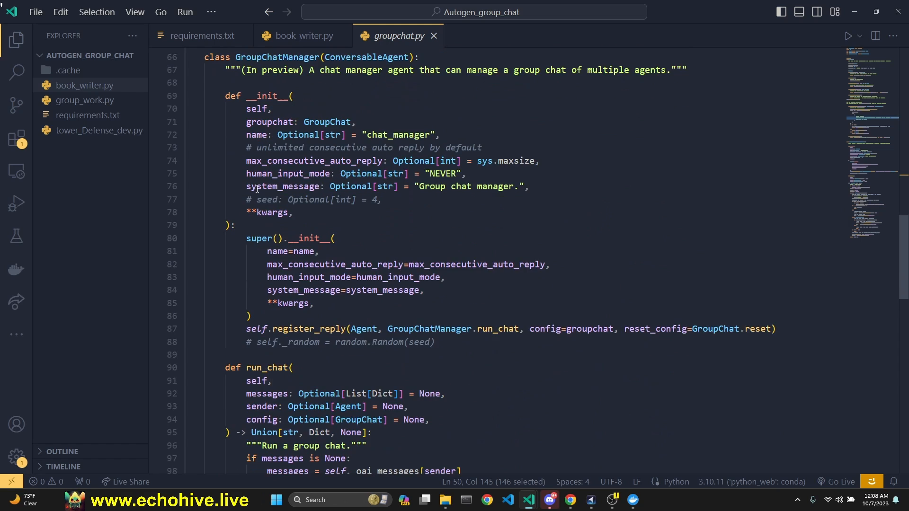
scroll("down", 3)
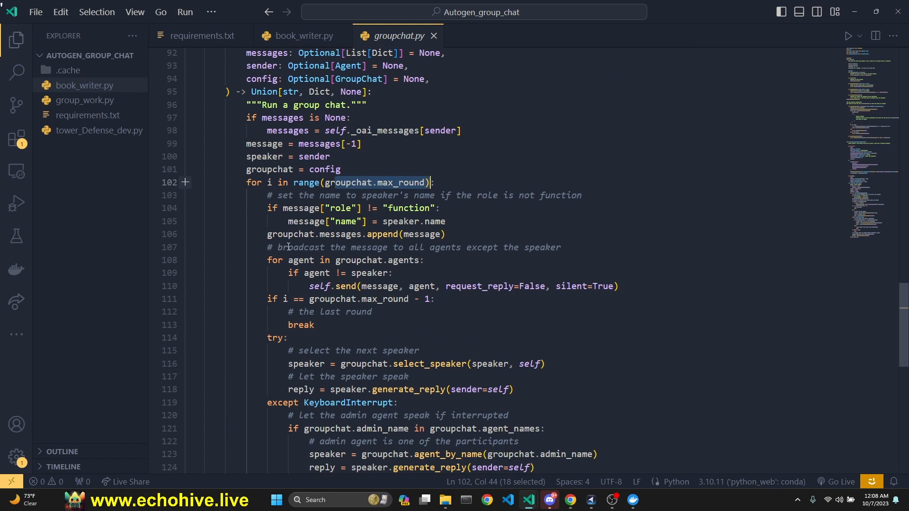
left_click(560, 247)
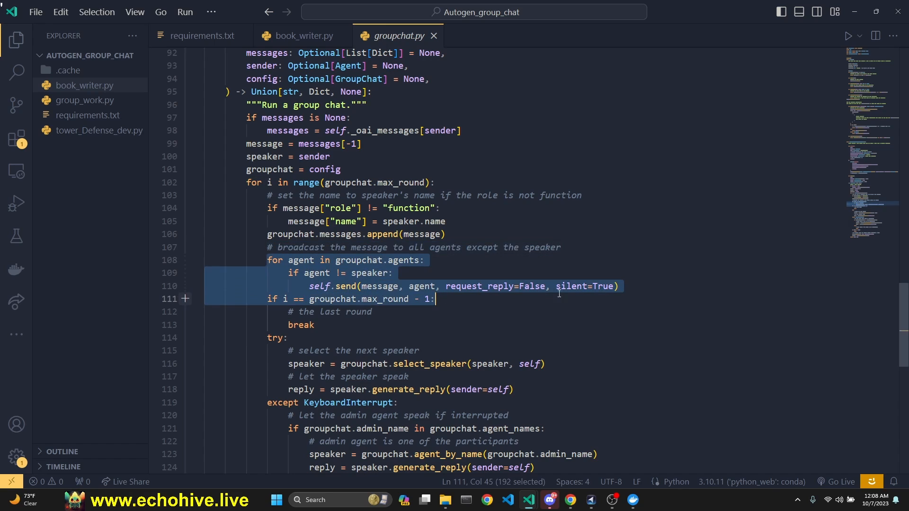
left_click(619, 286)
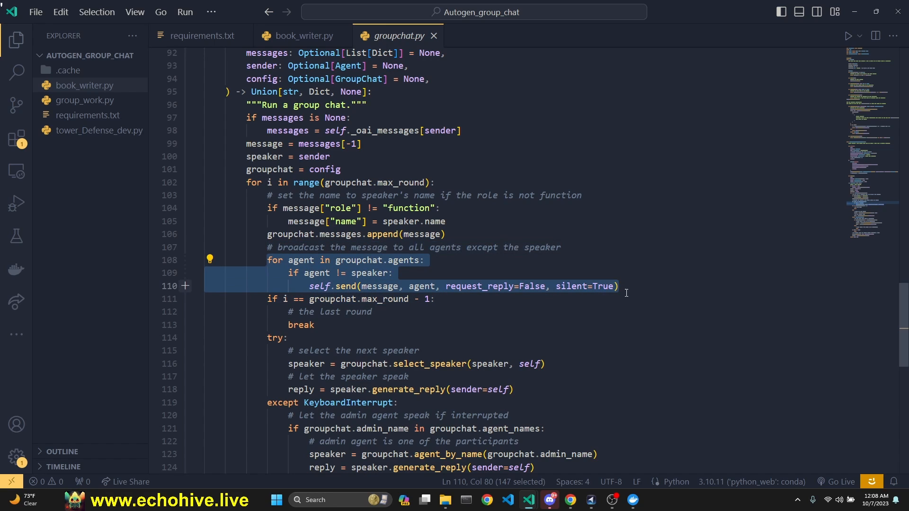
mouse_move(325, 286)
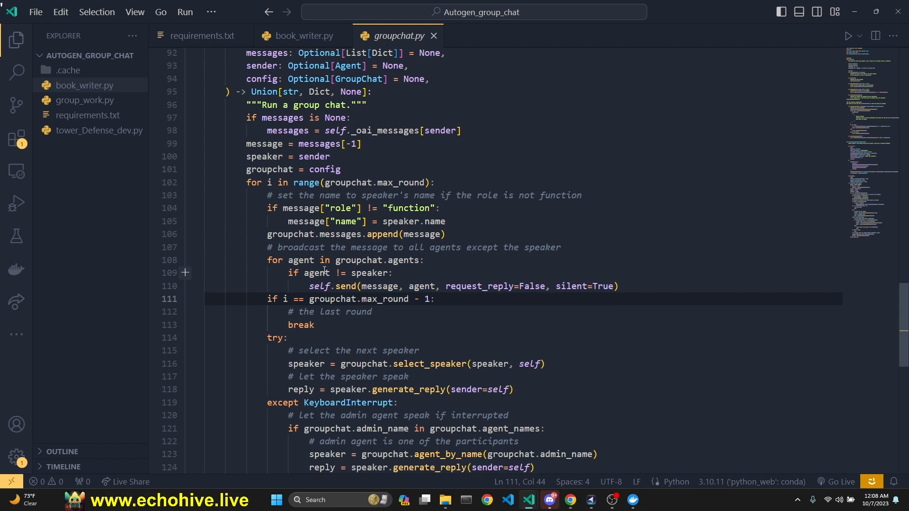
scroll("down", 3)
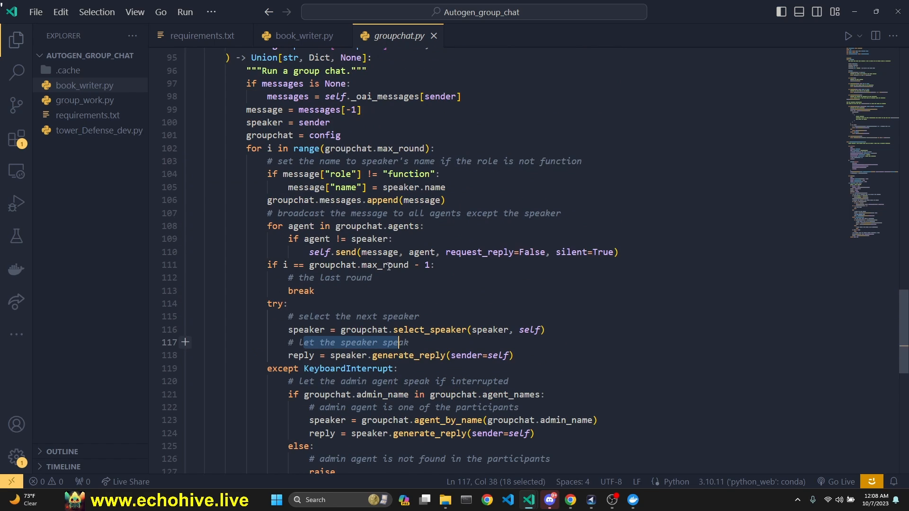
left_click(298, 35)
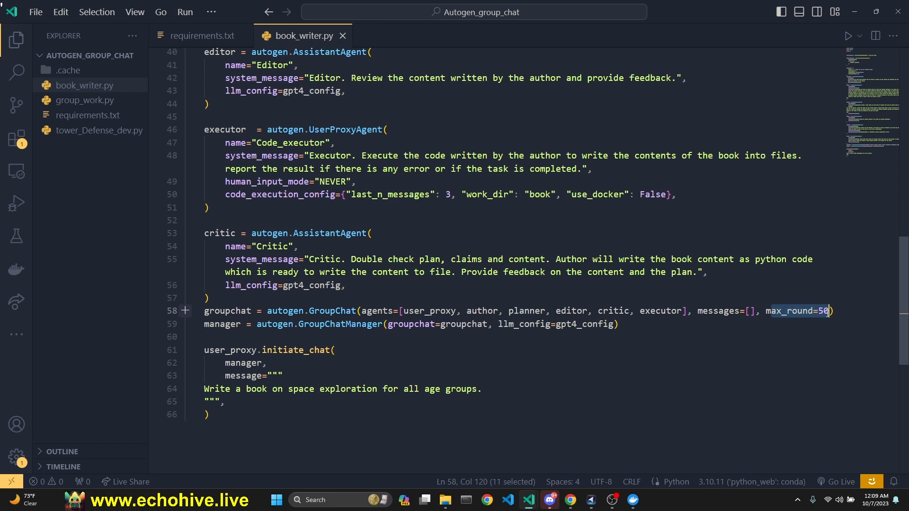
left_click(830, 311)
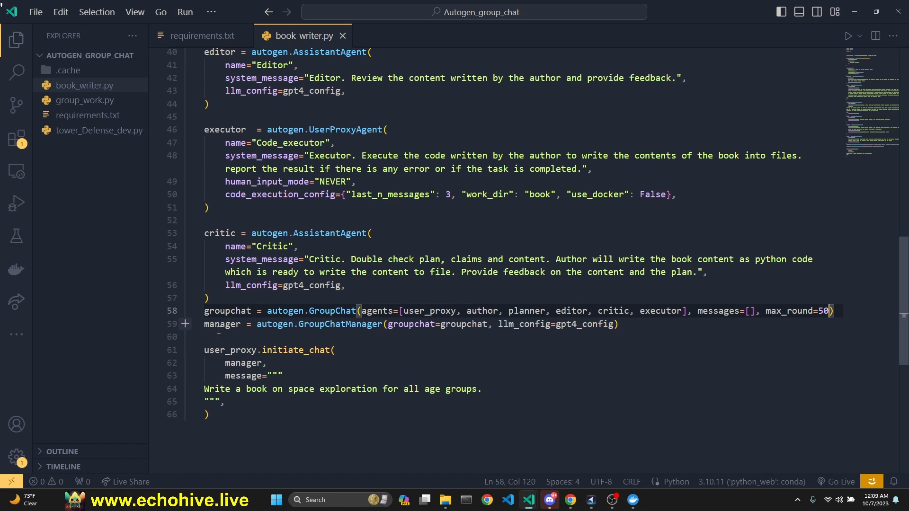
double_click(220, 324)
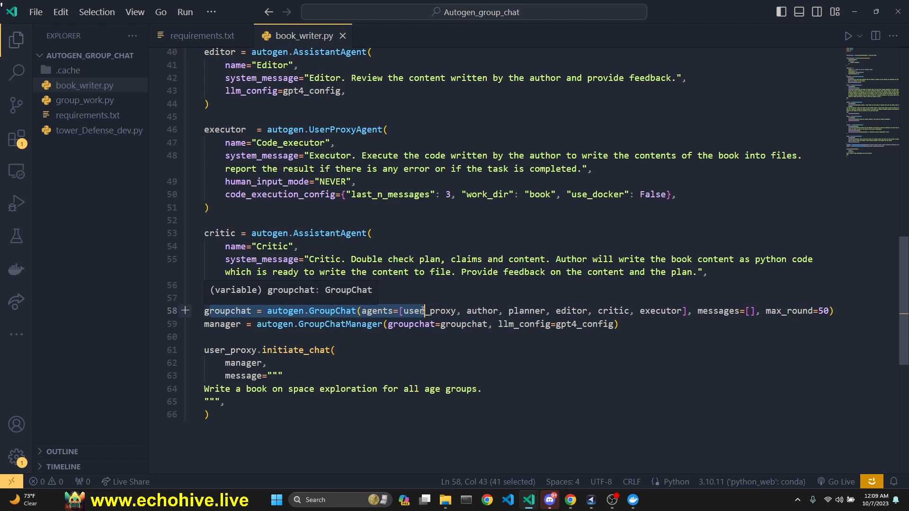
mouse_move(340, 324)
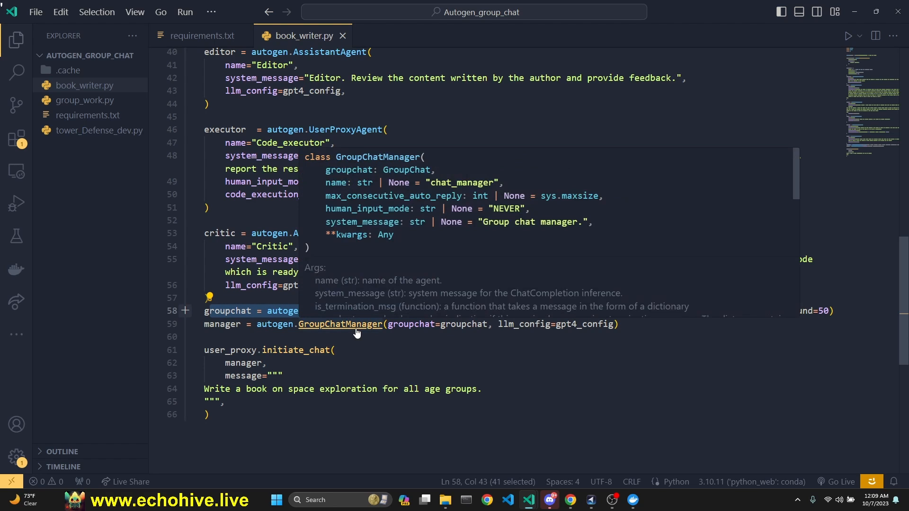
left_click(340, 324)
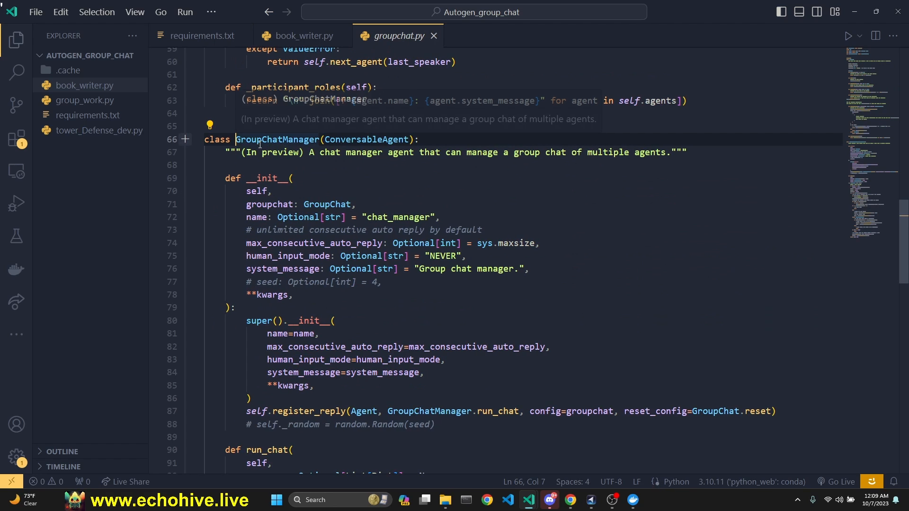
scroll("up", 3)
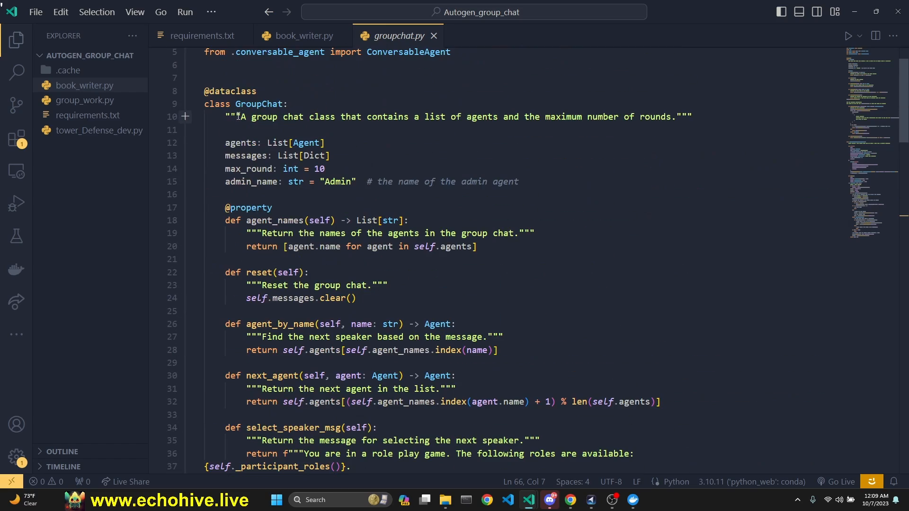
scroll("down", 3)
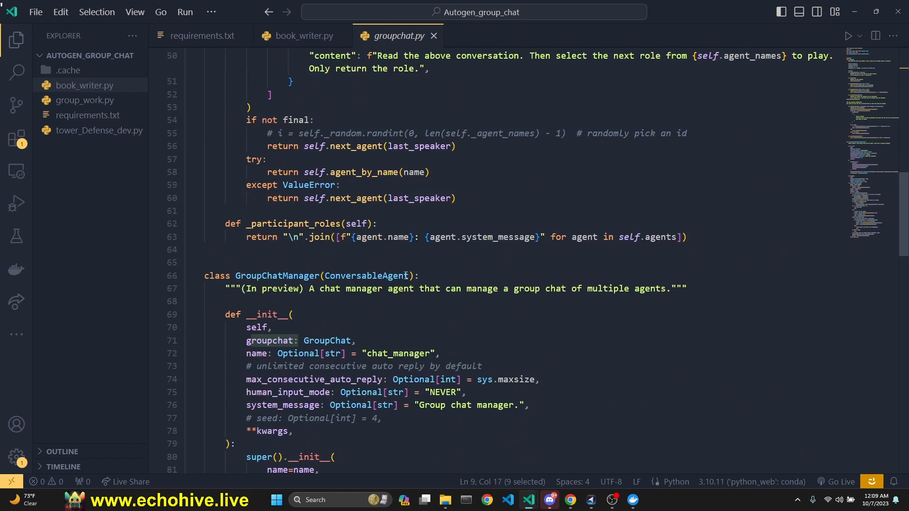
scroll("down", 3)
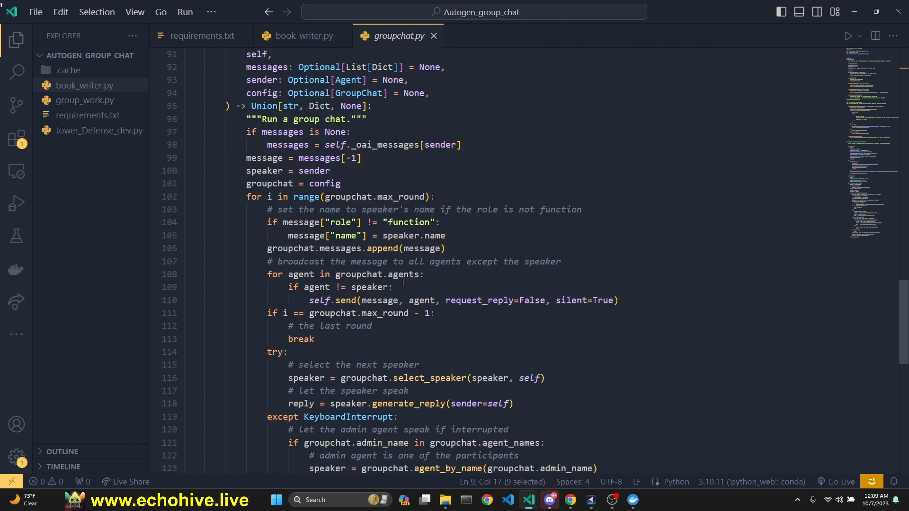
scroll("down", 3)
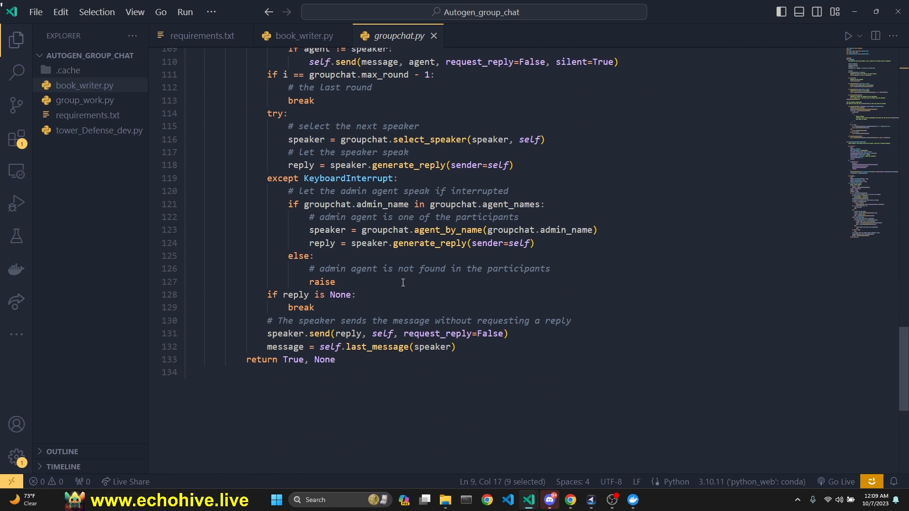
mouse_move(434, 36)
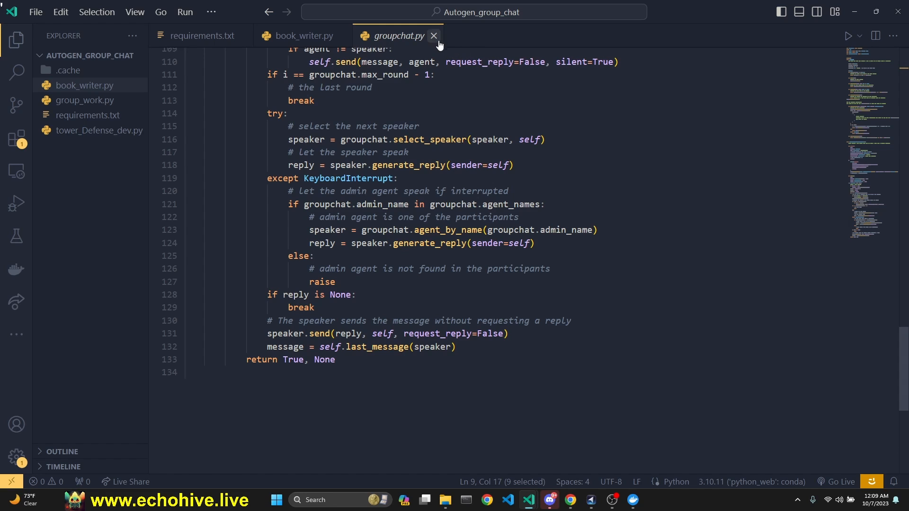
Close groupchat.py and highlight the space-exploration prompt in book_writer.py's initiate_chat call
left_click(434, 35)
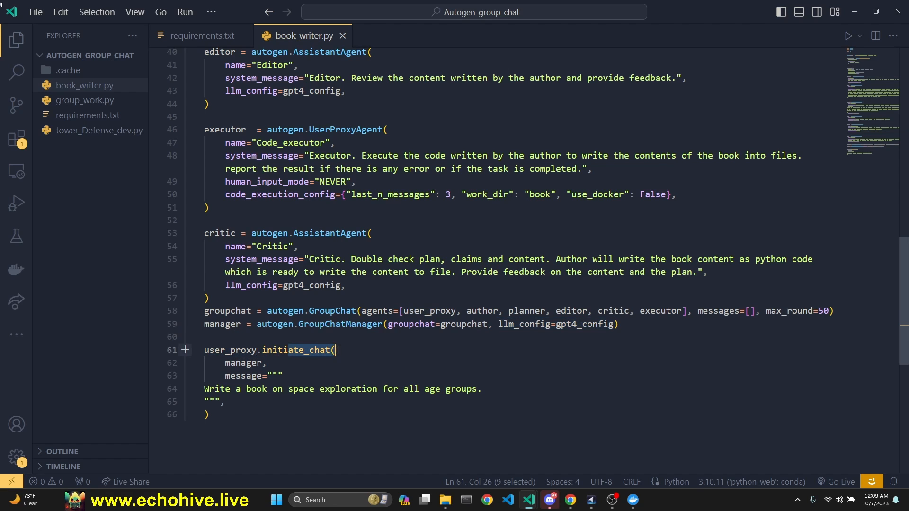
mouse_move(215, 350)
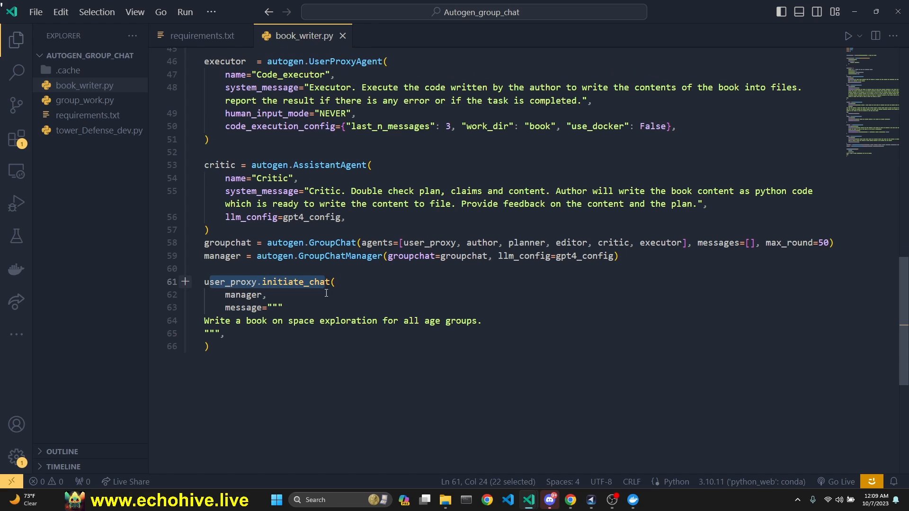
left_click(240, 294)
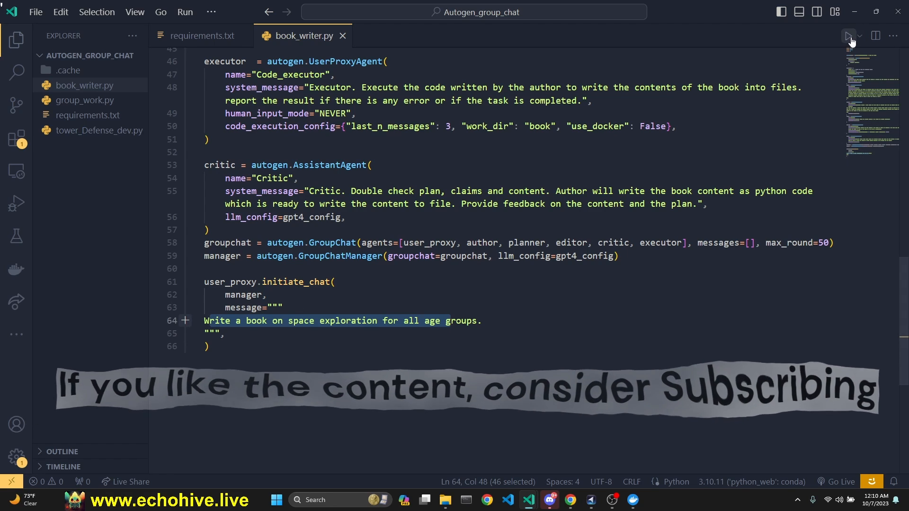
Run book_writer.py and read the Planner's nine-step book plan in the terminal
left_click(848, 35)
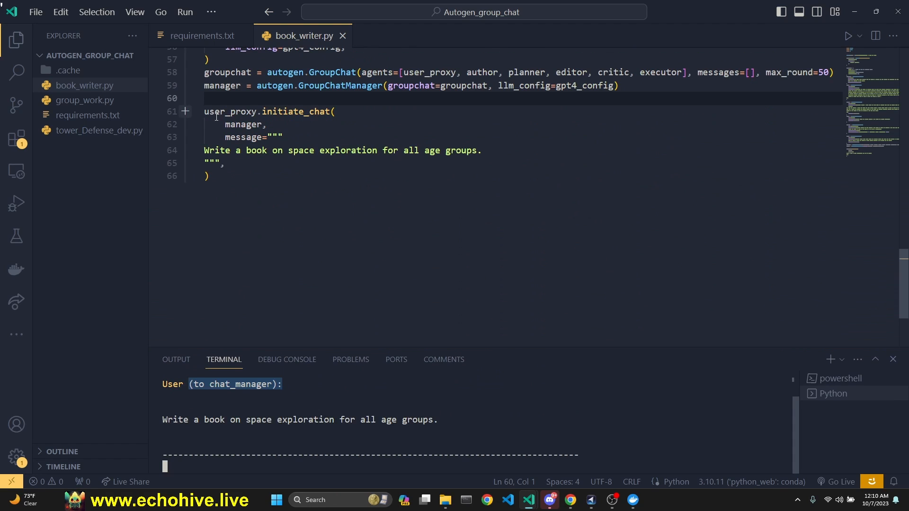
double_click(229, 112)
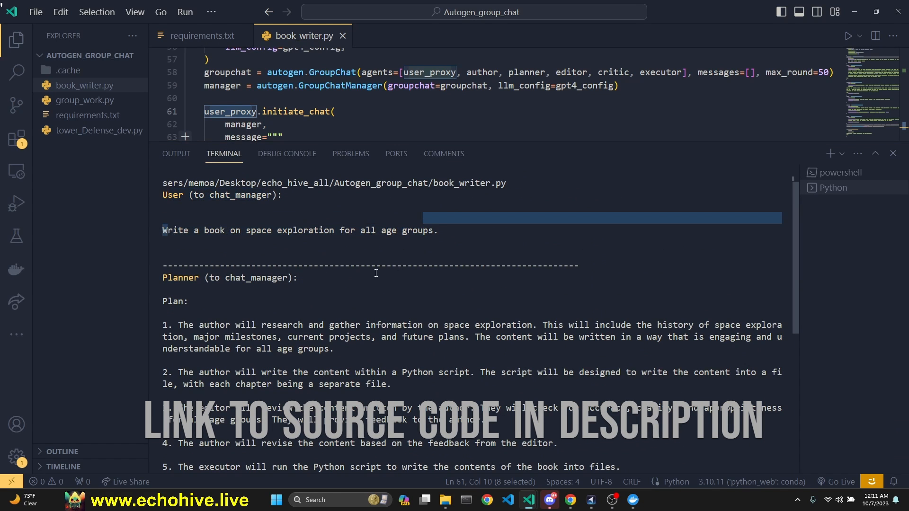
scroll("up", 3)
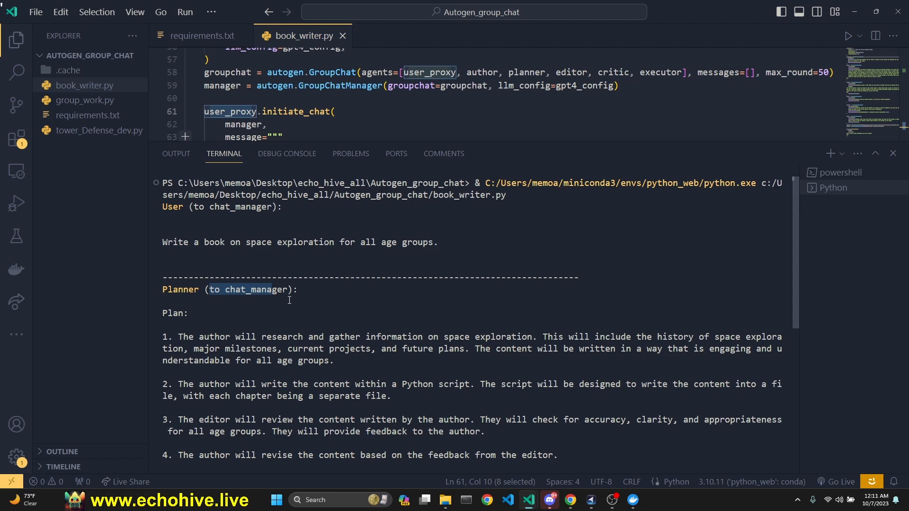
scroll("down", 3)
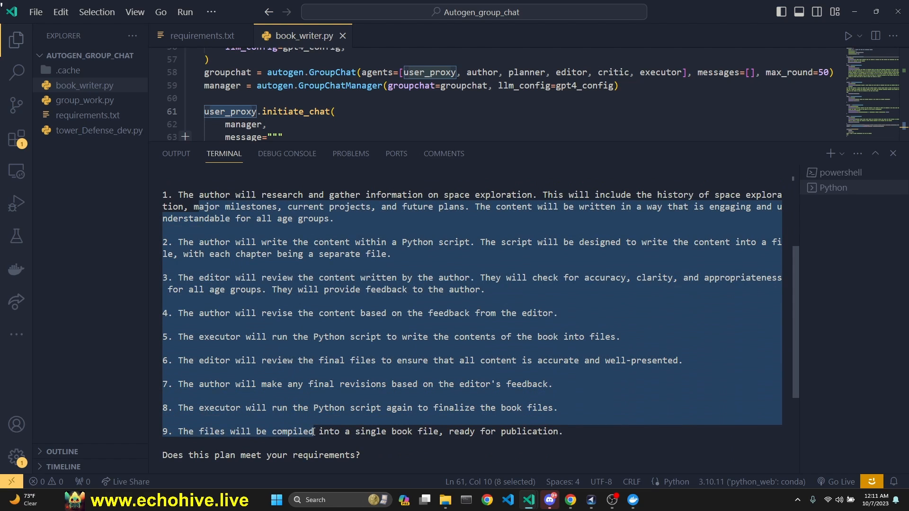
scroll("down", 3)
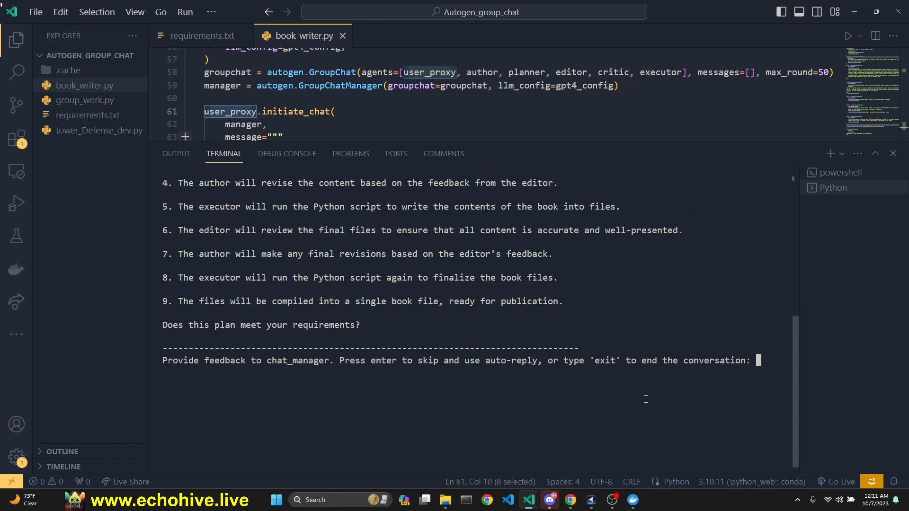
Reply 'continue' as feedback to the chat manager
type("continue")
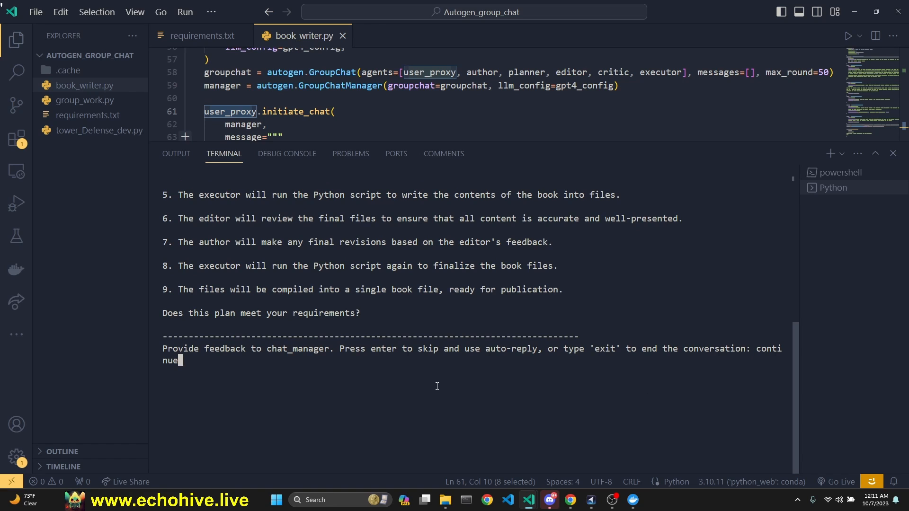
key("Return")
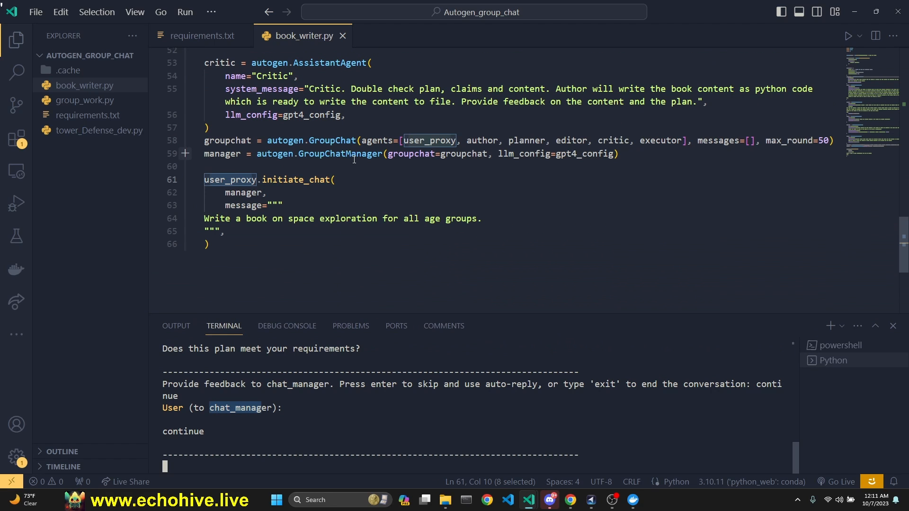
Review the Author, Executor and Editor chat output, then expand the book folder to reveal chapter_one.txt
left_click(398, 35)
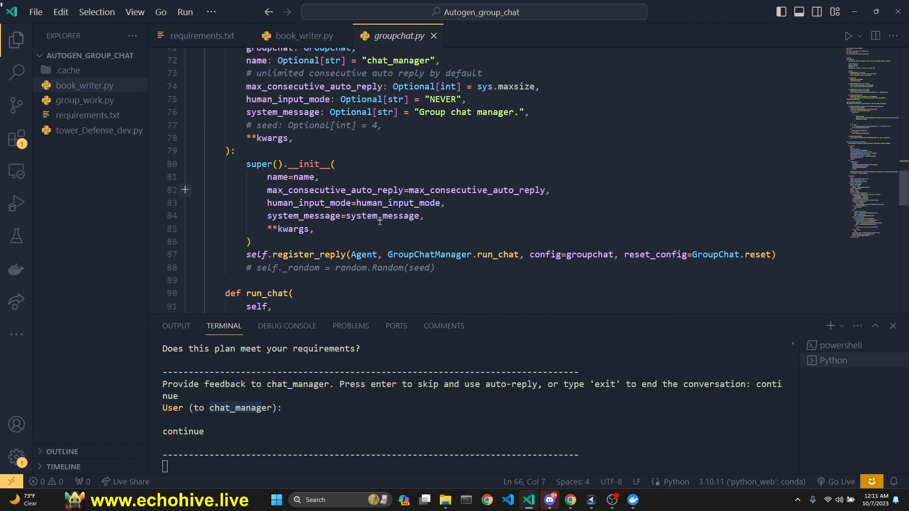
scroll("down", 3)
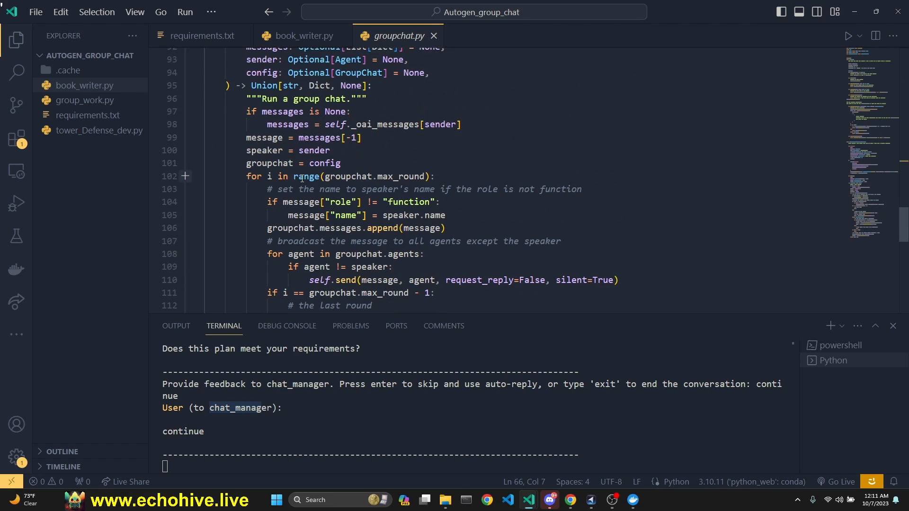
scroll("up", 3)
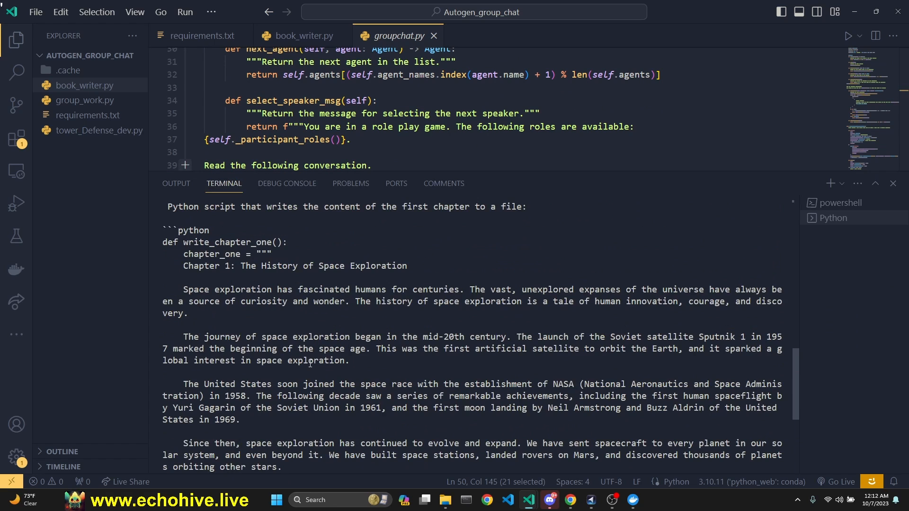
scroll("up", 3)
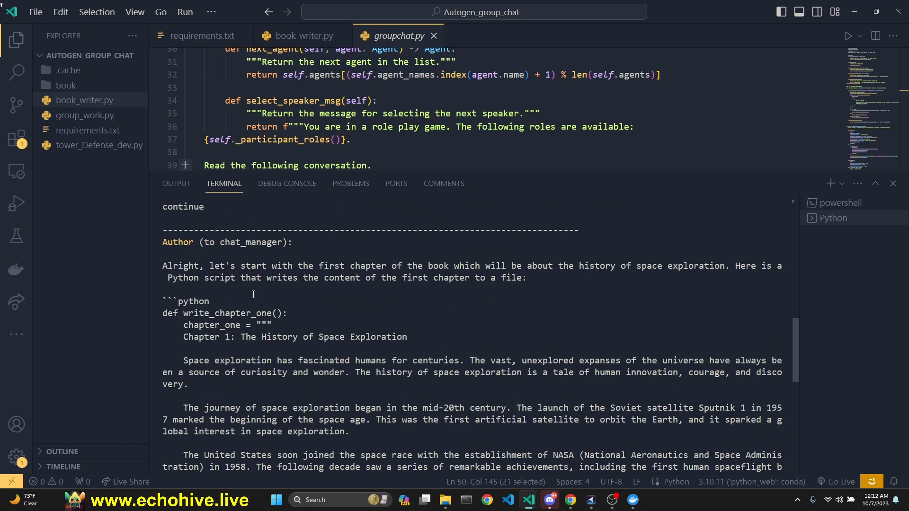
scroll("up", 3)
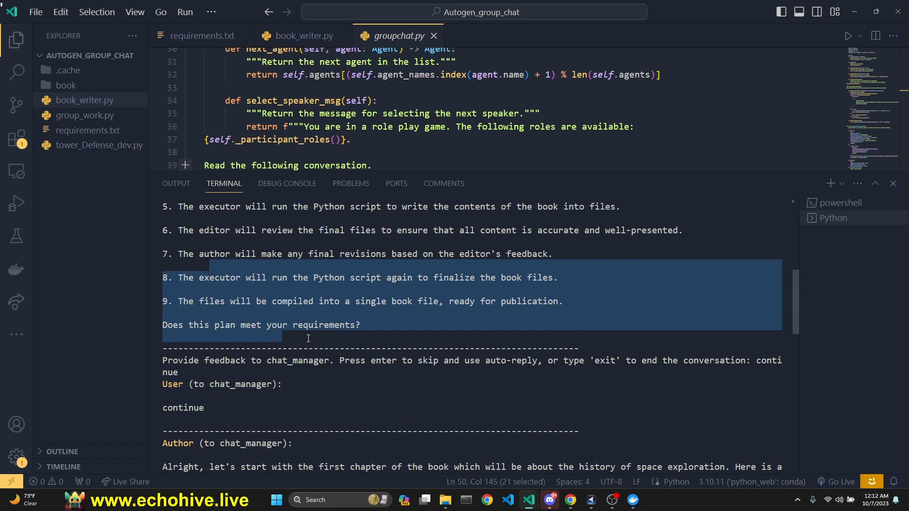
scroll("down", 3)
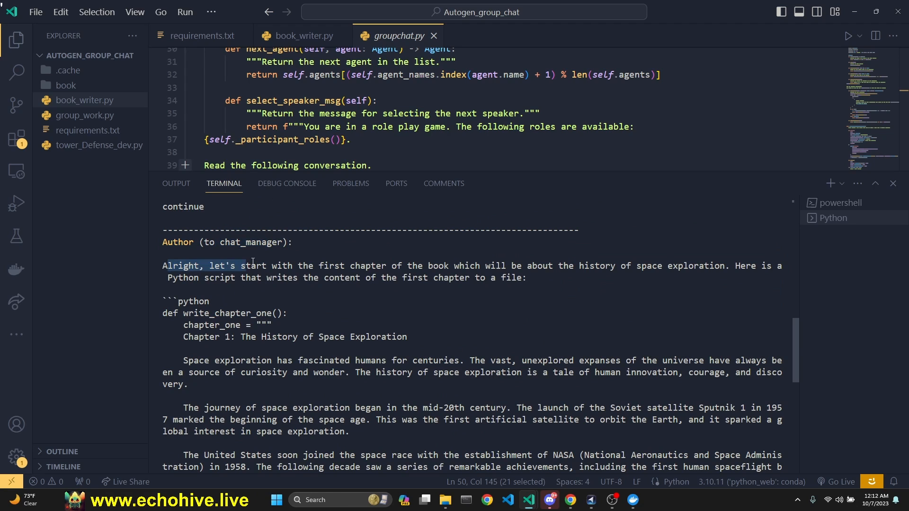
scroll("down", 3)
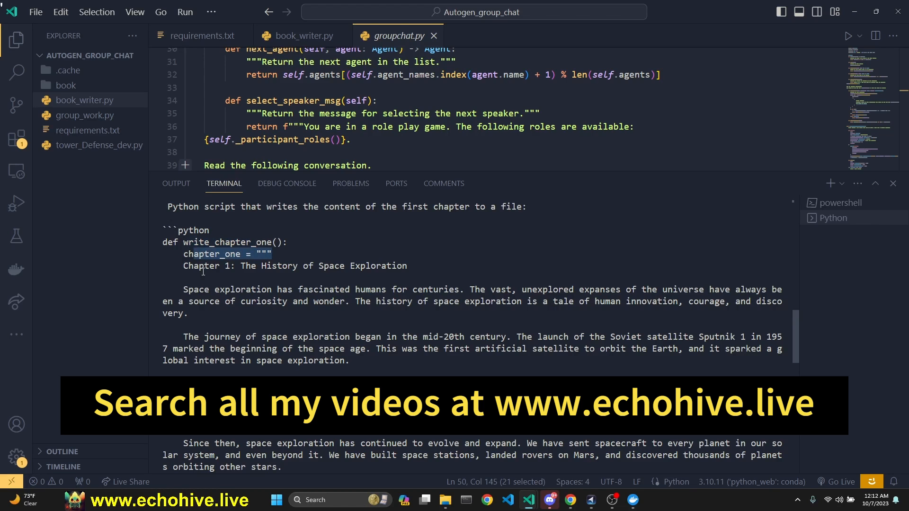
scroll("down", 3)
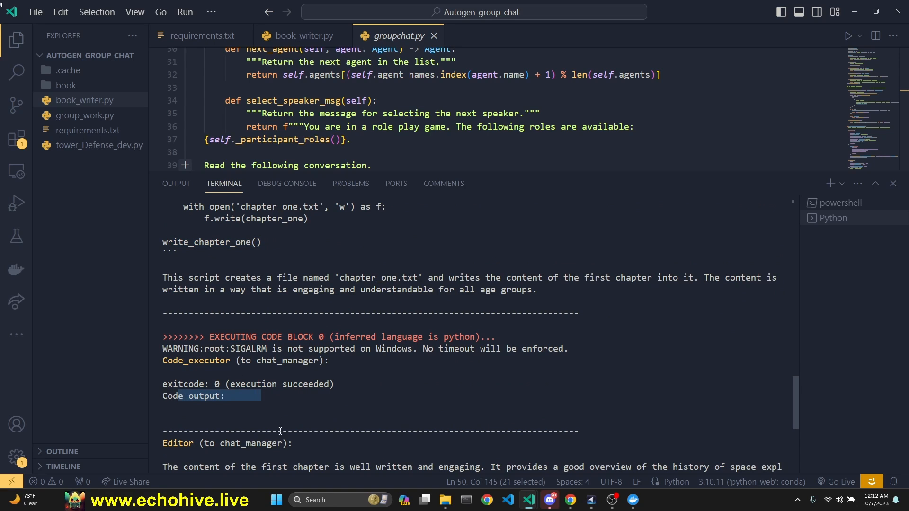
scroll("down", 3)
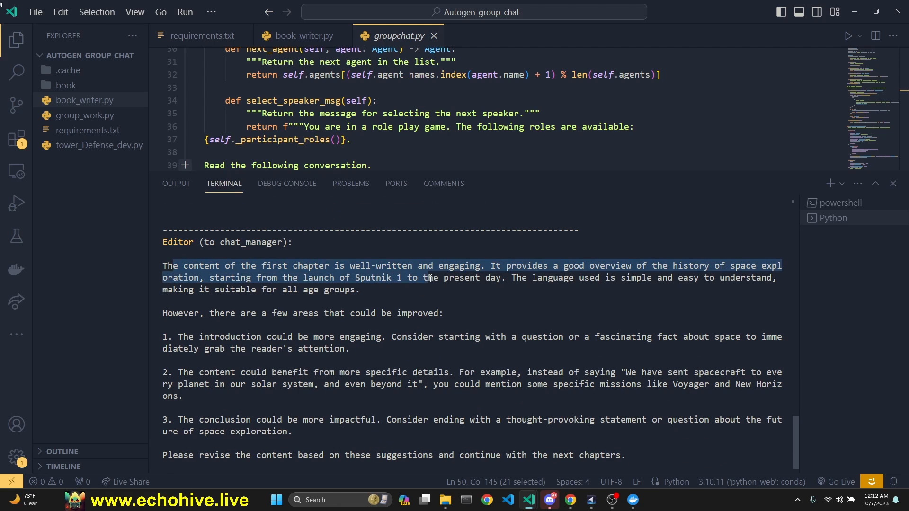
left_click(66, 85)
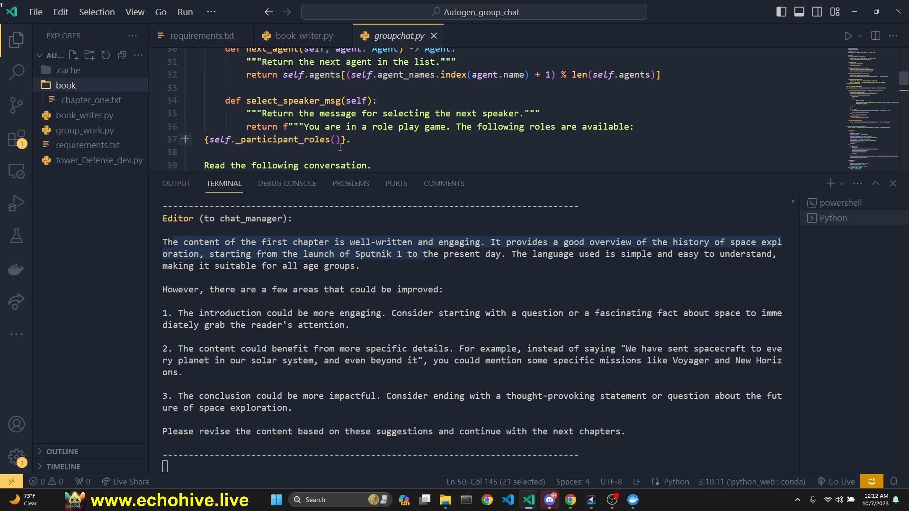
In book_writer.py, remove use_docker False from the executor's code_execution_config and select last_n_messages
left_click(301, 35)
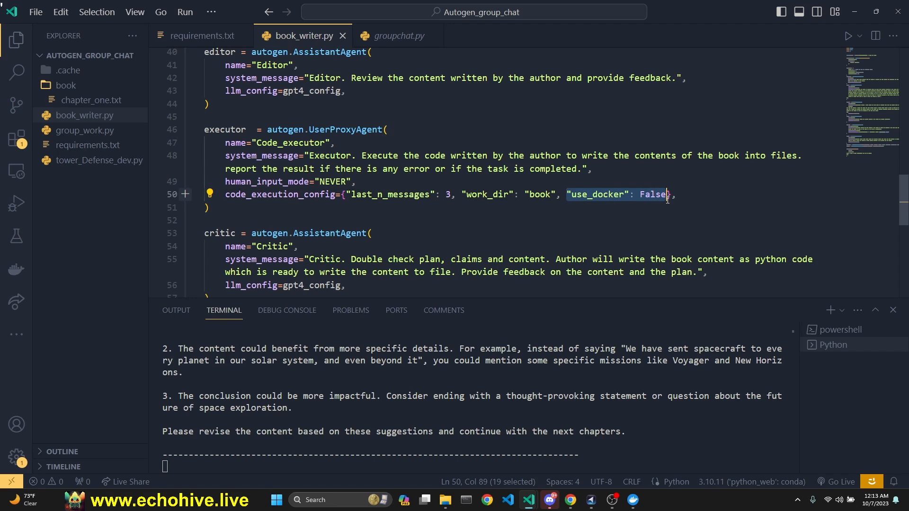
type("\"file_name\": \"book.py\"")
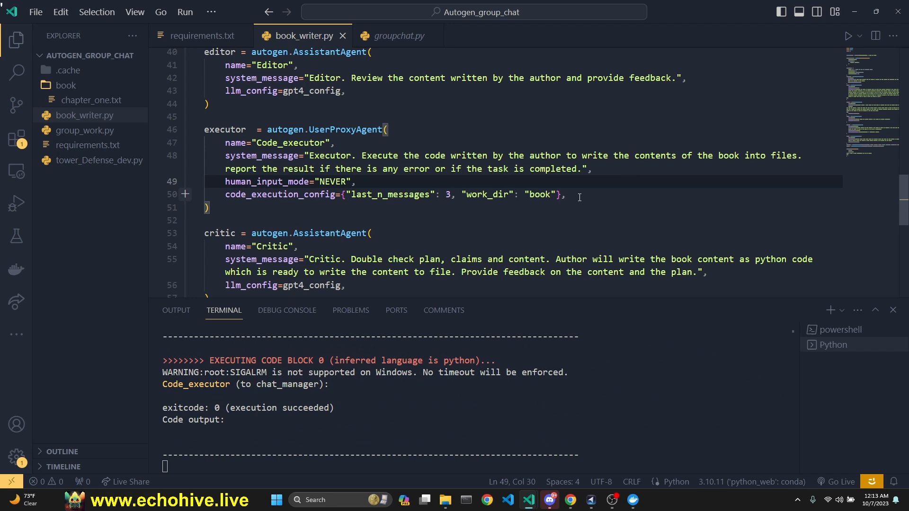
double_click(391, 194)
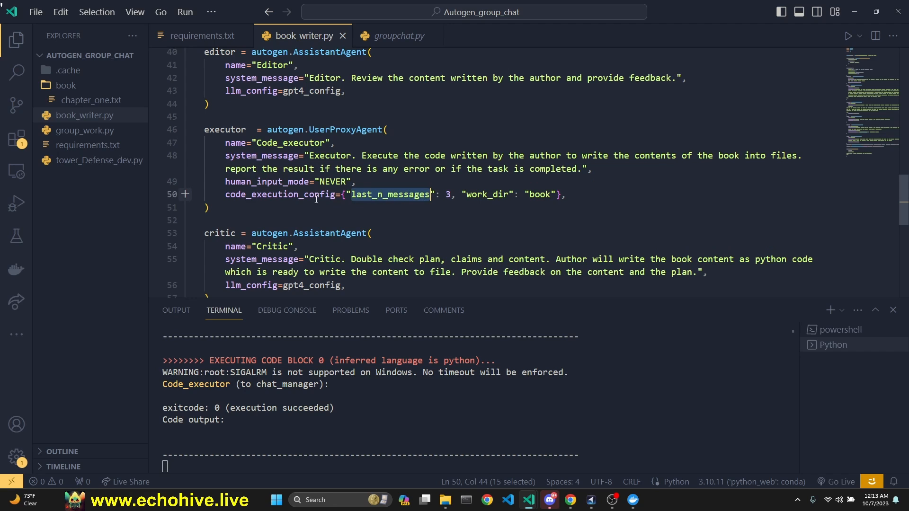
mouse_move(433, 193)
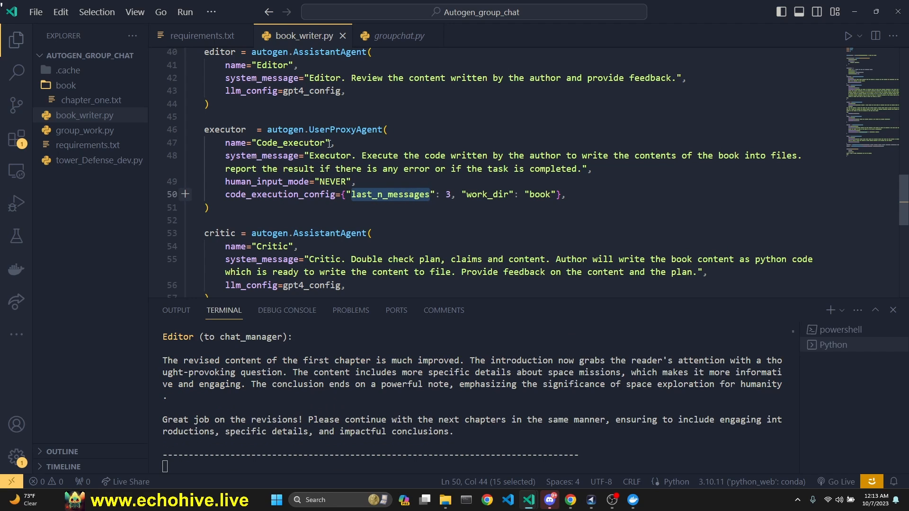
mouse_move(281, 194)
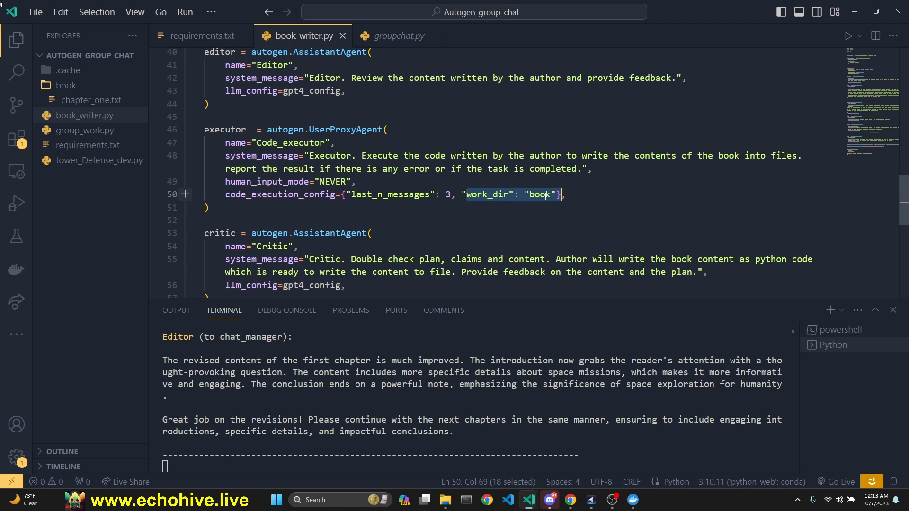
mouse_move(90, 99)
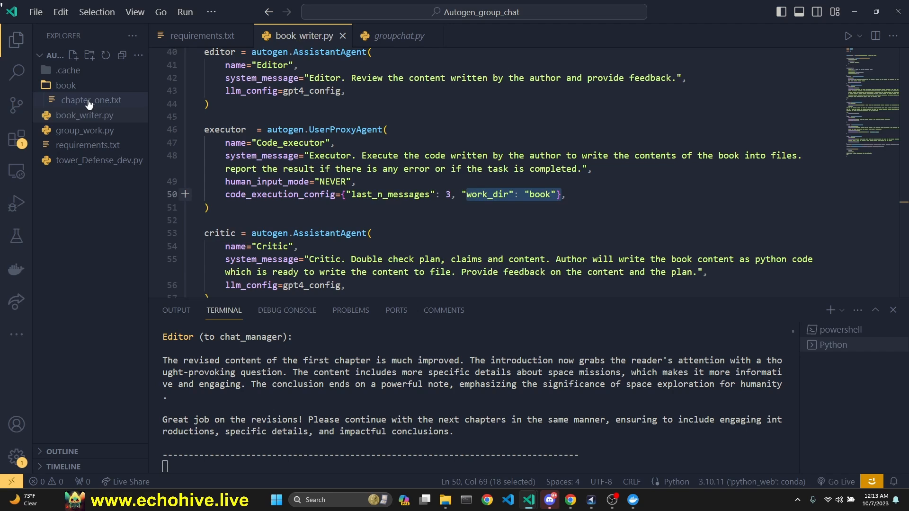
Open the generated chapter_one.txt and scroll back through the terminal conversation
left_click(91, 99)
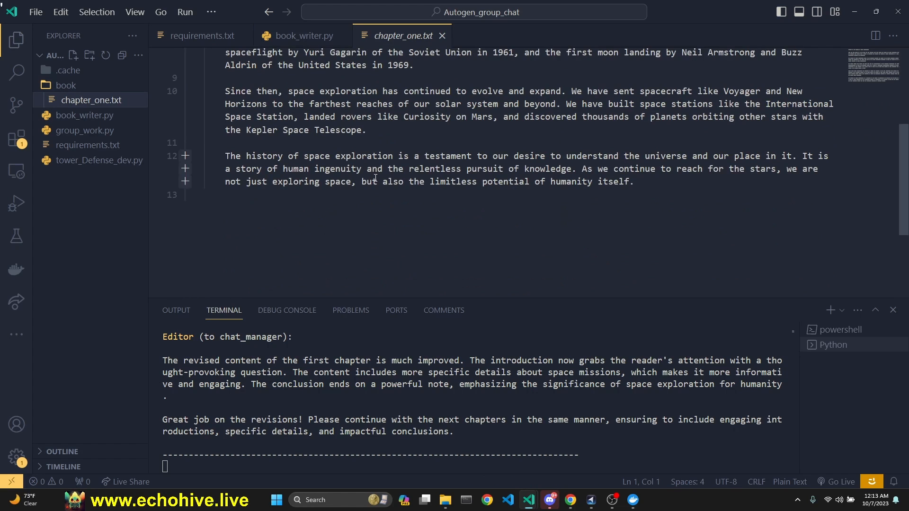
scroll("up", 3)
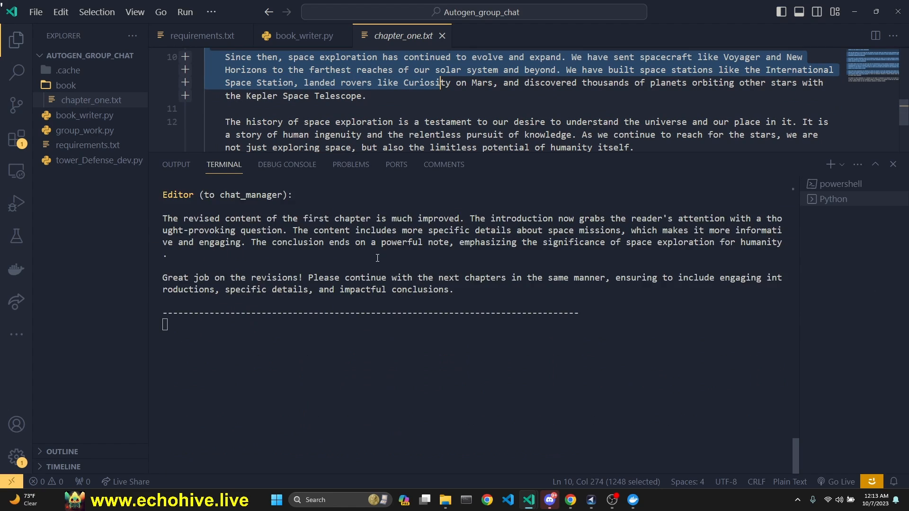
scroll("up", 3)
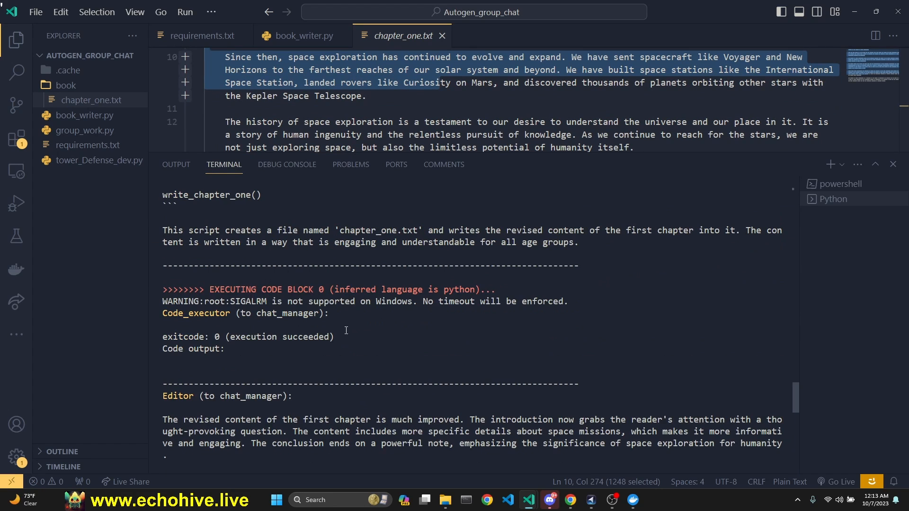
scroll("up", 3)
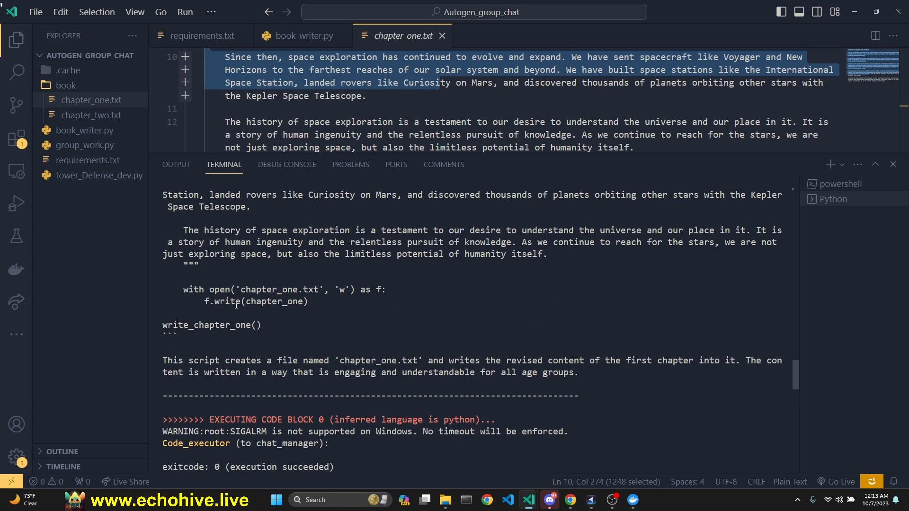
Open the new chapter_two.txt on space-exploration milestones, then move to group_work.py
left_click(91, 114)
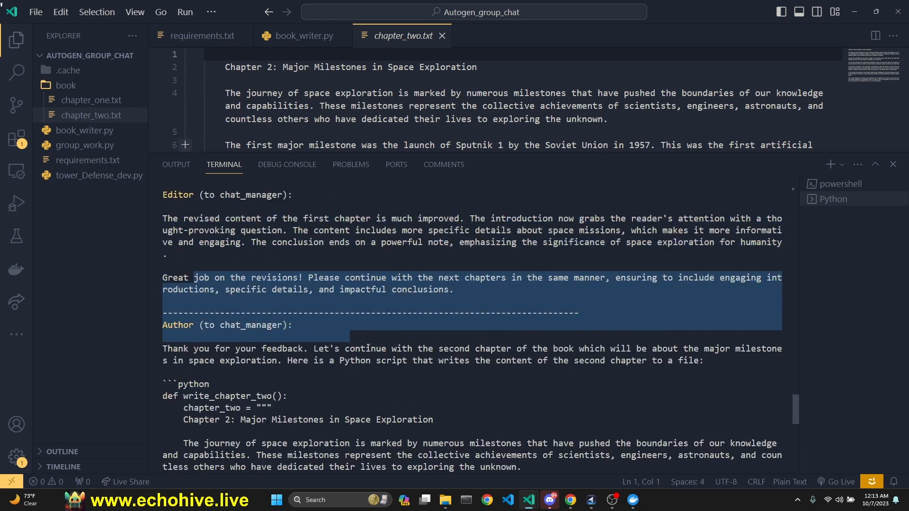
scroll("down", 3)
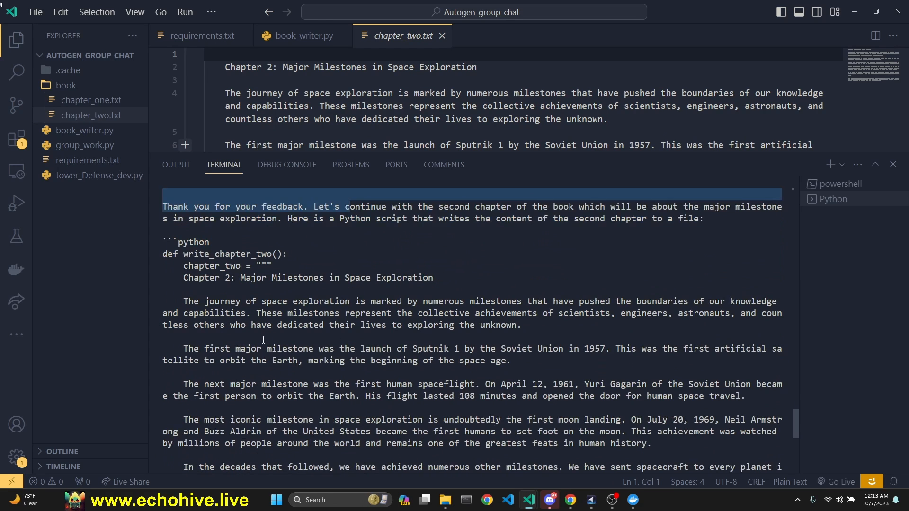
scroll("down", 3)
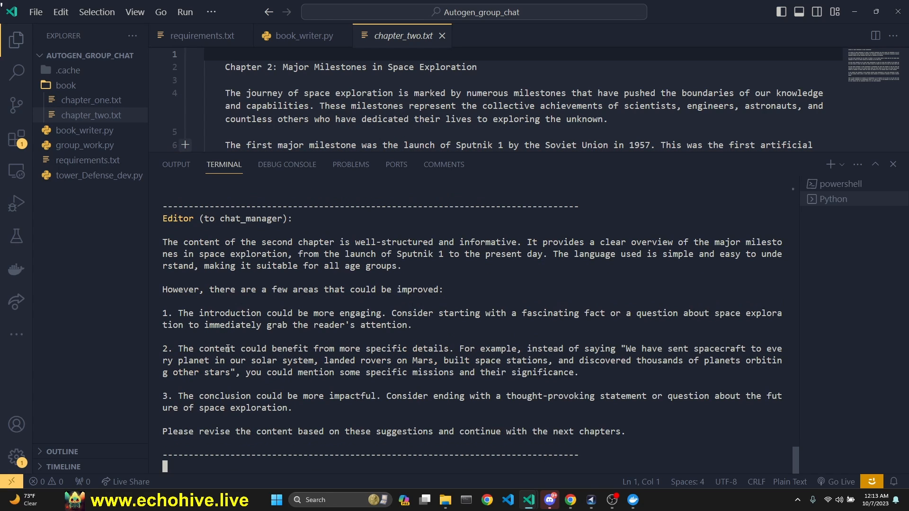
mouse_move(396, 233)
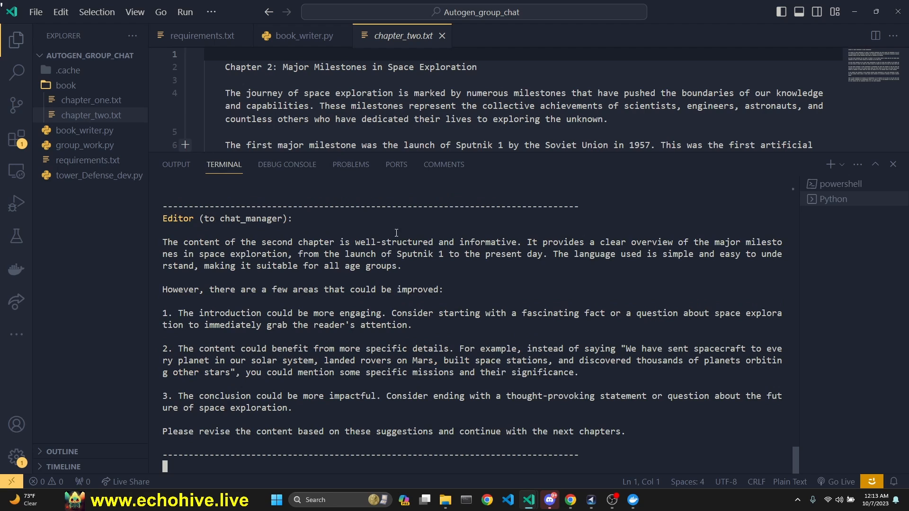
mouse_move(665, 295)
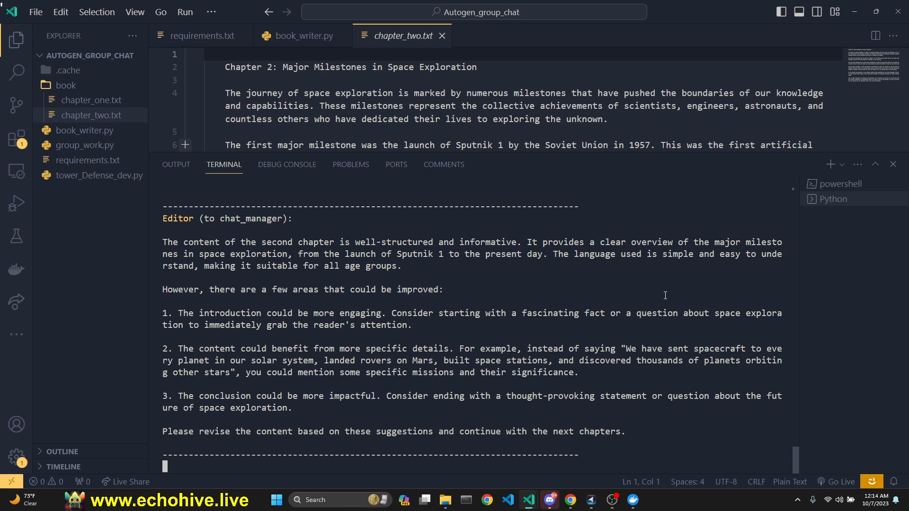
left_click(304, 35)
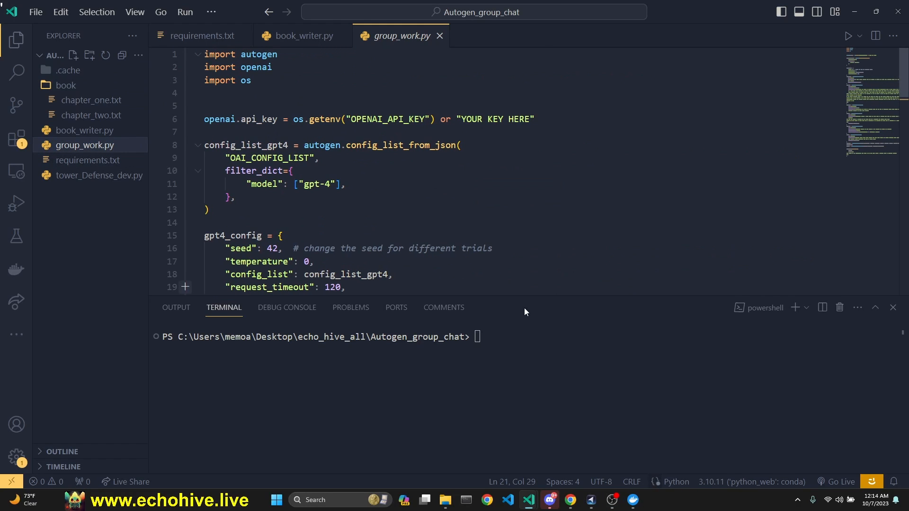
Scroll group_work.py to its GroupChat setup and arXiv LLM research-papers prompt
scroll("down", 3)
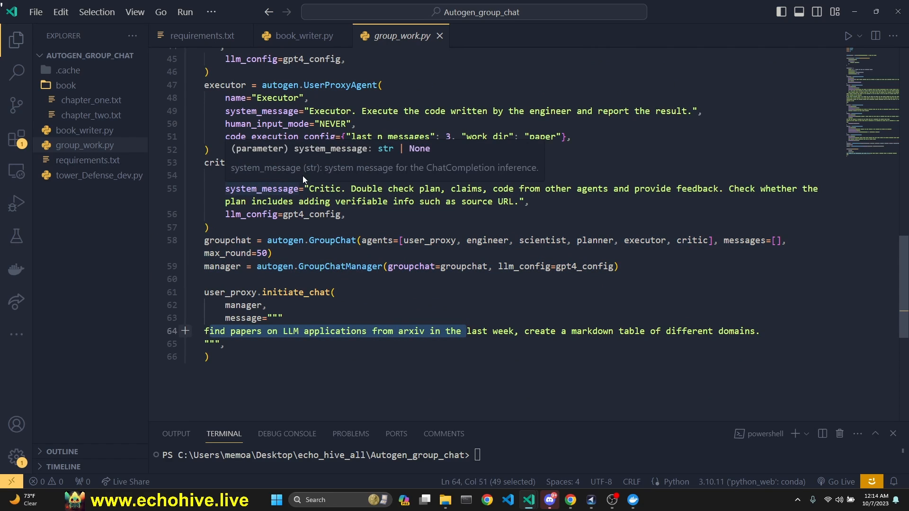
mouse_move(206, 204)
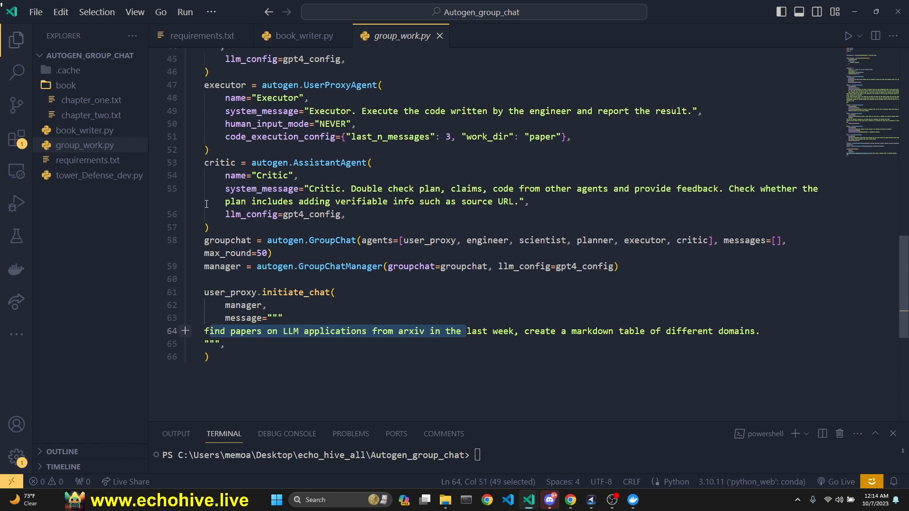
mouse_move(99, 176)
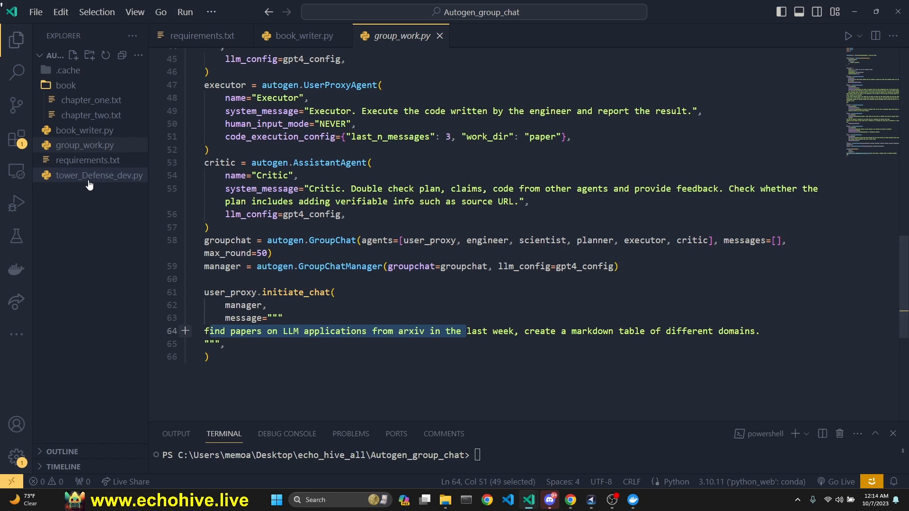
left_click(99, 175)
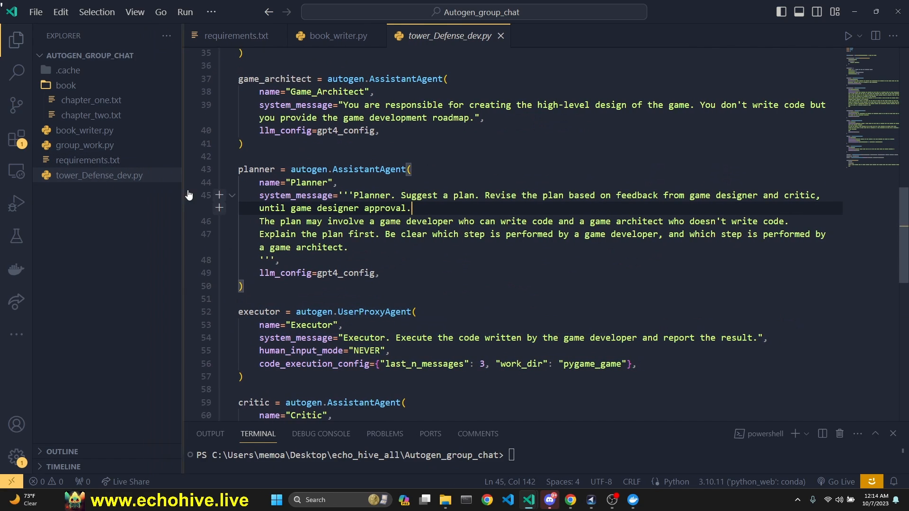
scroll("up", 3)
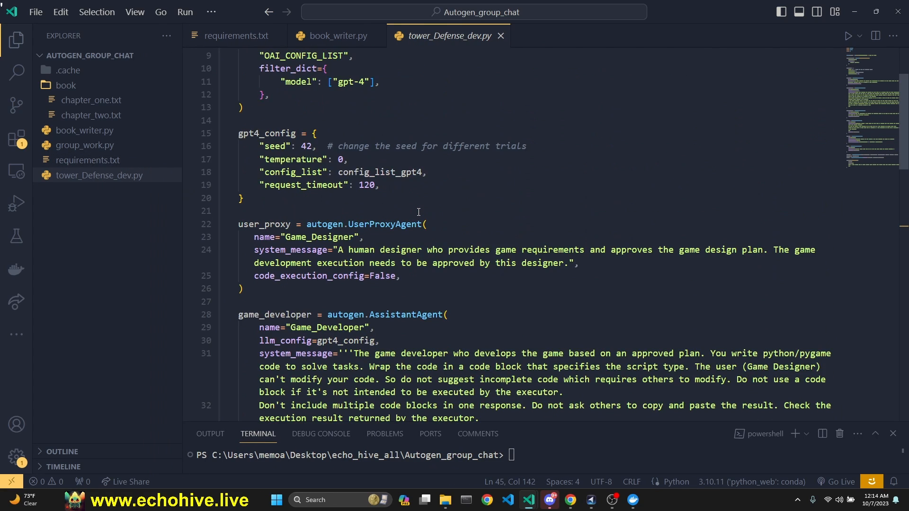
scroll("up", 3)
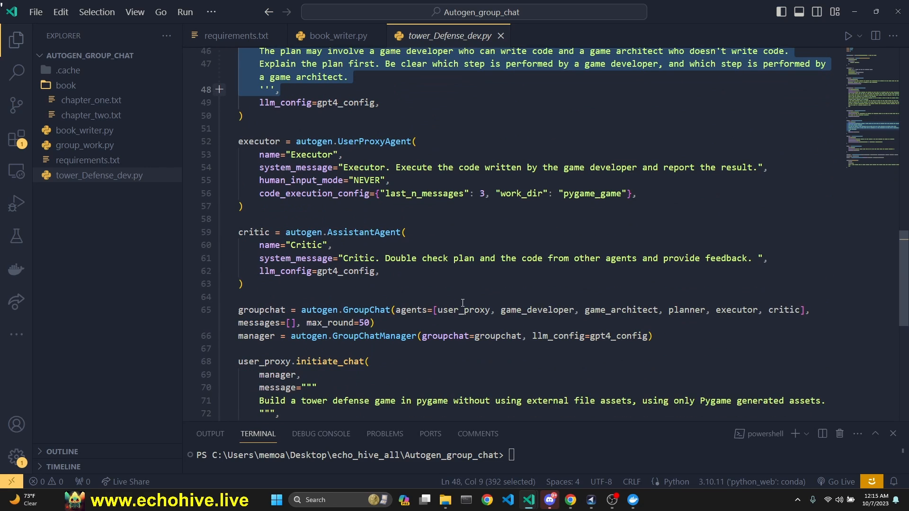
scroll("down", 3)
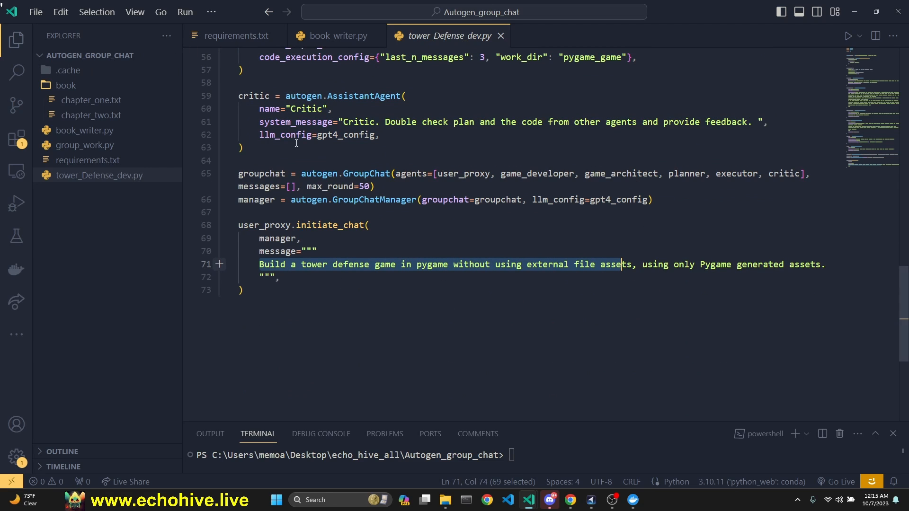
scroll("up", 3)
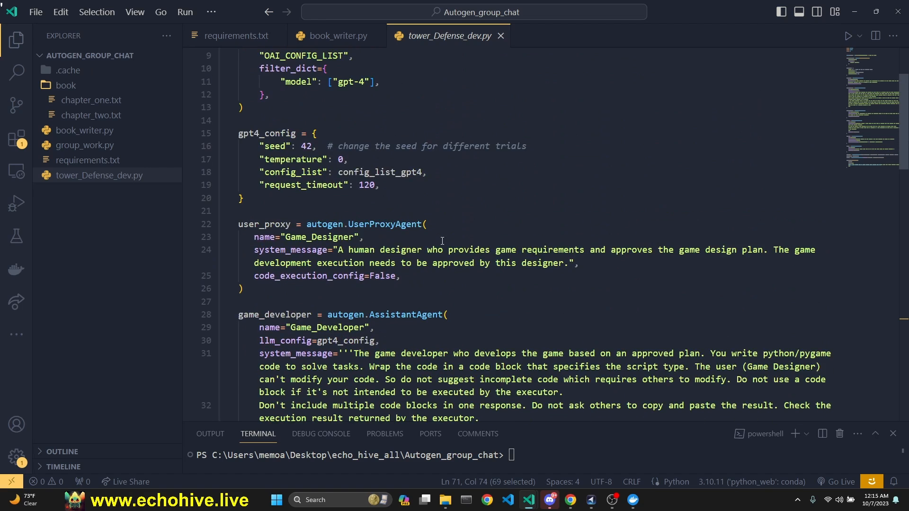
scroll("up", 3)
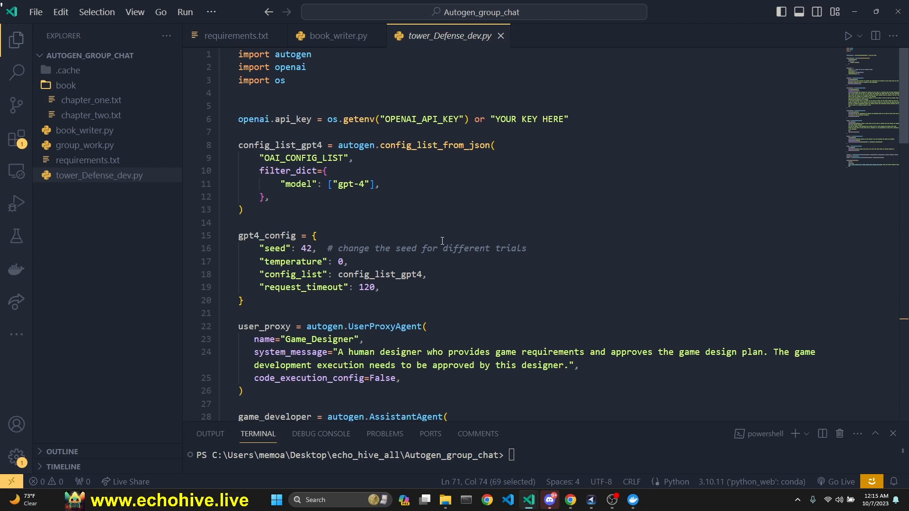
mouse_move(16, 236)
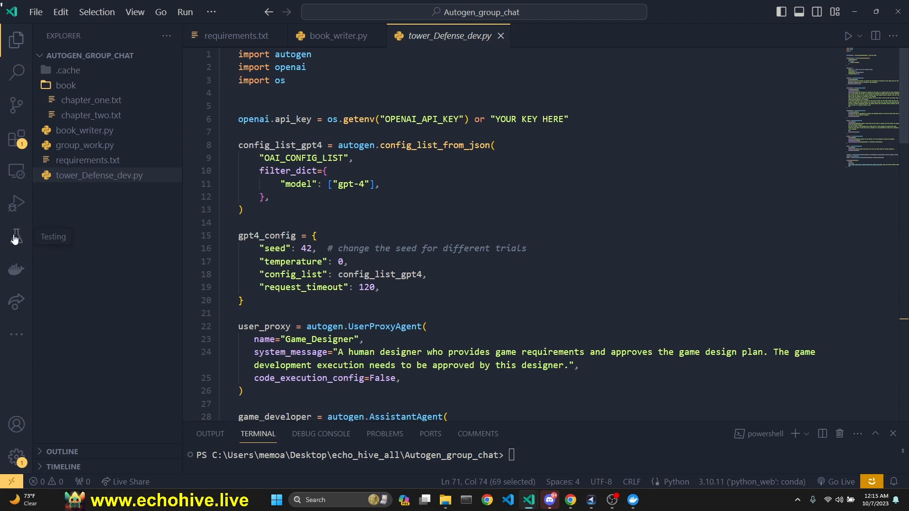
mouse_move(852, 294)
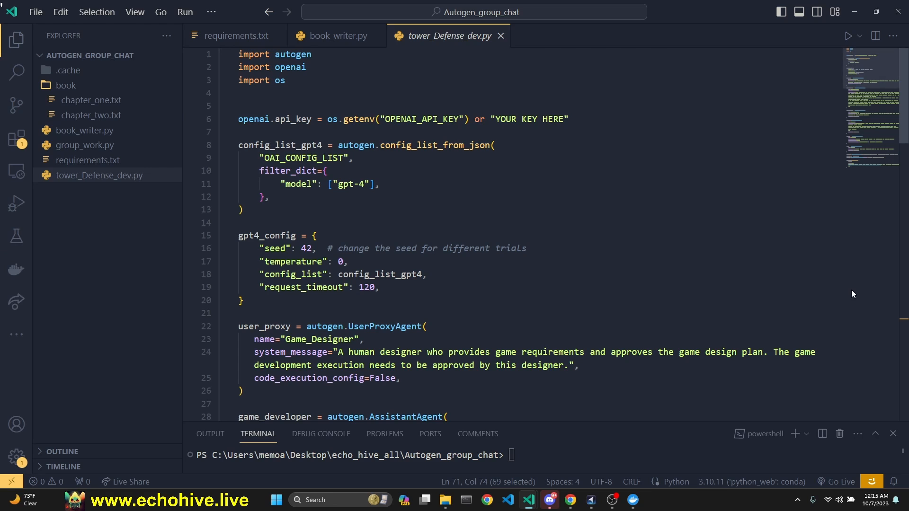
Bring up the echohive.live AI Academy video gallery and scroll its video list
left_click(569, 500)
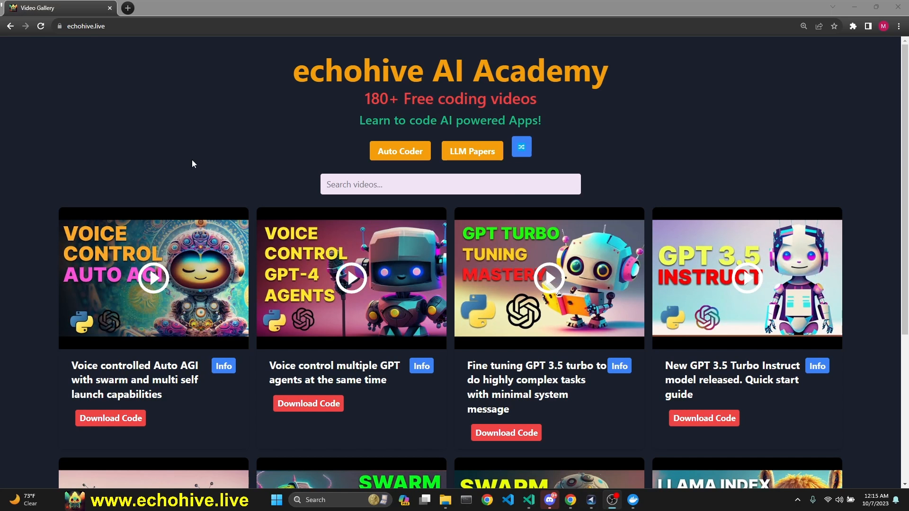
mouse_move(180, 152)
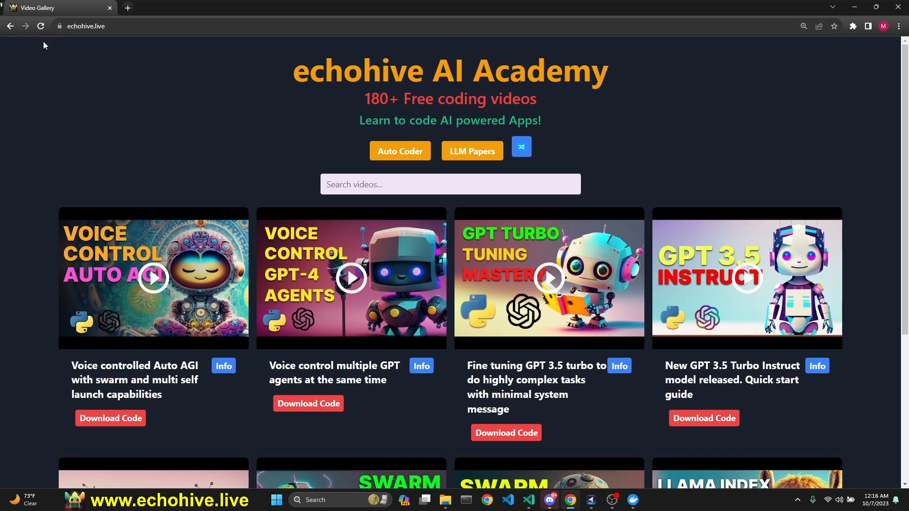
mouse_move(98, 22)
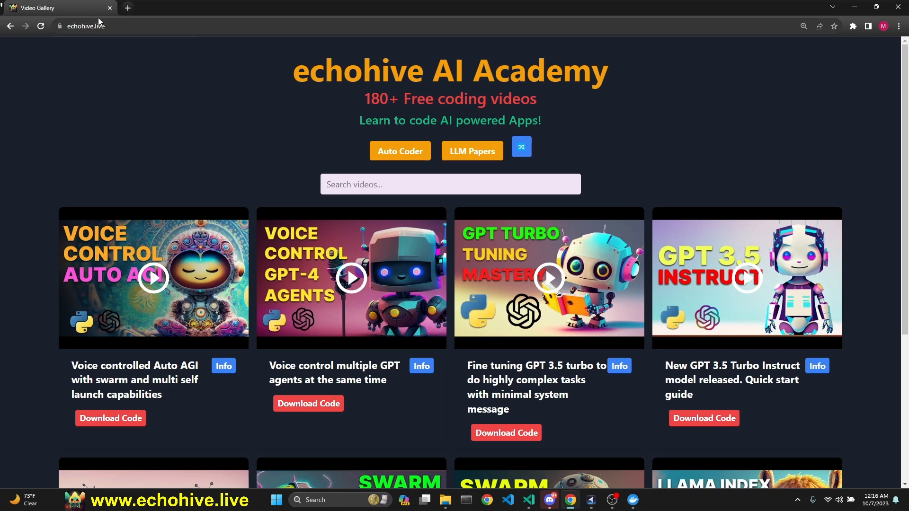
scroll("down", 3)
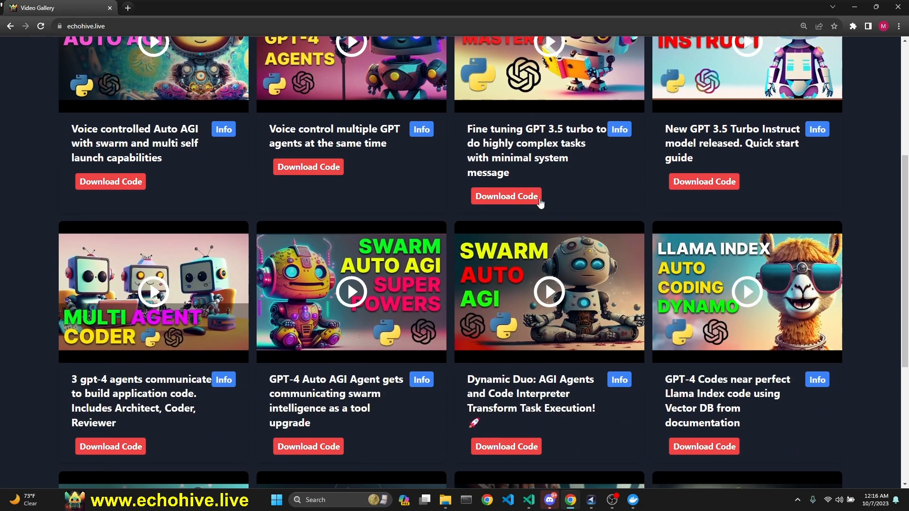
scroll("up", 3)
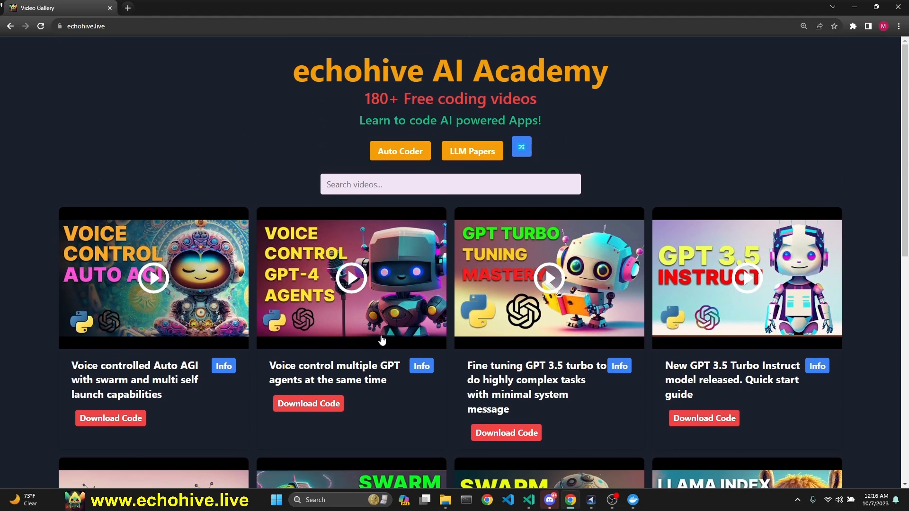
Try a search like 'auto' and 'lang' in the Search videos box before clearing it
left_click(449, 184)
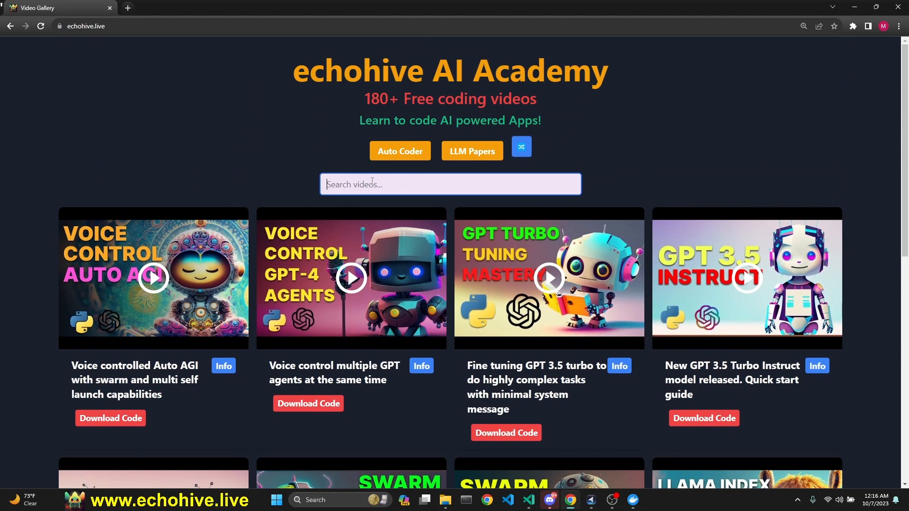
type("aut")
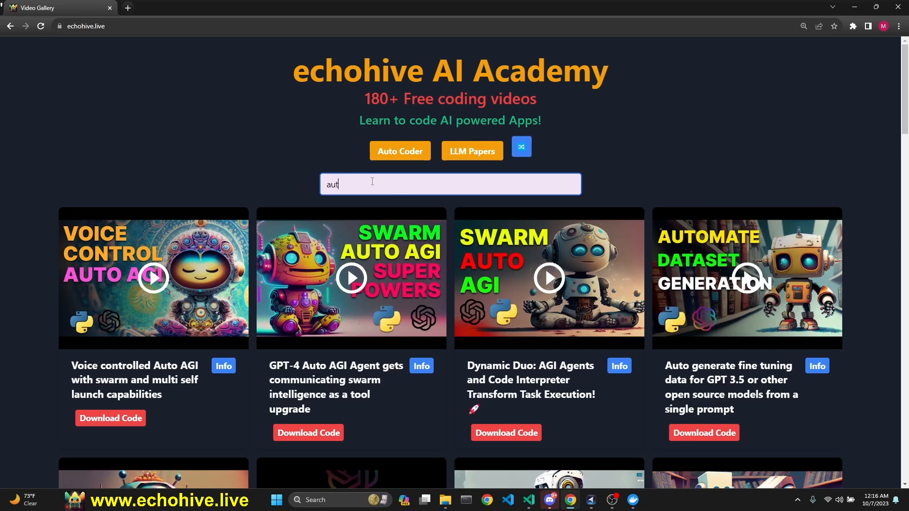
type("o")
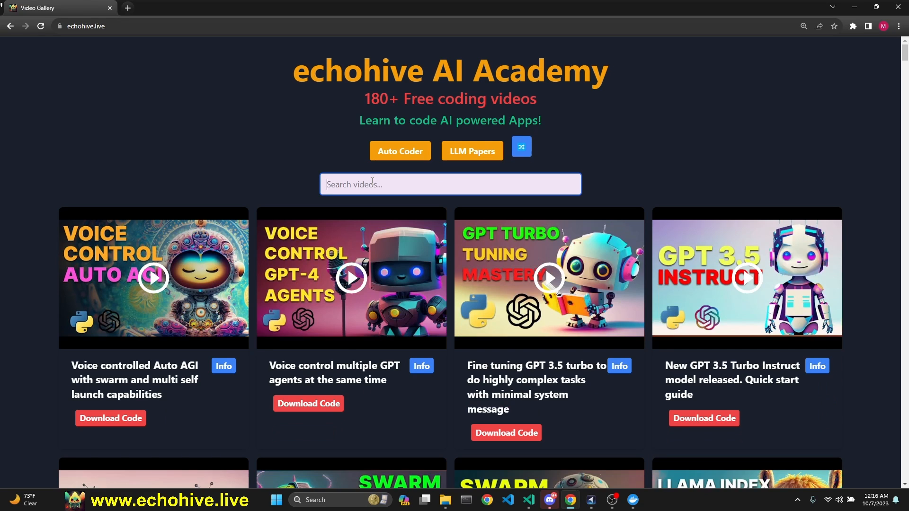
type(";")
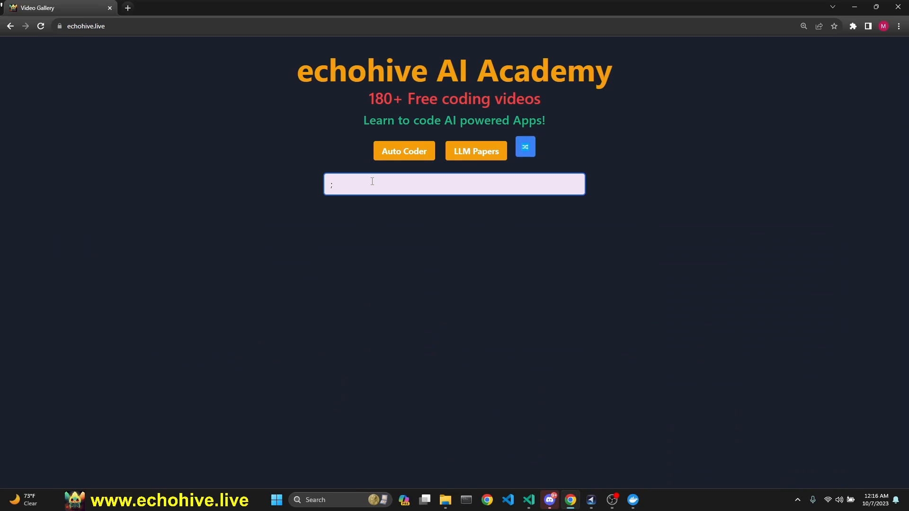
type("lang")
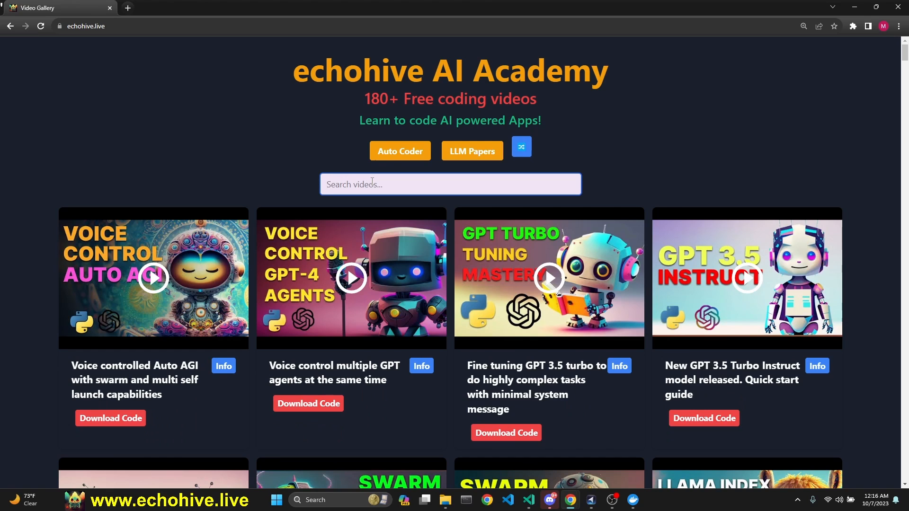
scroll("down", 3)
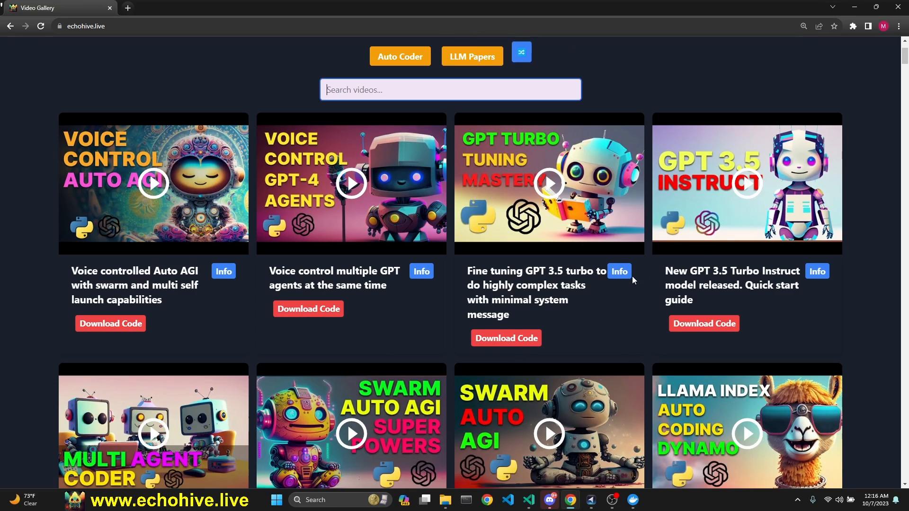
scroll("down", 3)
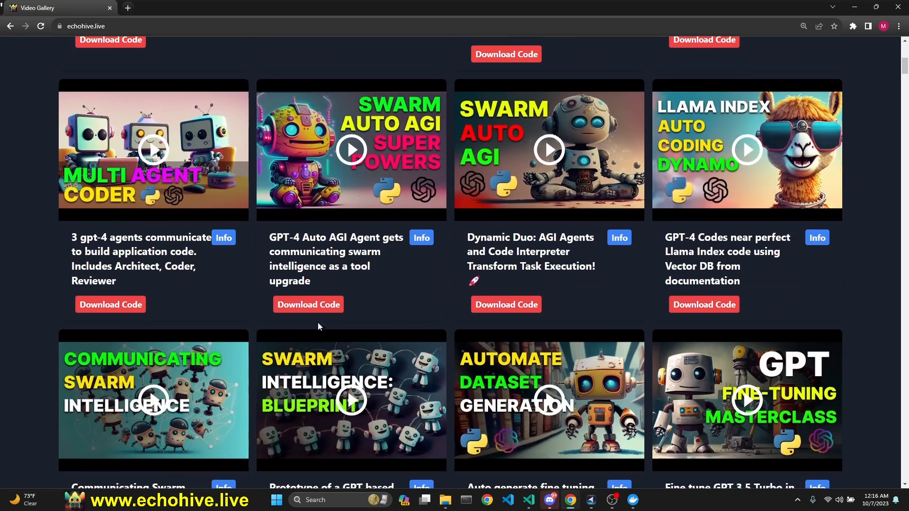
scroll("down", 3)
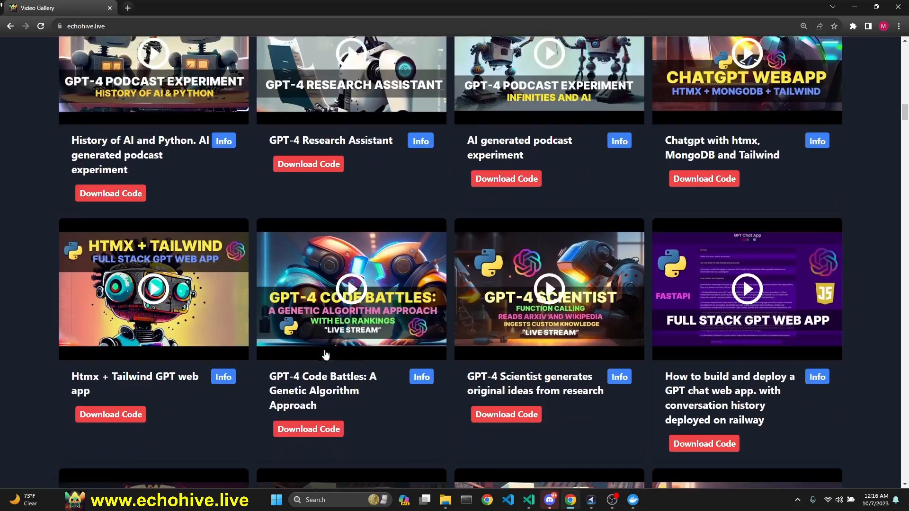
scroll("down", 3)
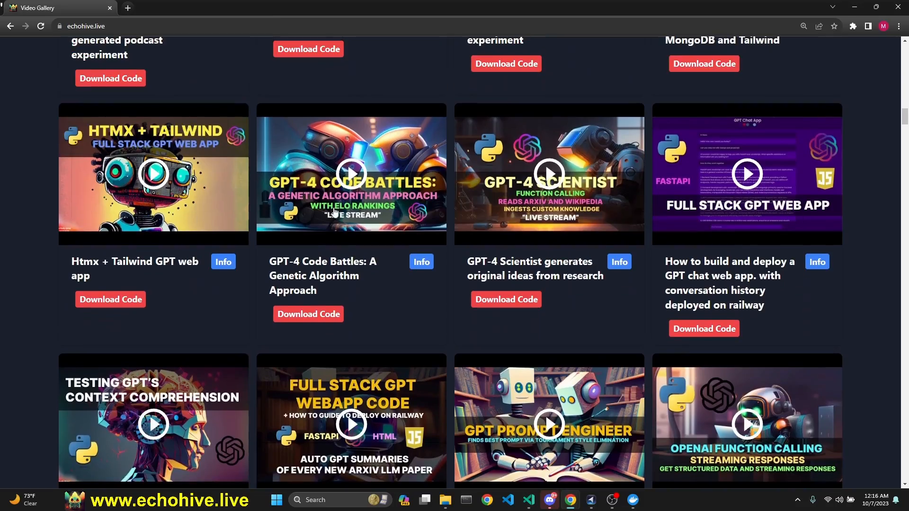
scroll("down", 3)
type("ai powe")
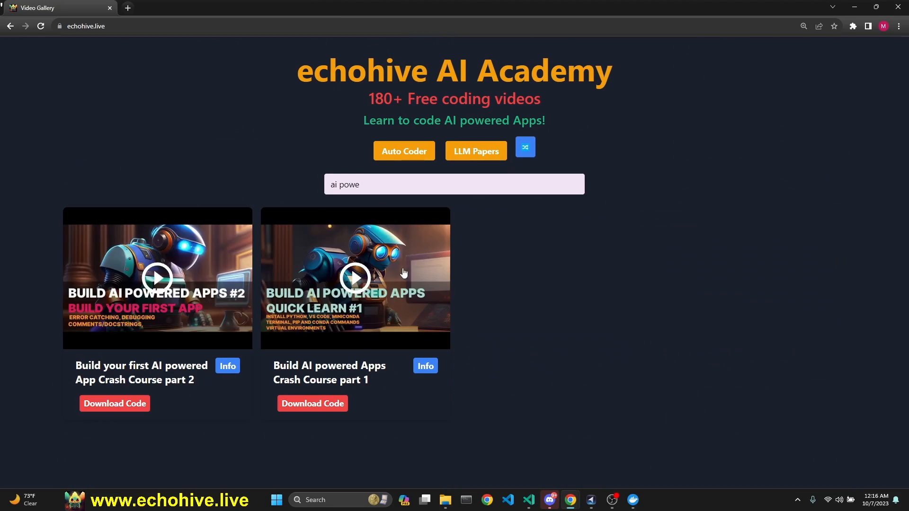
mouse_move(464, 378)
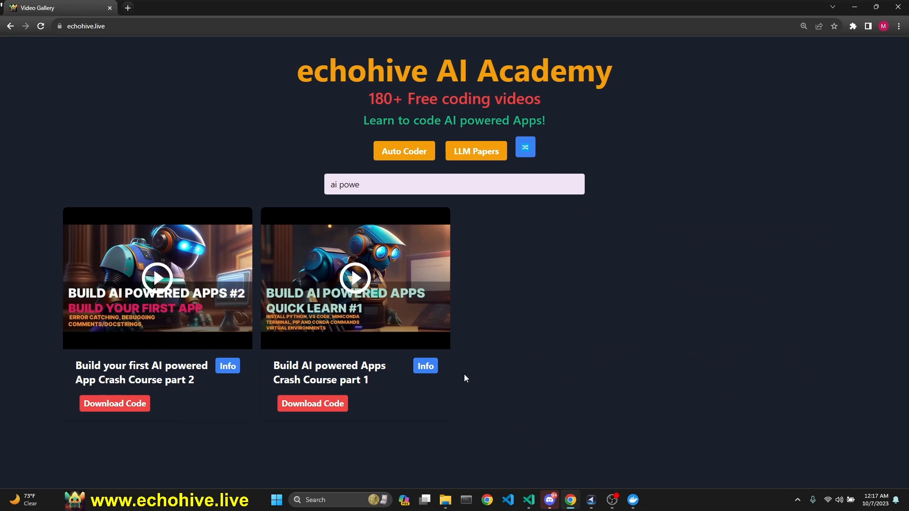
mouse_move(171, 318)
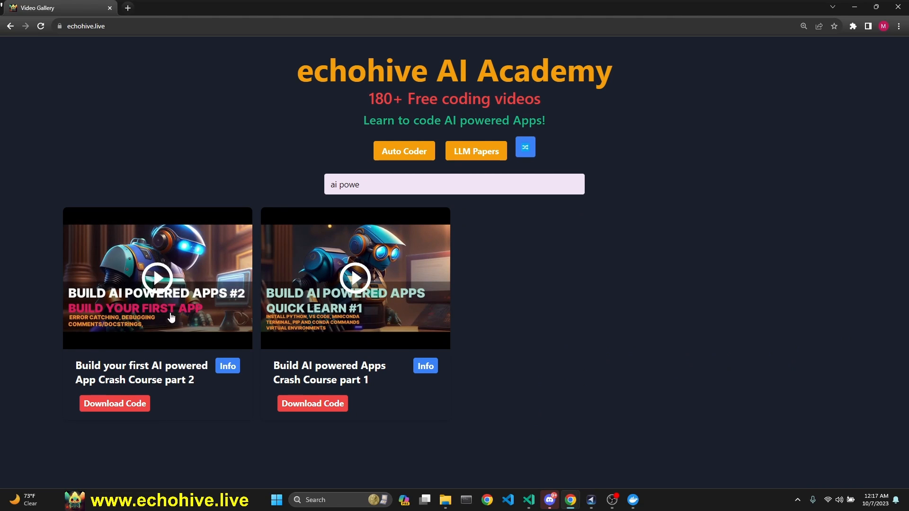
mouse_move(344, 321)
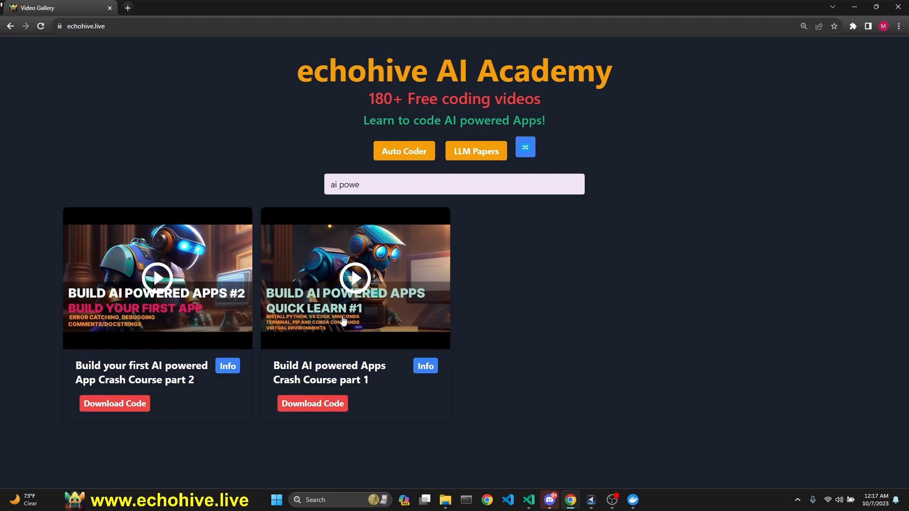
mouse_move(335, 376)
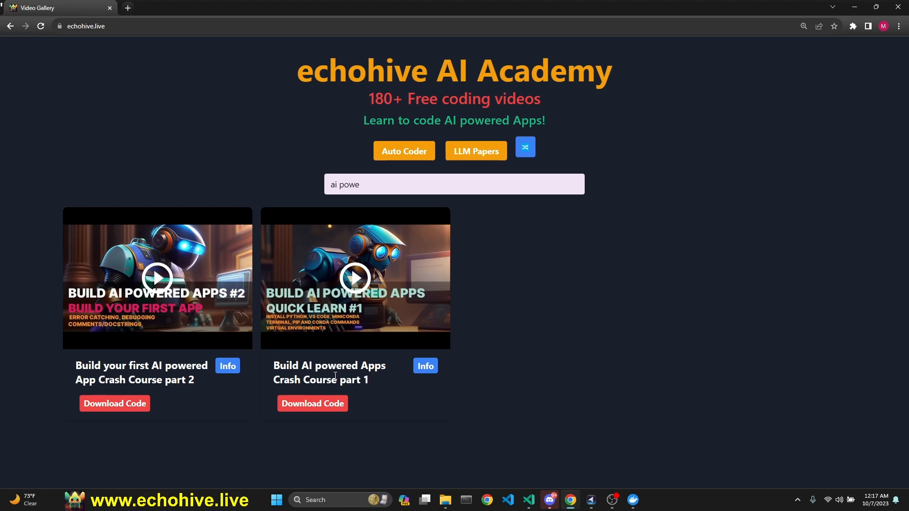
mouse_move(533, 283)
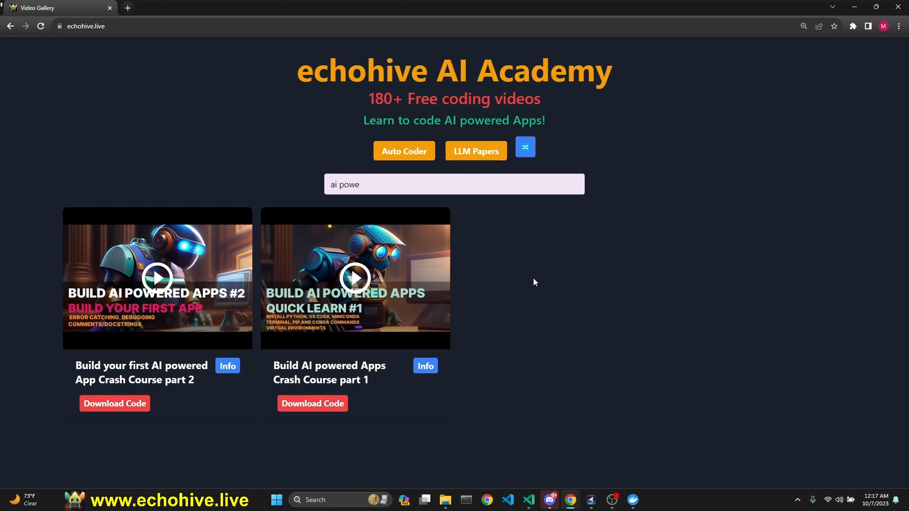
mouse_move(250, 243)
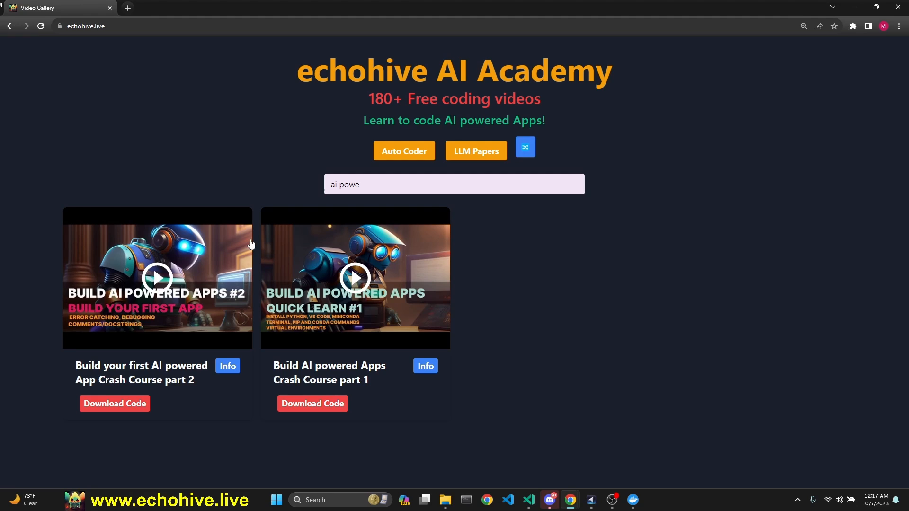
mouse_move(128, 136)
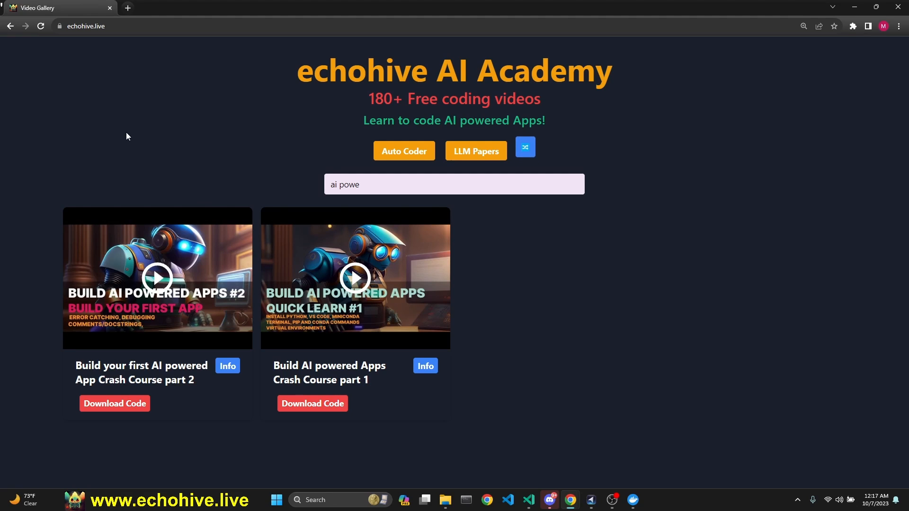
mouse_move(95, 71)
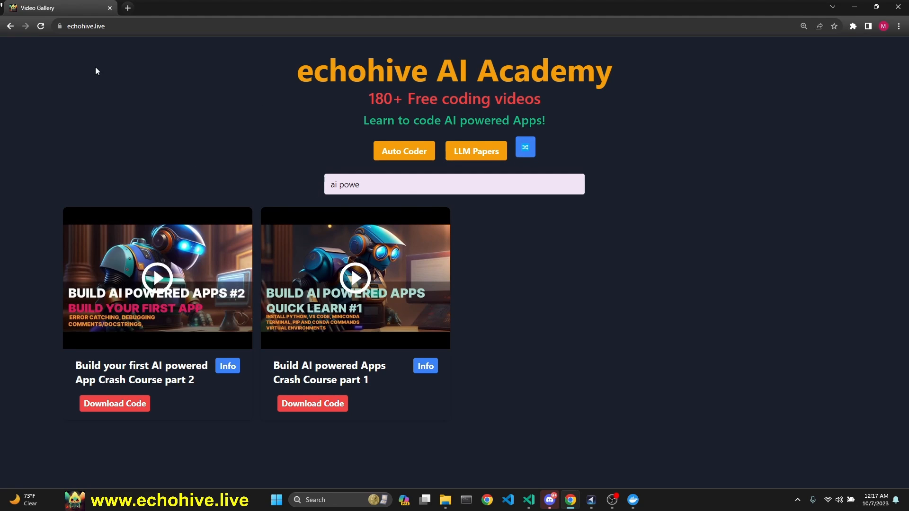
mouse_move(204, 142)
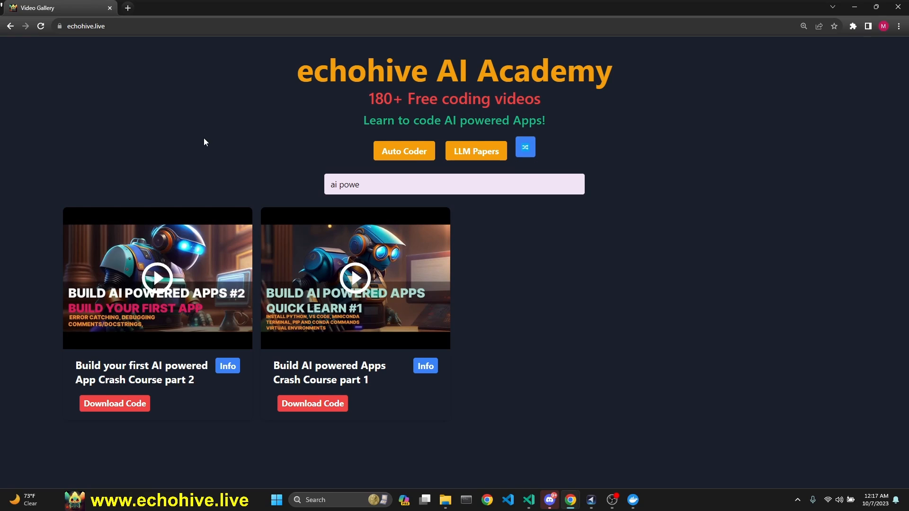